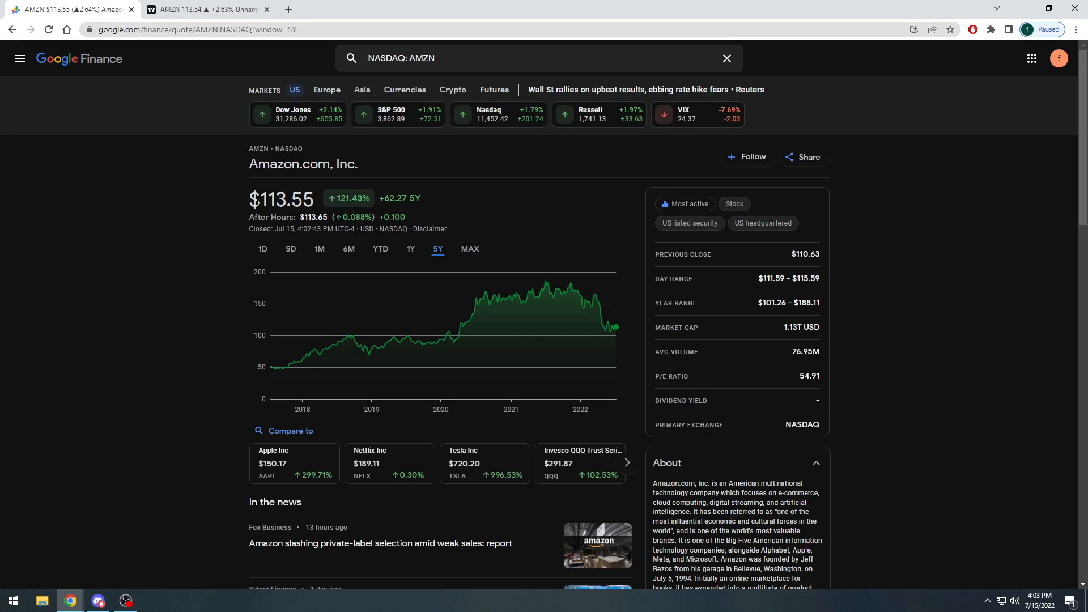
{"action": "mouse_move", "coordinate": [198, 257]}
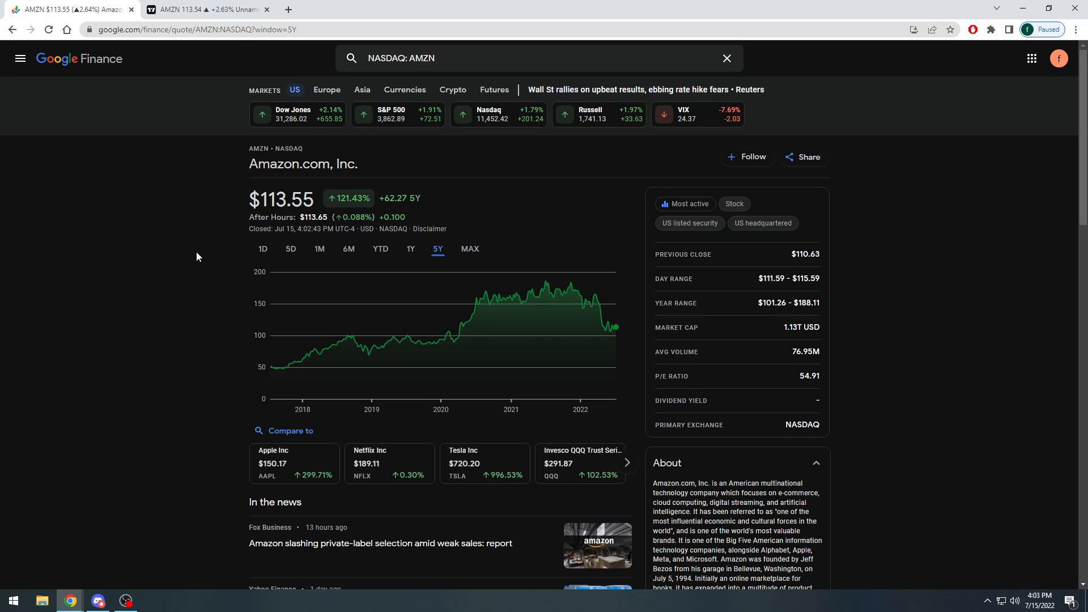
{"action": "mouse_move", "coordinate": [166, 275]}
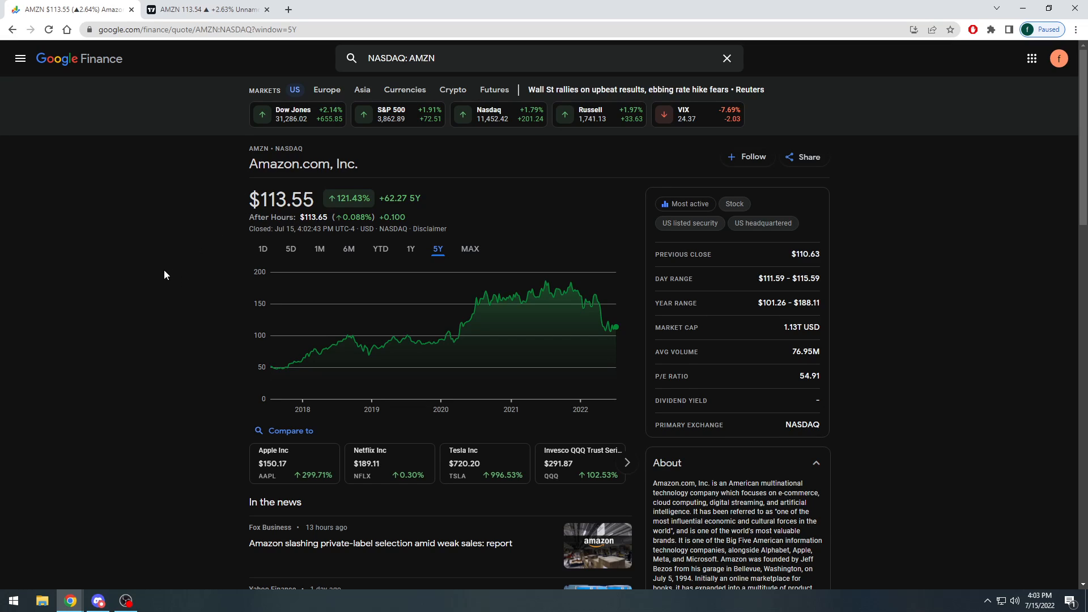
{"action": "mouse_move", "coordinate": [358, 343]}
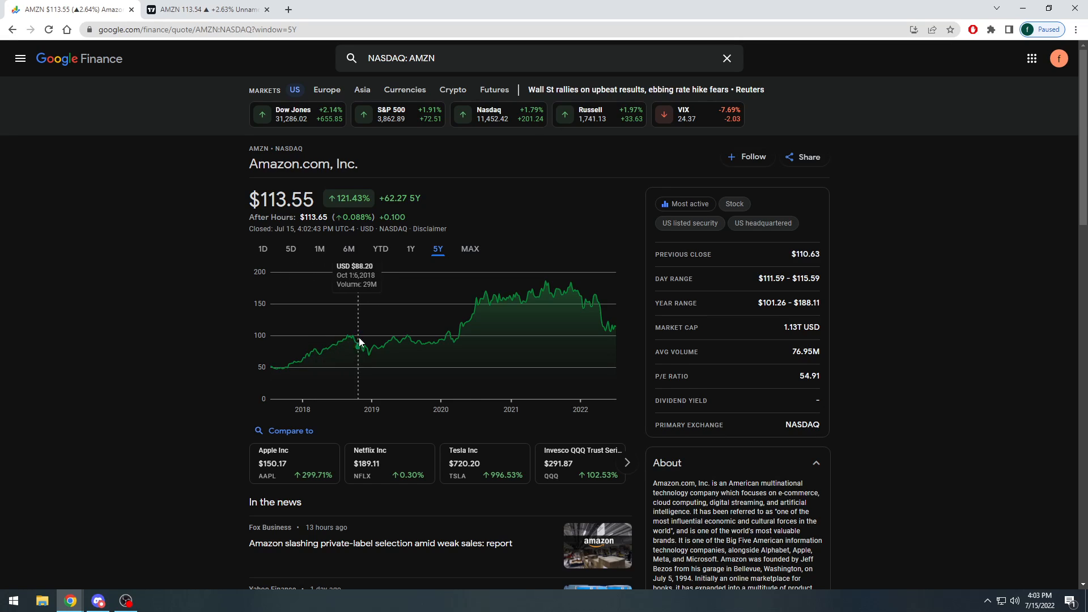
{"action": "mouse_move", "coordinate": [578, 284]}
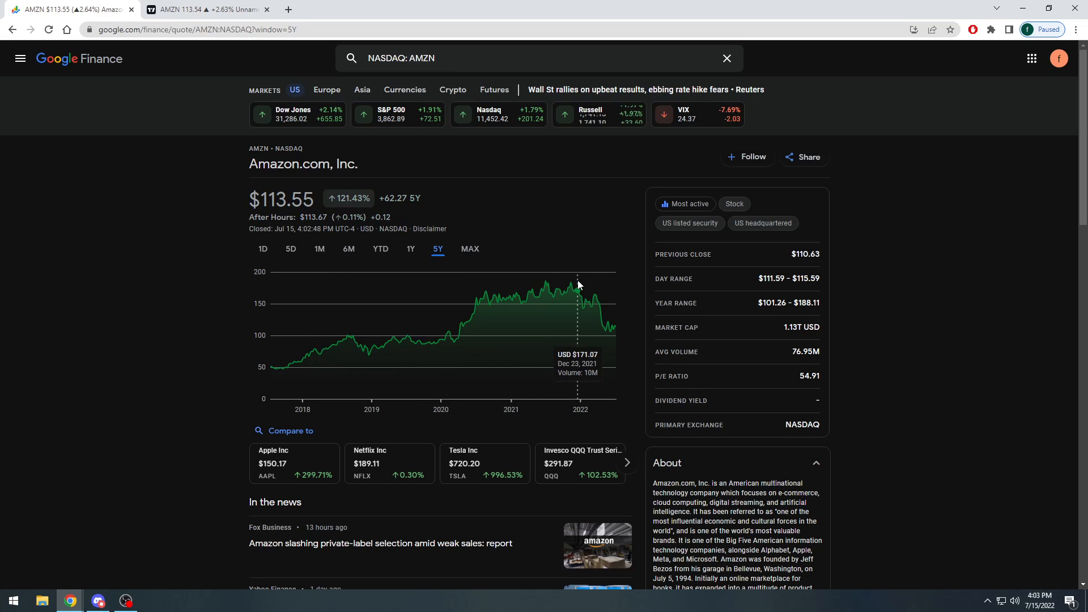
{"action": "mouse_move", "coordinate": [572, 281]}
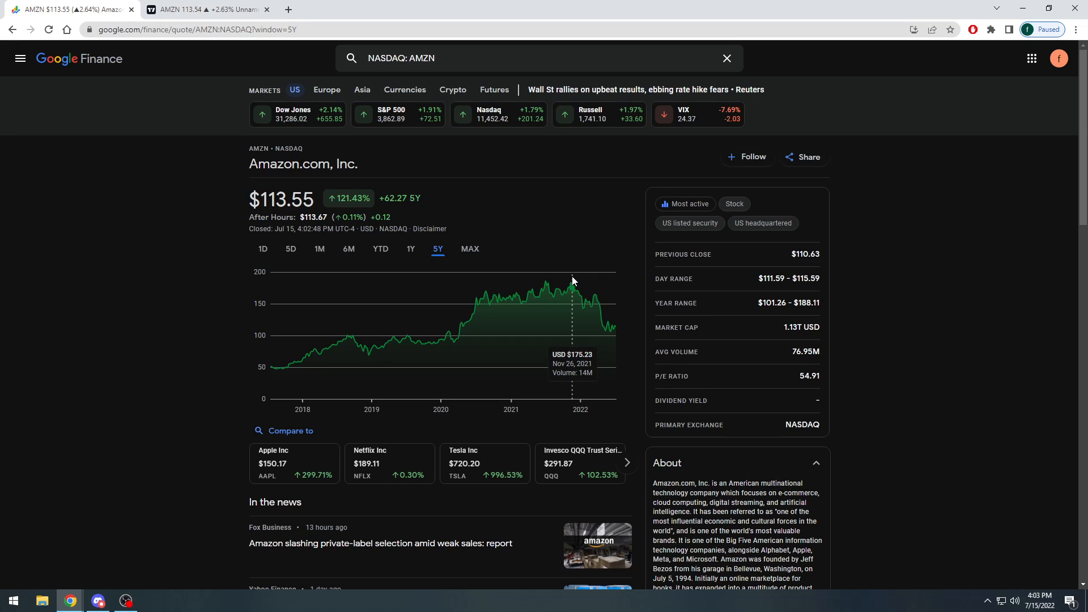
{"action": "mouse_move", "coordinate": [603, 325]}
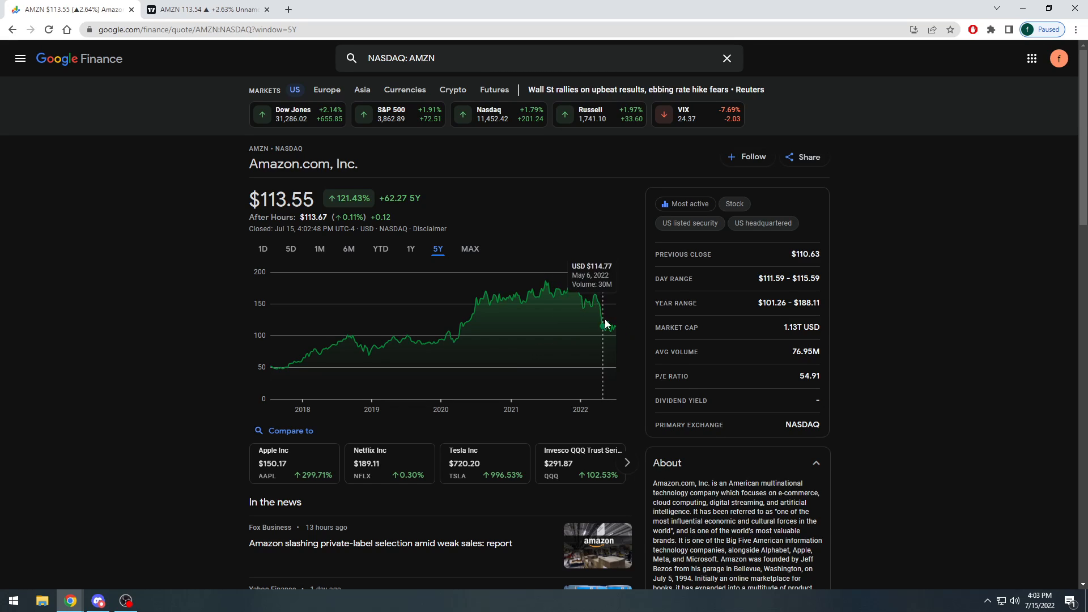
{"action": "mouse_move", "coordinate": [161, 308]}
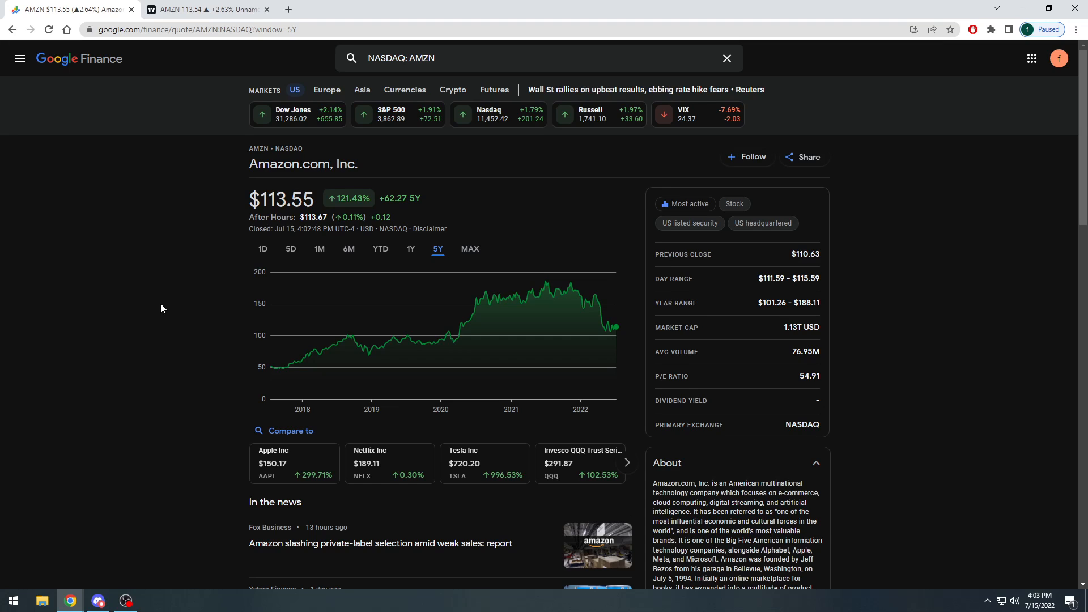
{"action": "mouse_move", "coordinate": [213, 21]}
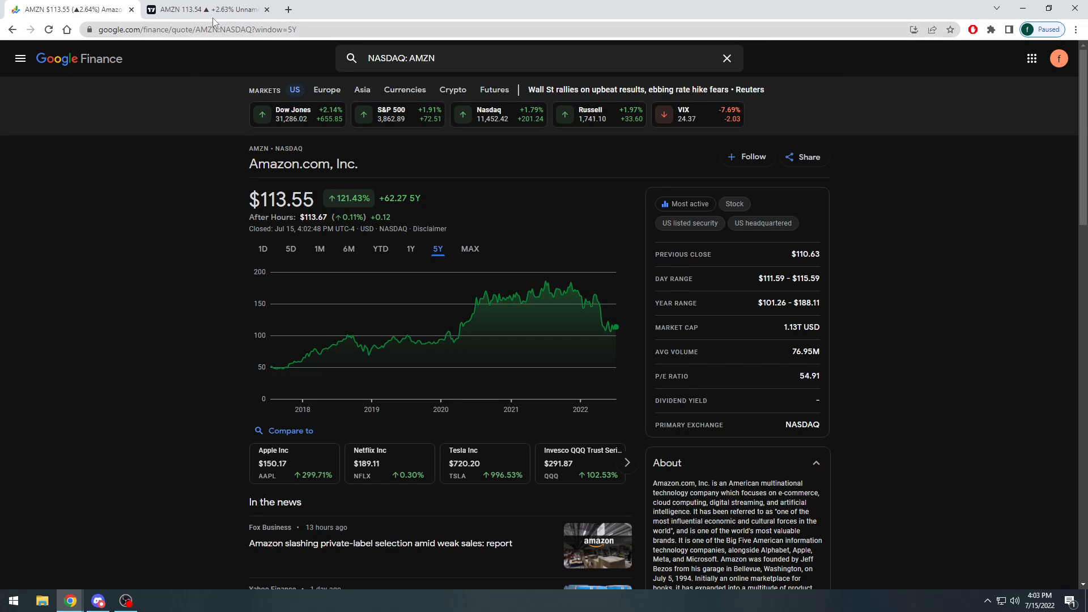
Switch to the TradingView tab showing the AMZN 2-hour chart with trendlines and fib levels.
{"action": "left_click", "coordinate": [204, 9]}
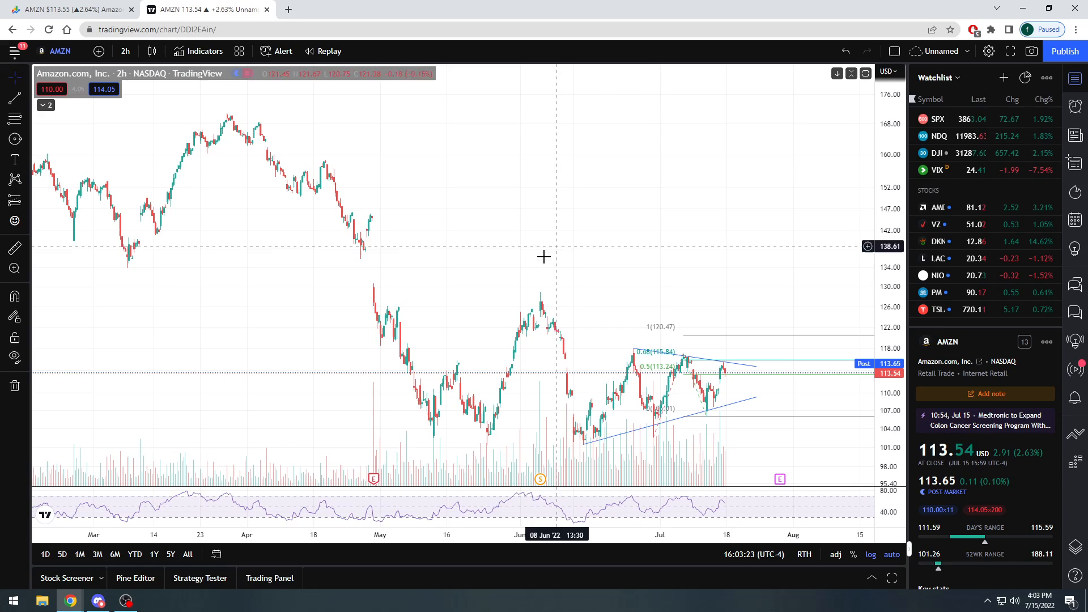
{"action": "mouse_move", "coordinate": [300, 222]}
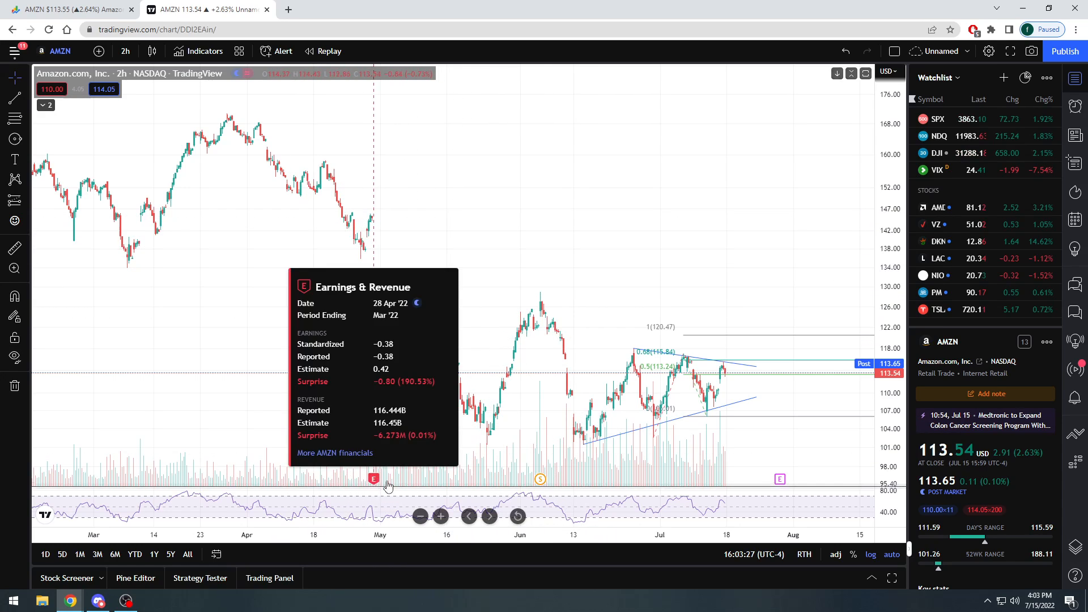
{"action": "mouse_move", "coordinate": [384, 382]}
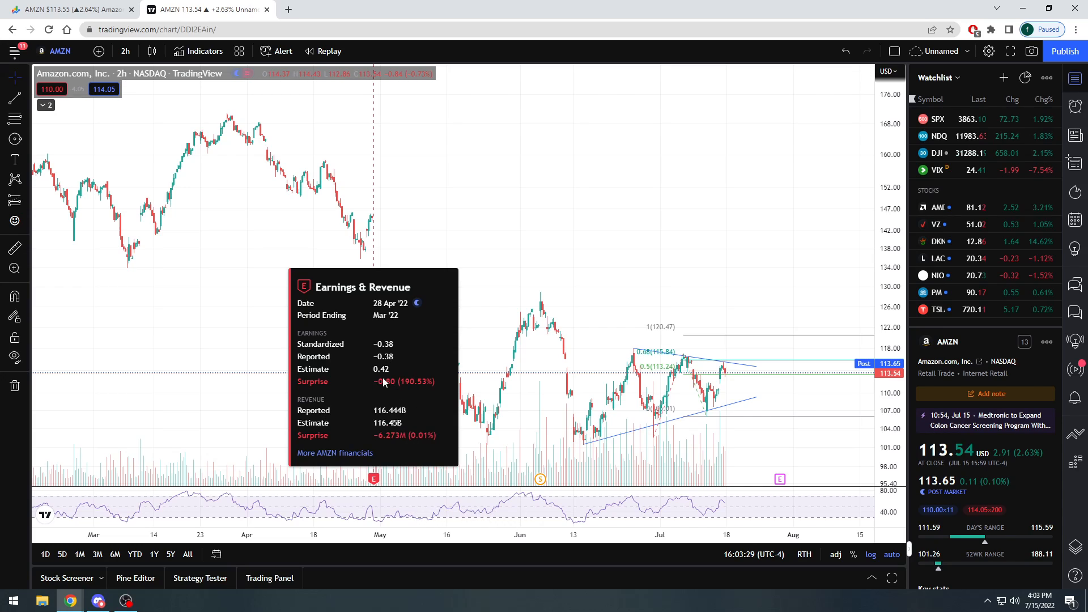
{"action": "mouse_move", "coordinate": [374, 436]}
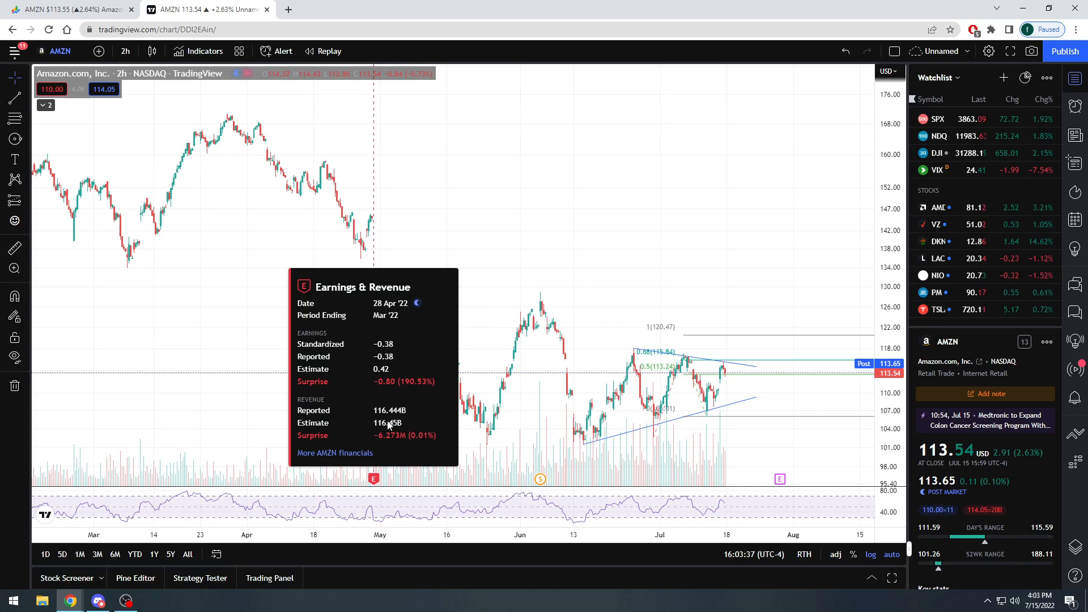
{"action": "mouse_move", "coordinate": [380, 448]}
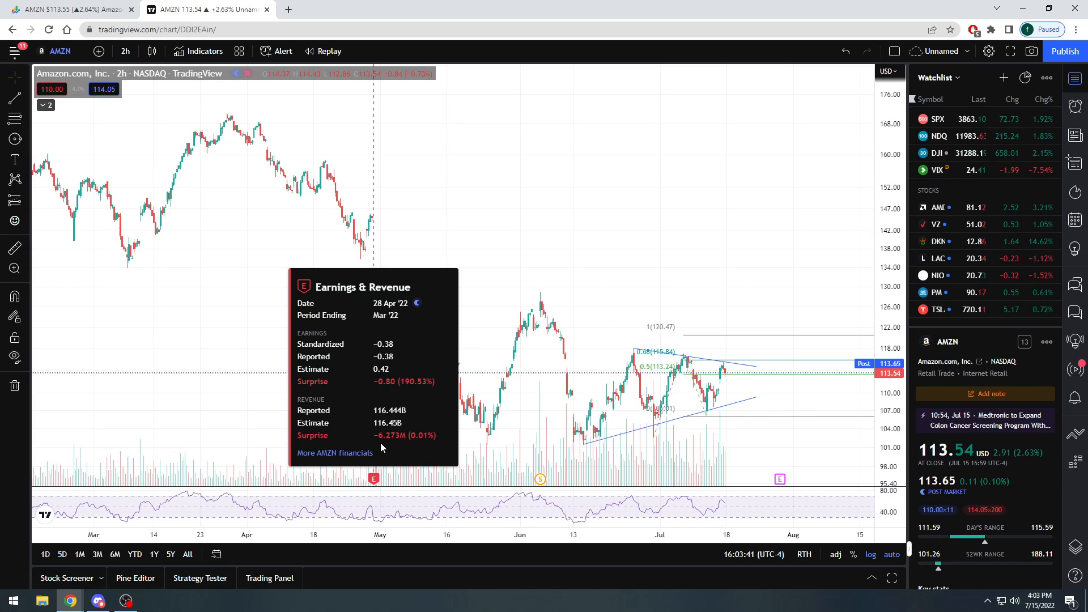
{"action": "mouse_move", "coordinate": [363, 444]}
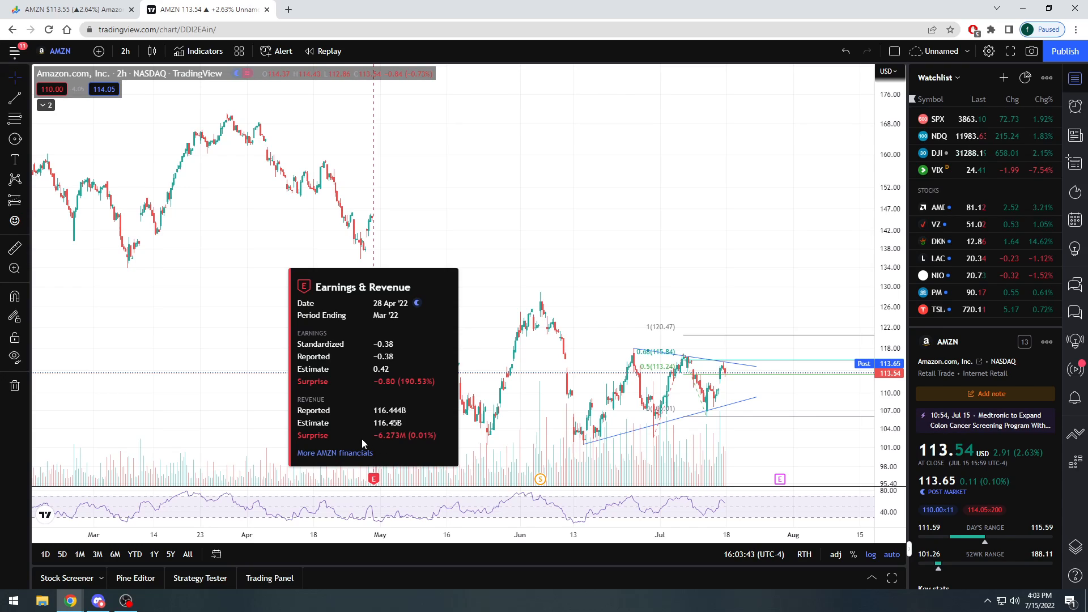
{"action": "mouse_move", "coordinate": [364, 433]}
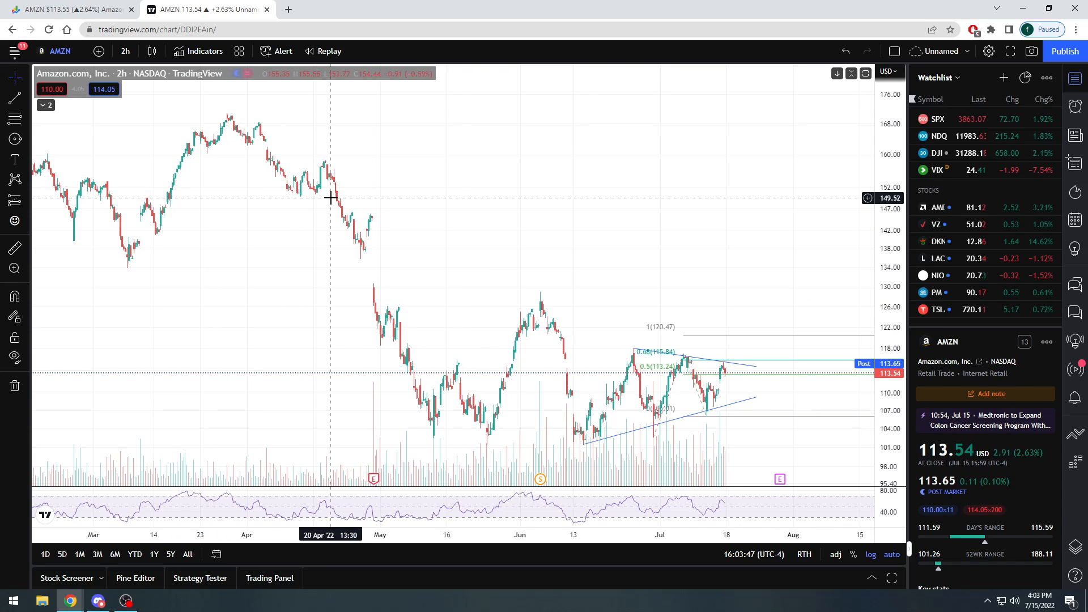
{"action": "mouse_move", "coordinate": [436, 372]}
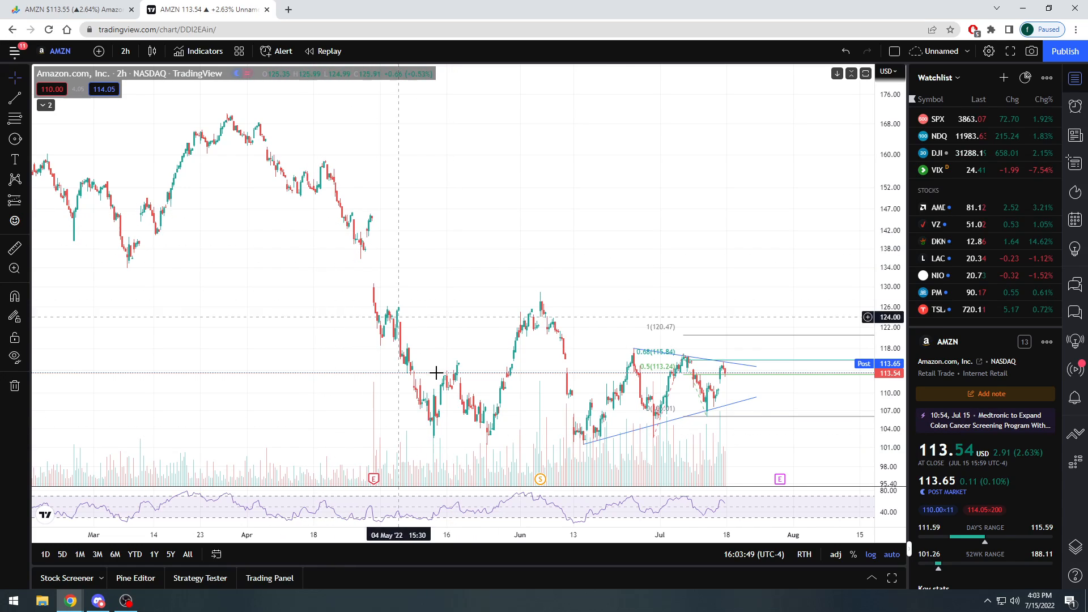
{"action": "mouse_move", "coordinate": [442, 430]}
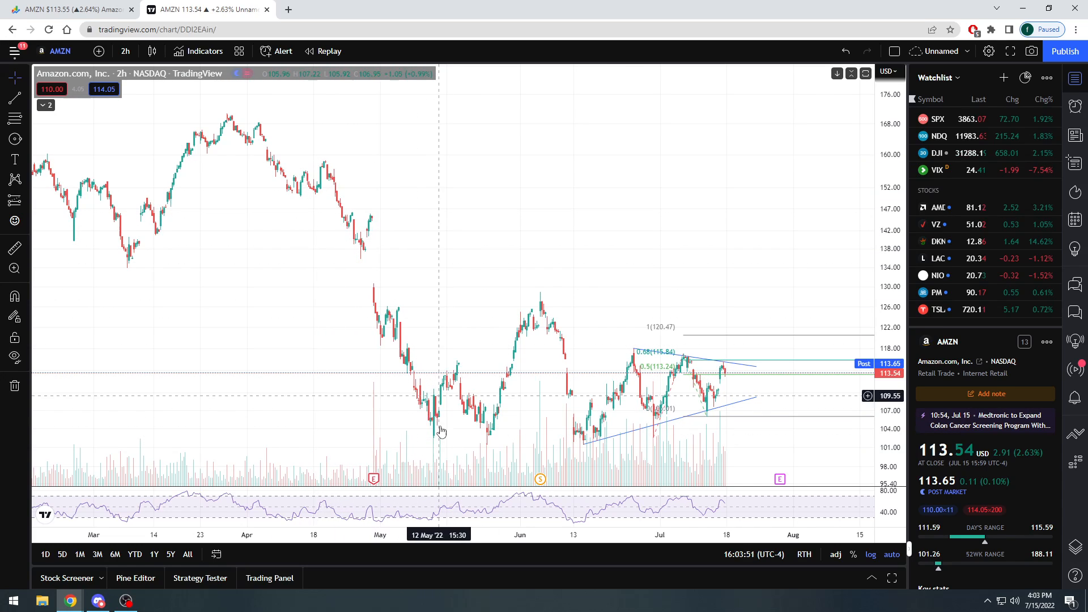
{"action": "mouse_move", "coordinate": [359, 263]}
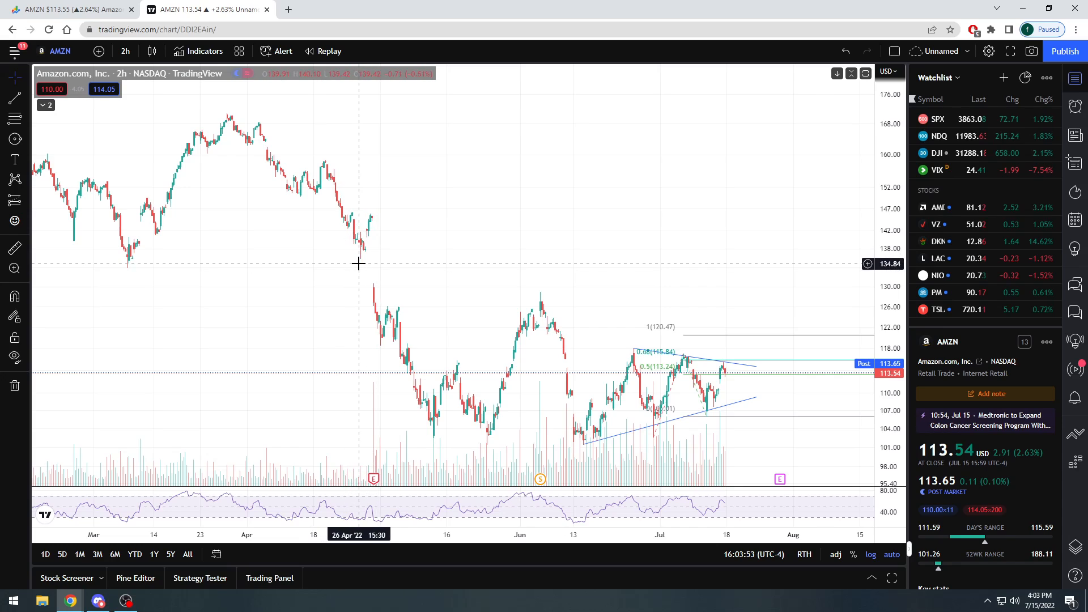
{"action": "mouse_move", "coordinate": [364, 261]}
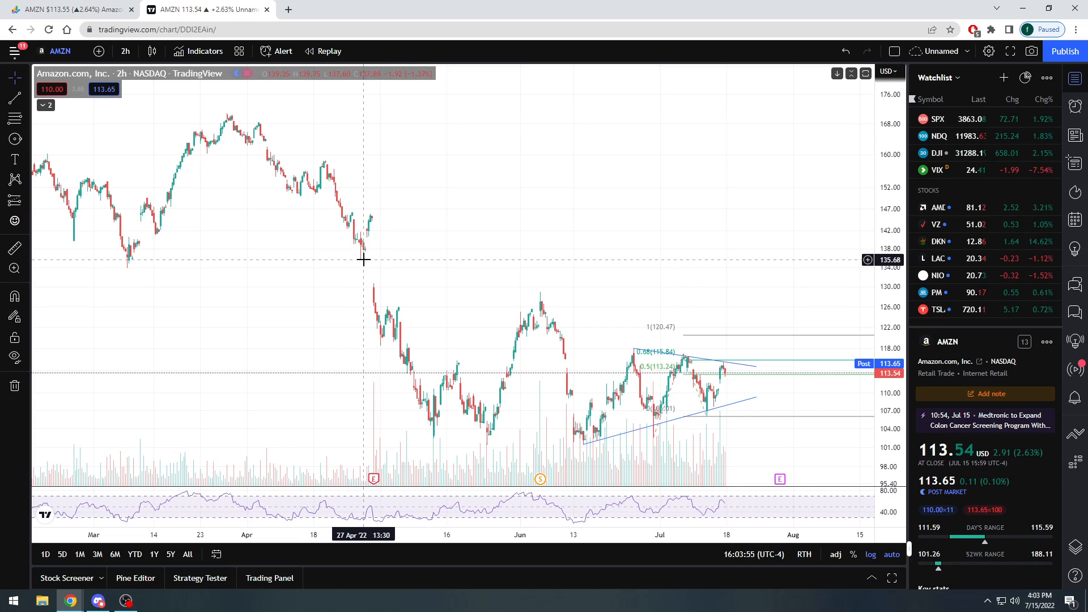
{"action": "mouse_move", "coordinate": [333, 260]}
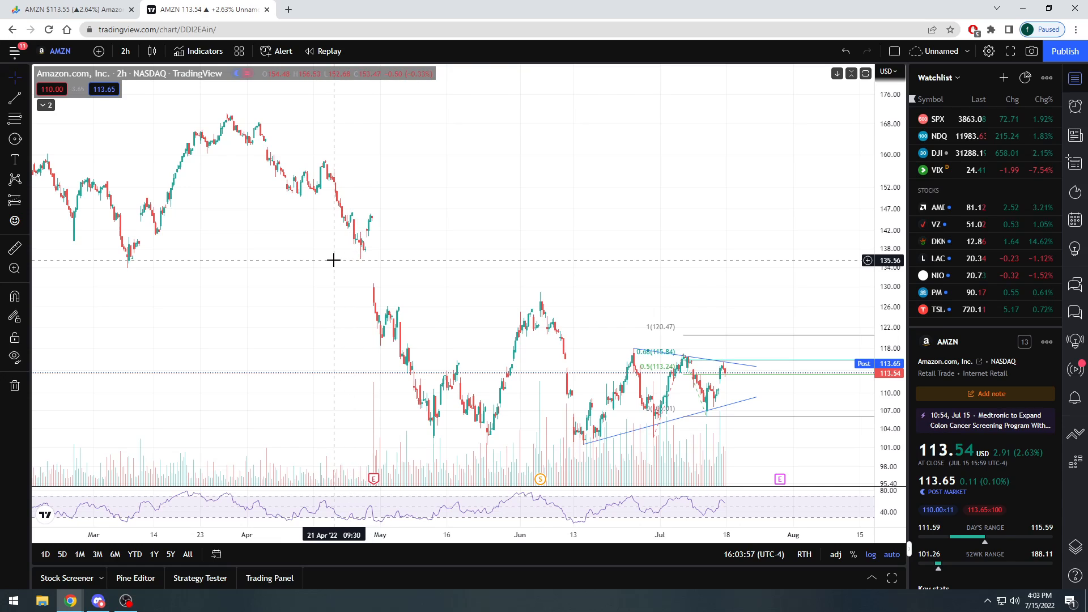
{"action": "mouse_move", "coordinate": [364, 321]}
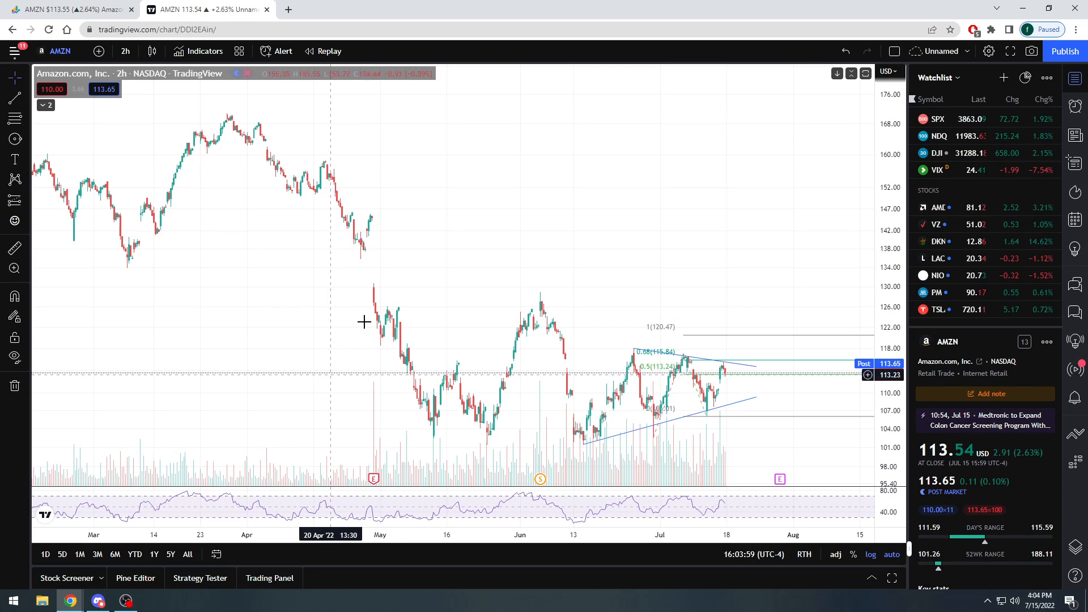
{"action": "mouse_move", "coordinate": [389, 315]}
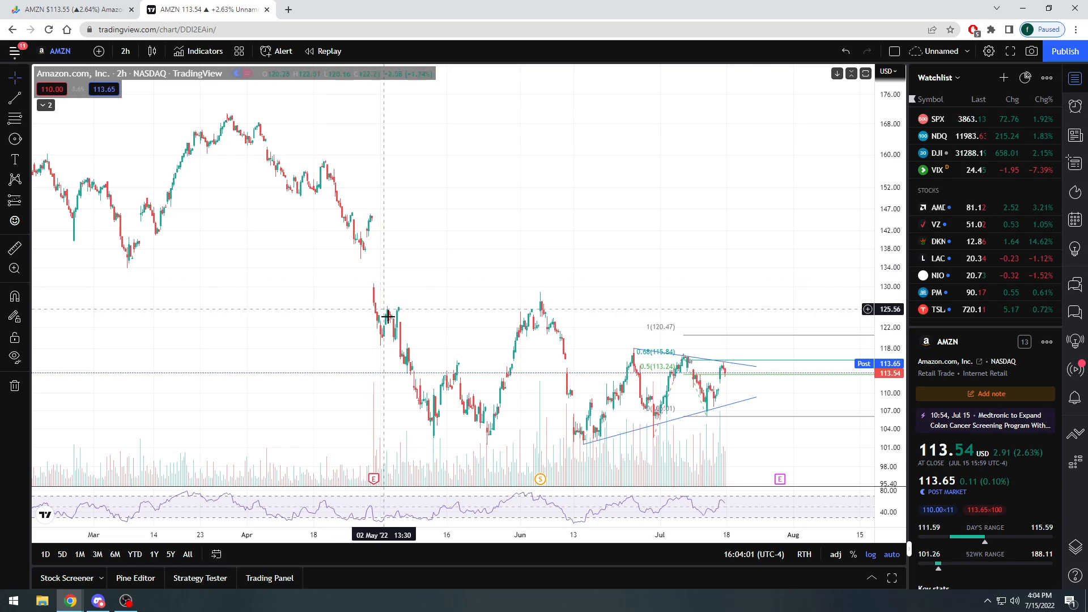
{"action": "mouse_move", "coordinate": [493, 389]}
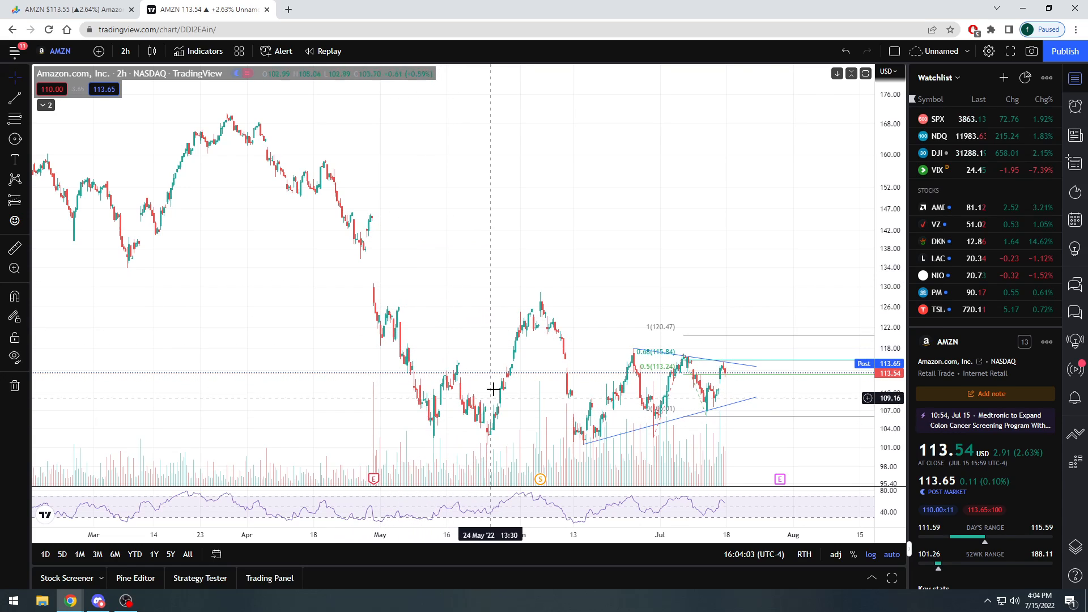
{"action": "mouse_move", "coordinate": [383, 285]}
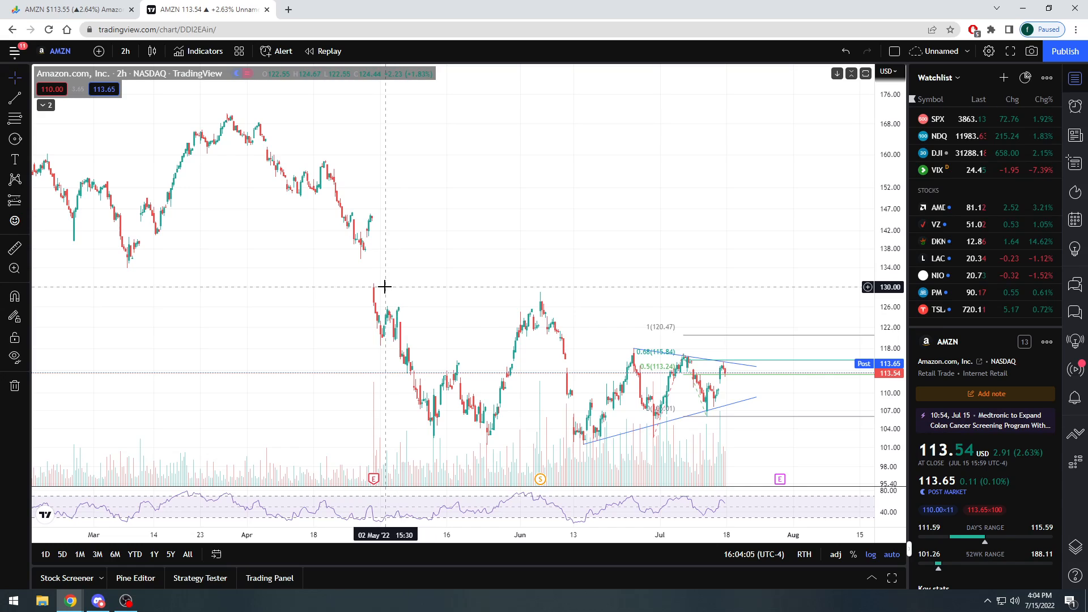
{"action": "mouse_move", "coordinate": [541, 298]}
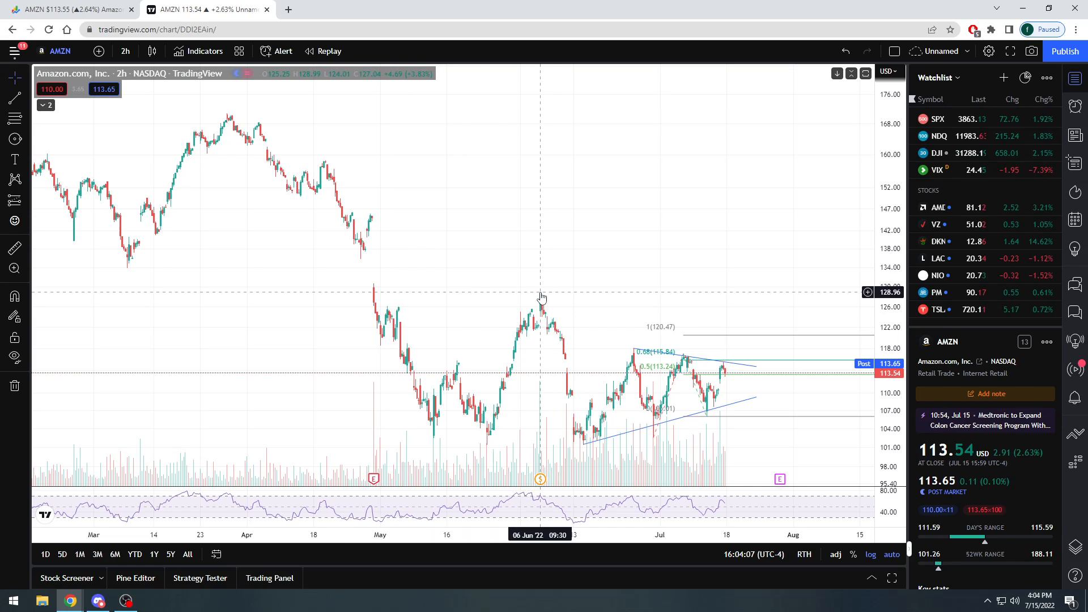
{"action": "mouse_move", "coordinate": [565, 367]}
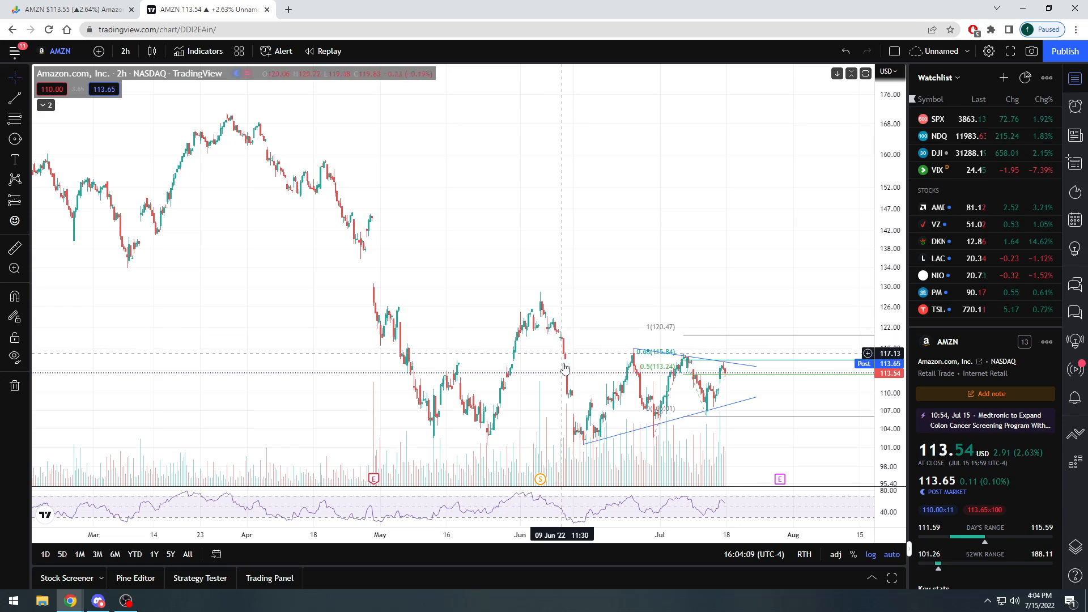
{"action": "mouse_move", "coordinate": [622, 367]}
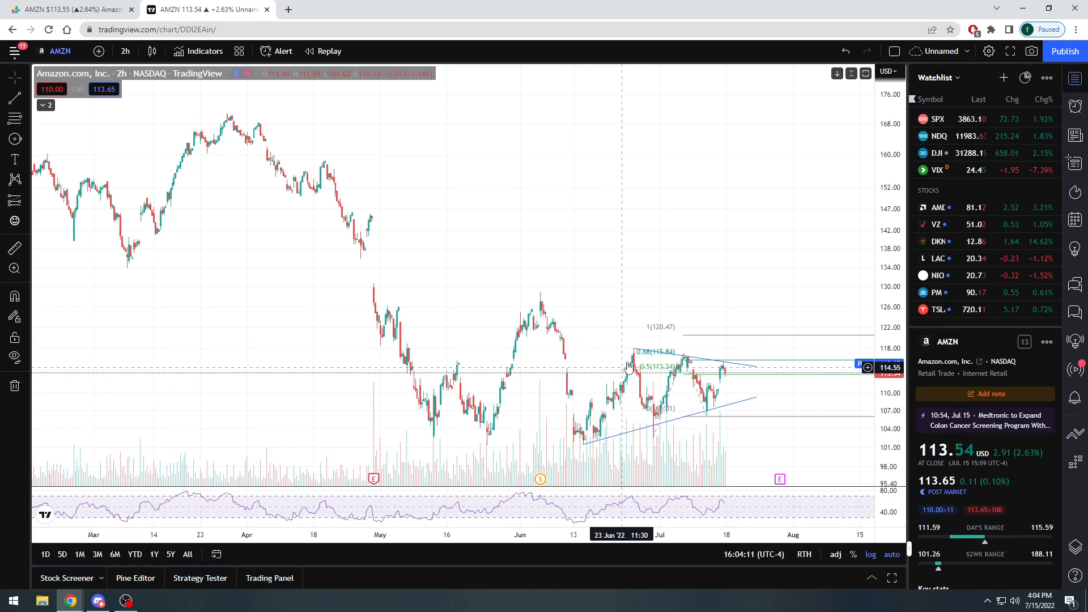
{"action": "mouse_move", "coordinate": [703, 409]}
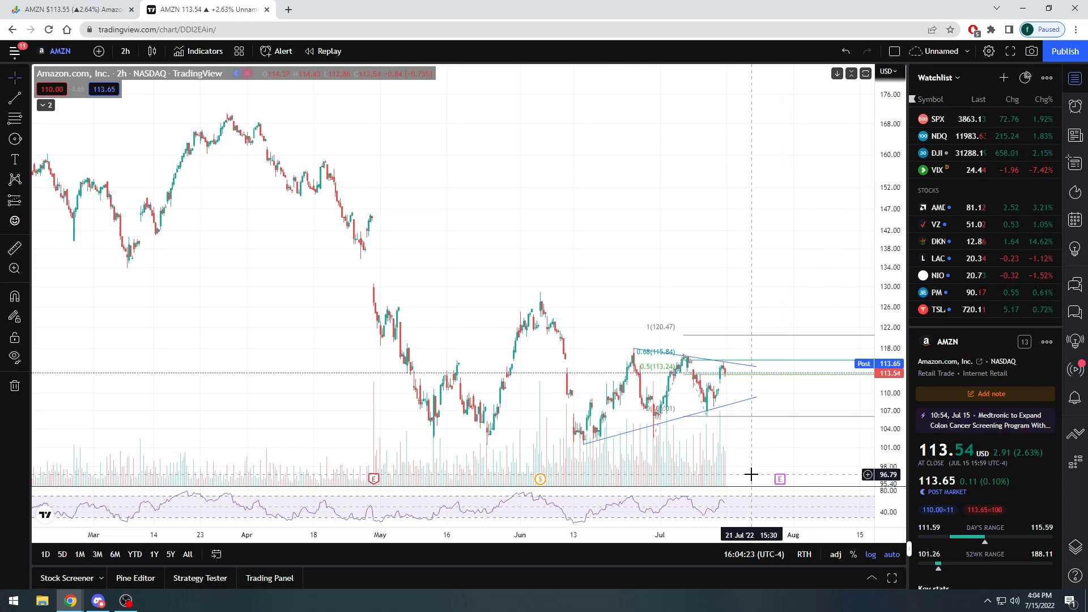
{"action": "mouse_move", "coordinate": [757, 382]}
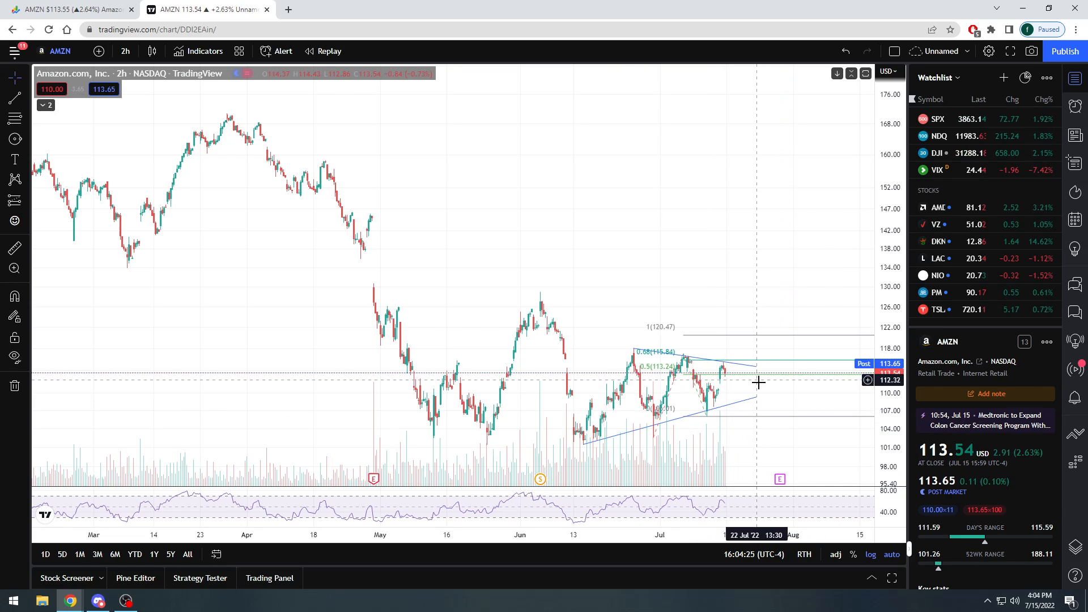
{"action": "mouse_move", "coordinate": [768, 383]}
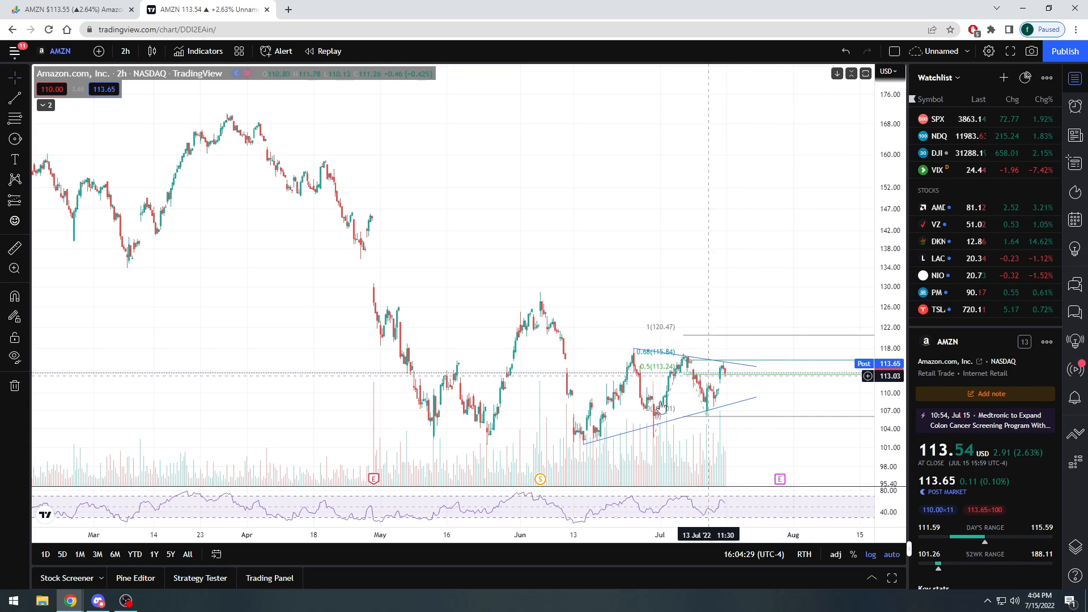
{"action": "mouse_move", "coordinate": [777, 374]}
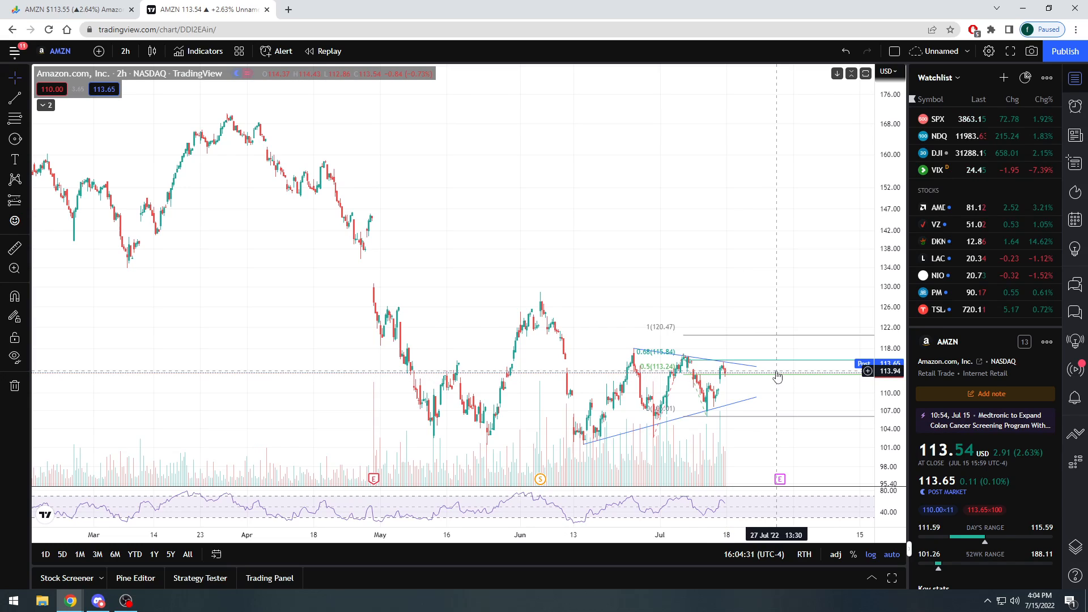
{"action": "mouse_move", "coordinate": [776, 362]}
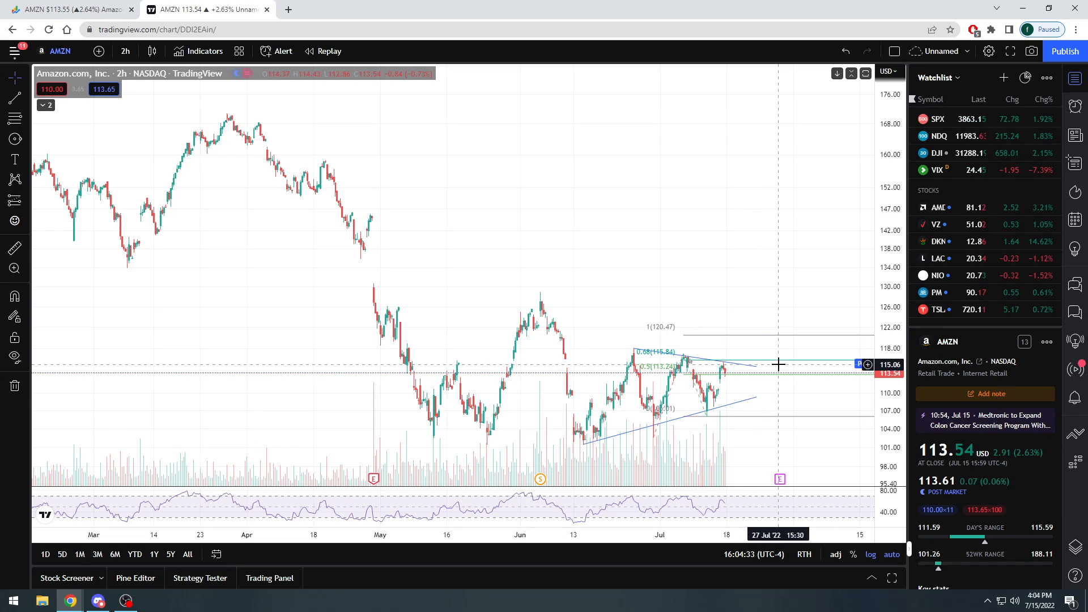
{"action": "mouse_move", "coordinate": [775, 365]}
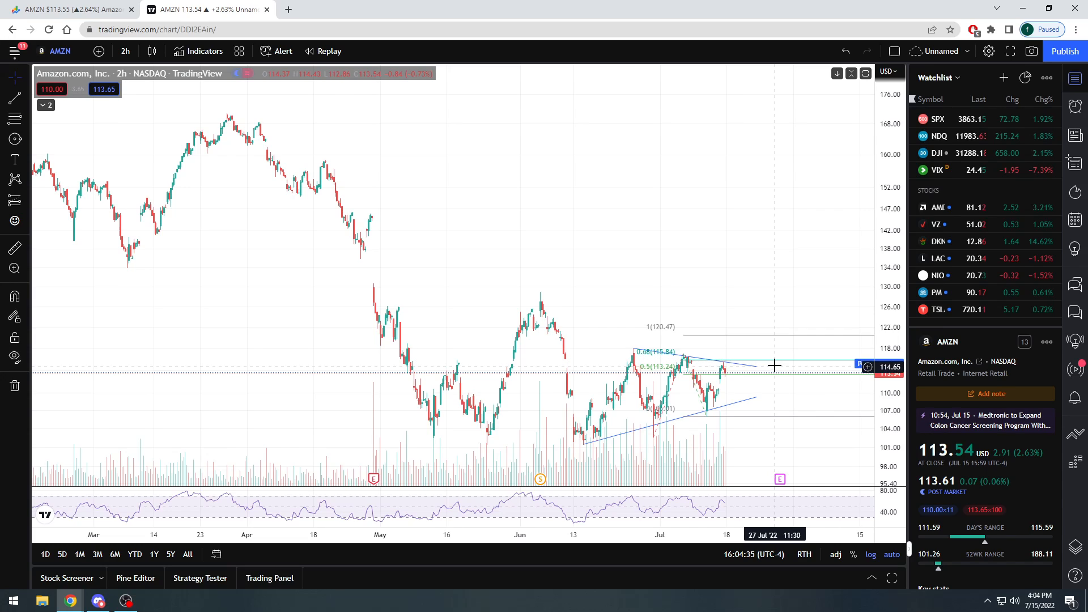
{"action": "mouse_move", "coordinate": [780, 481]}
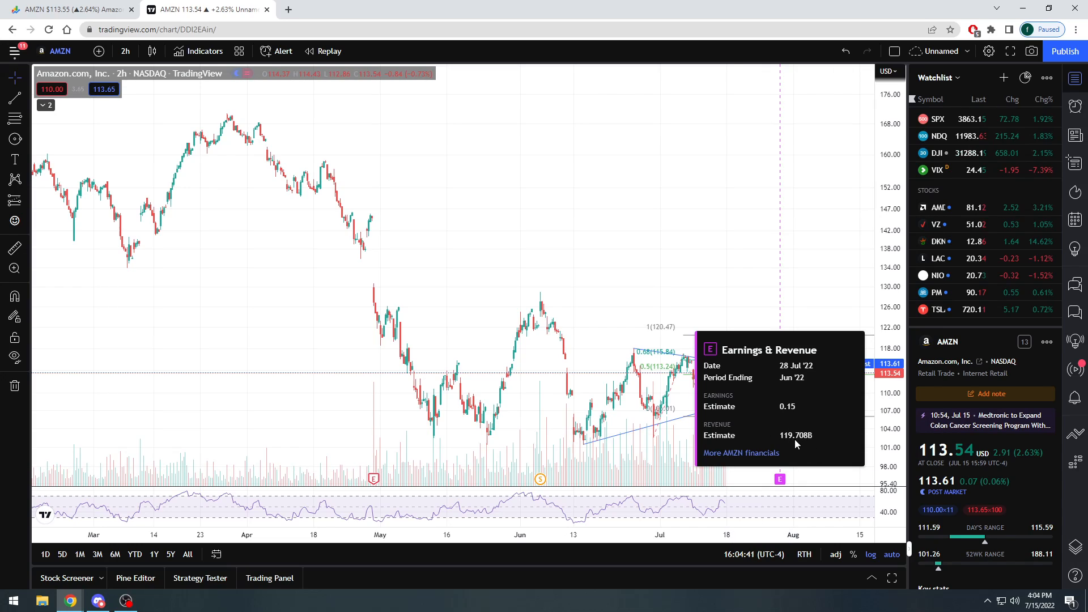
{"action": "mouse_move", "coordinate": [756, 373]}
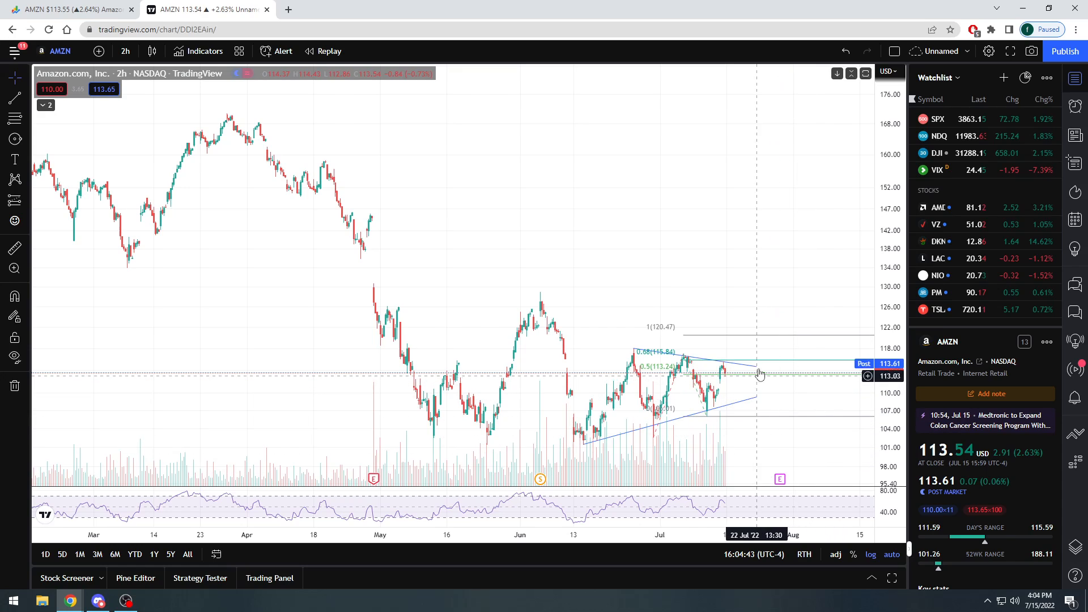
{"action": "mouse_move", "coordinate": [806, 304]}
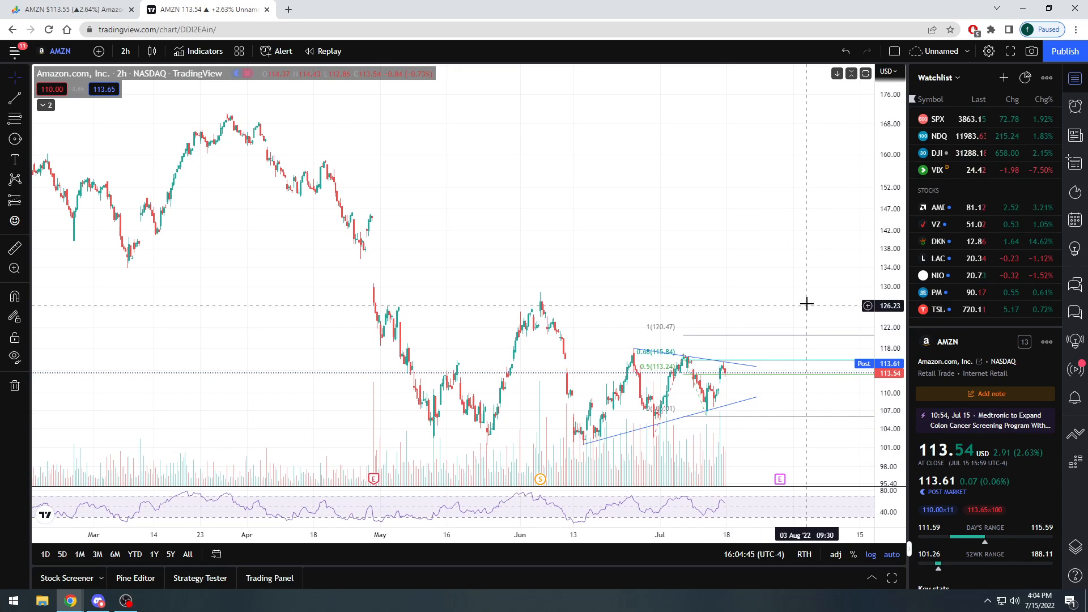
{"action": "mouse_move", "coordinate": [816, 295]}
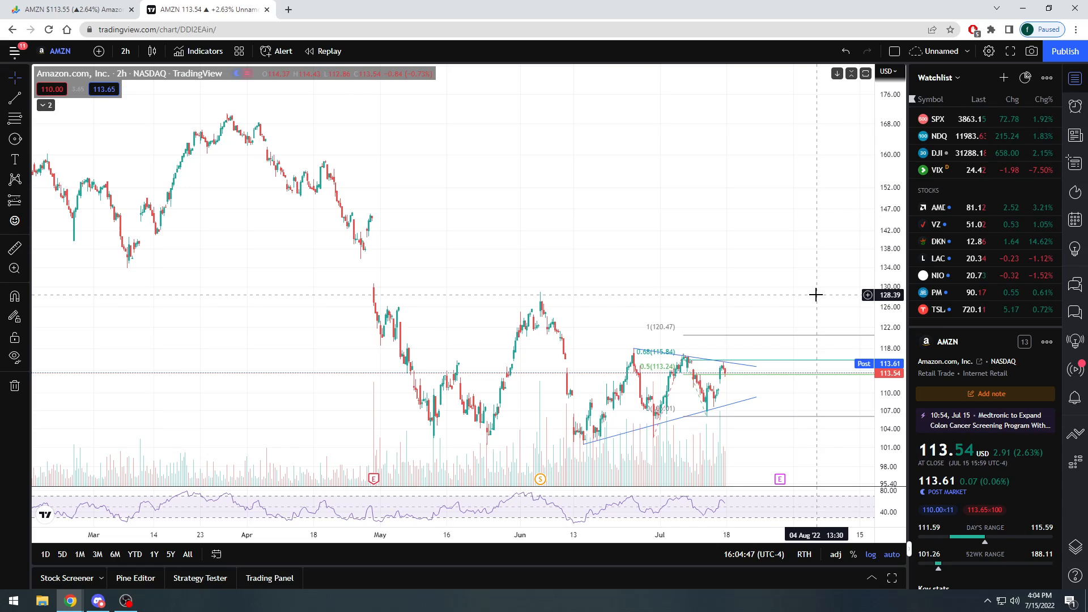
{"action": "mouse_move", "coordinate": [814, 297]}
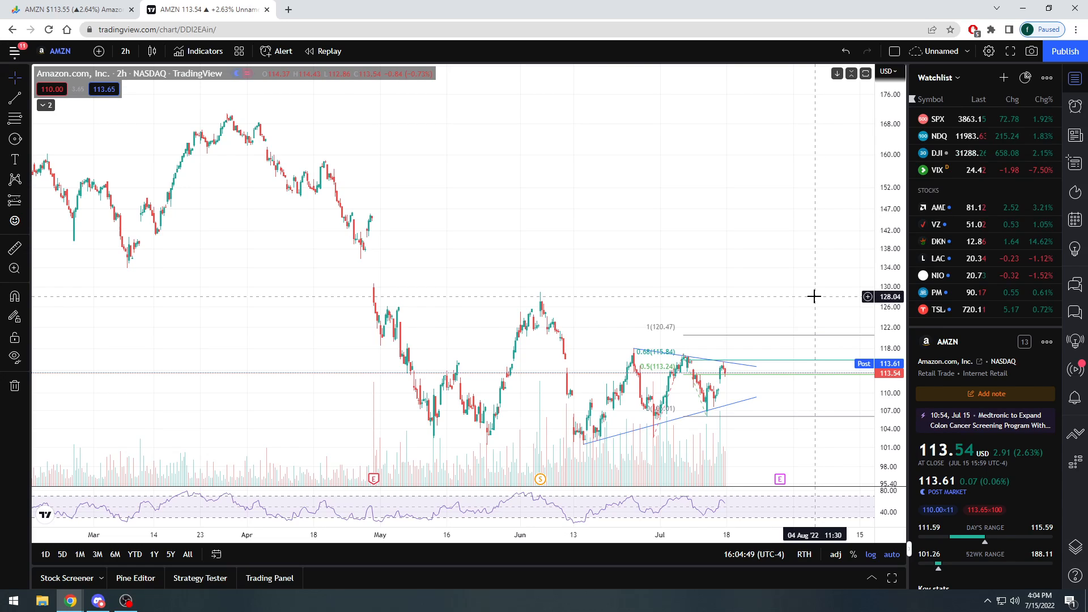
{"action": "mouse_move", "coordinate": [813, 301]}
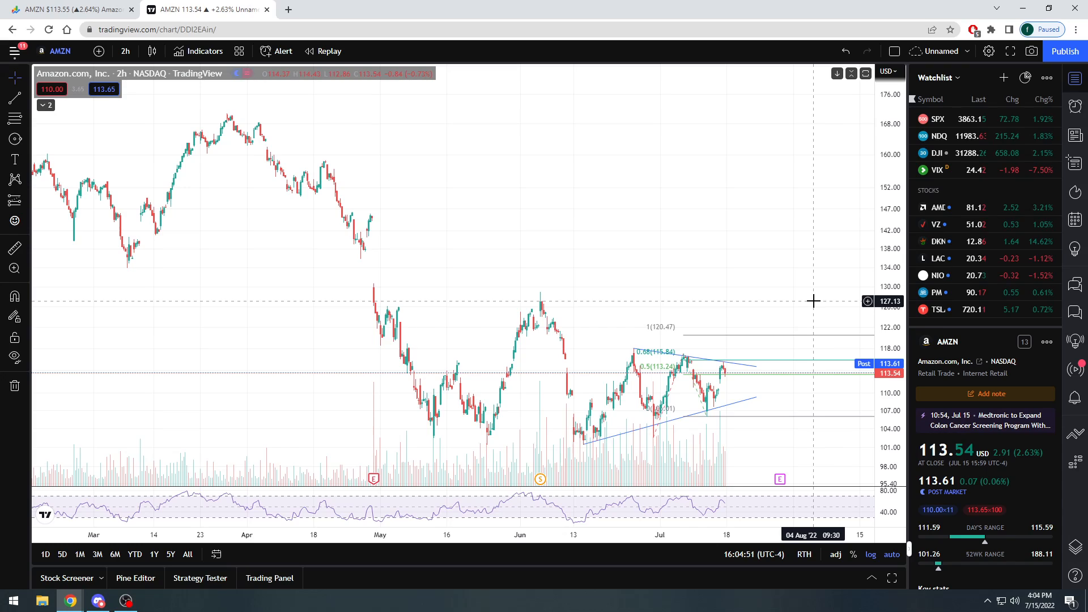
{"action": "mouse_move", "coordinate": [816, 288]}
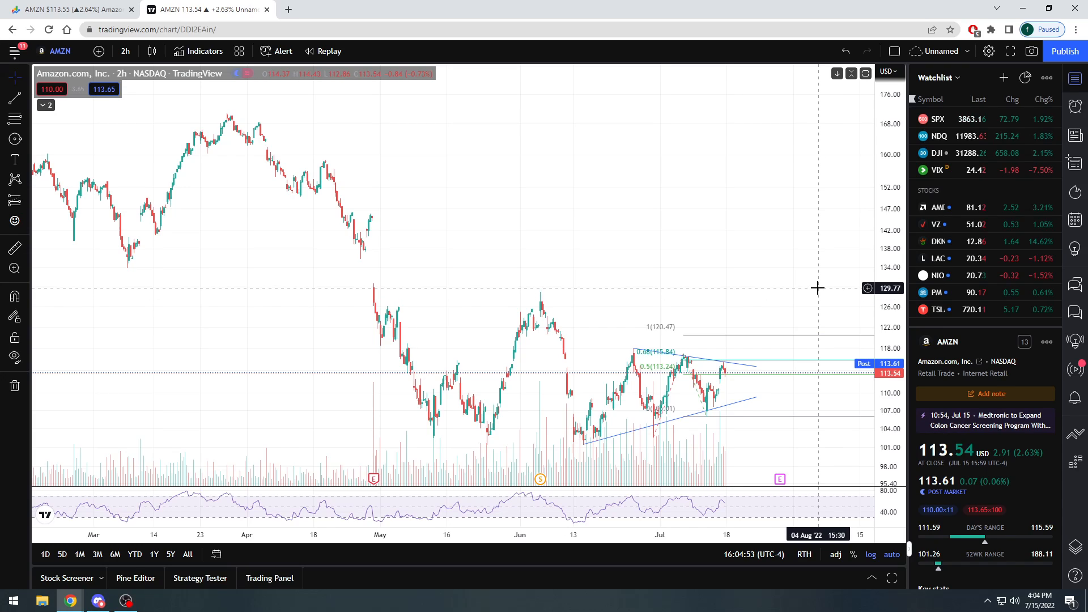
{"action": "mouse_move", "coordinate": [816, 285]}
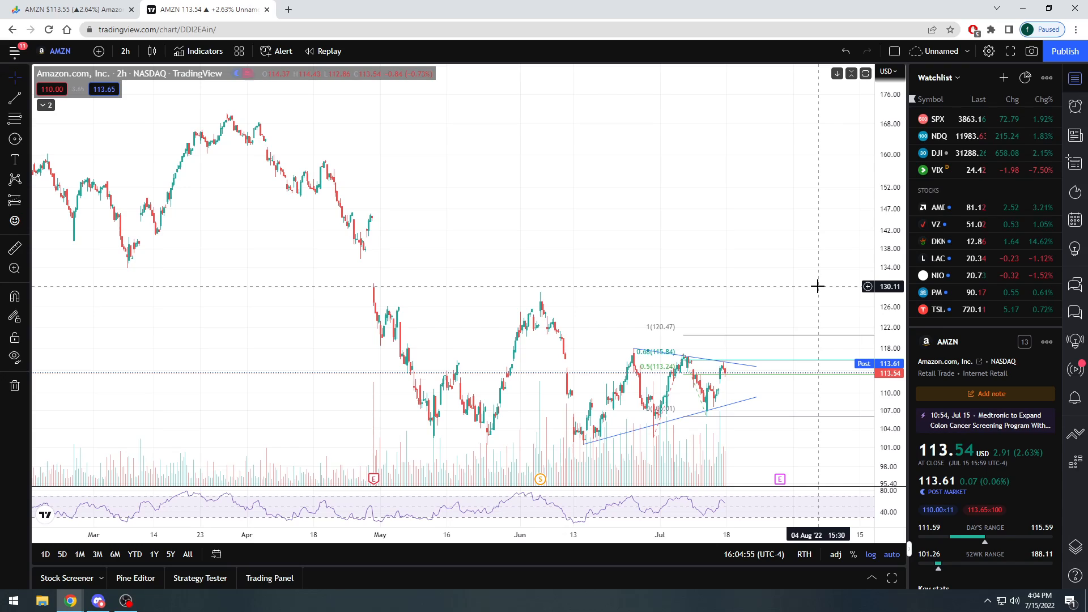
{"action": "mouse_move", "coordinate": [813, 285]}
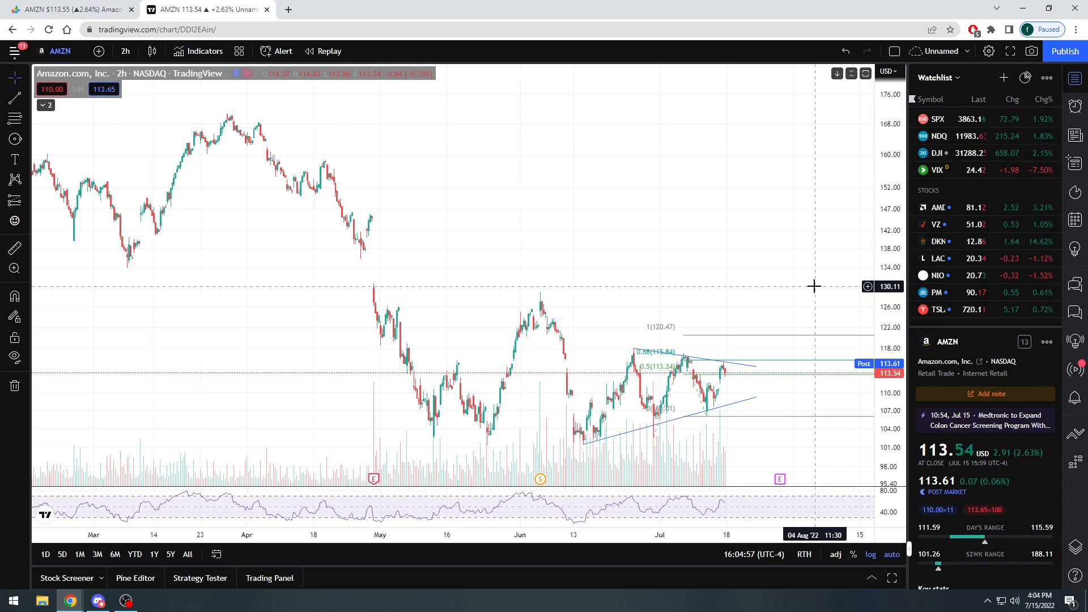
{"action": "mouse_move", "coordinate": [812, 286]}
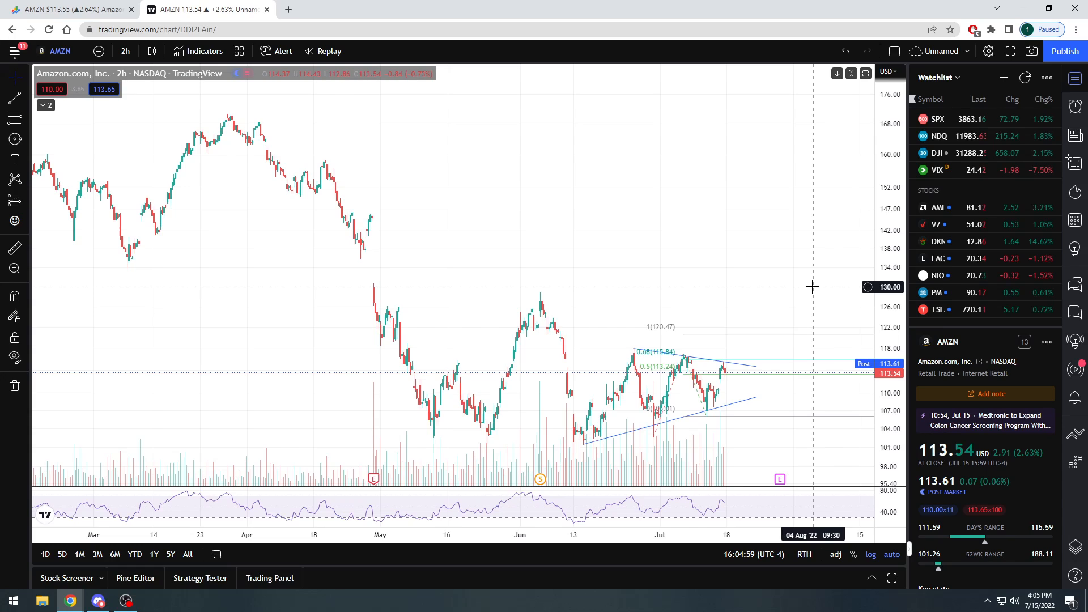
{"action": "mouse_move", "coordinate": [836, 259]}
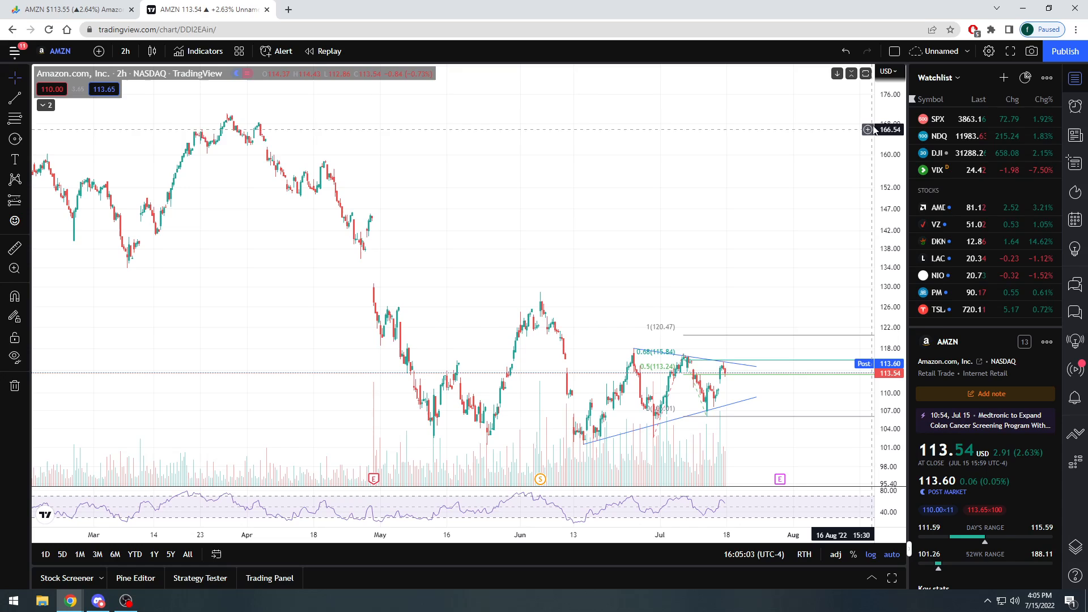
{"action": "mouse_move", "coordinate": [817, 201]}
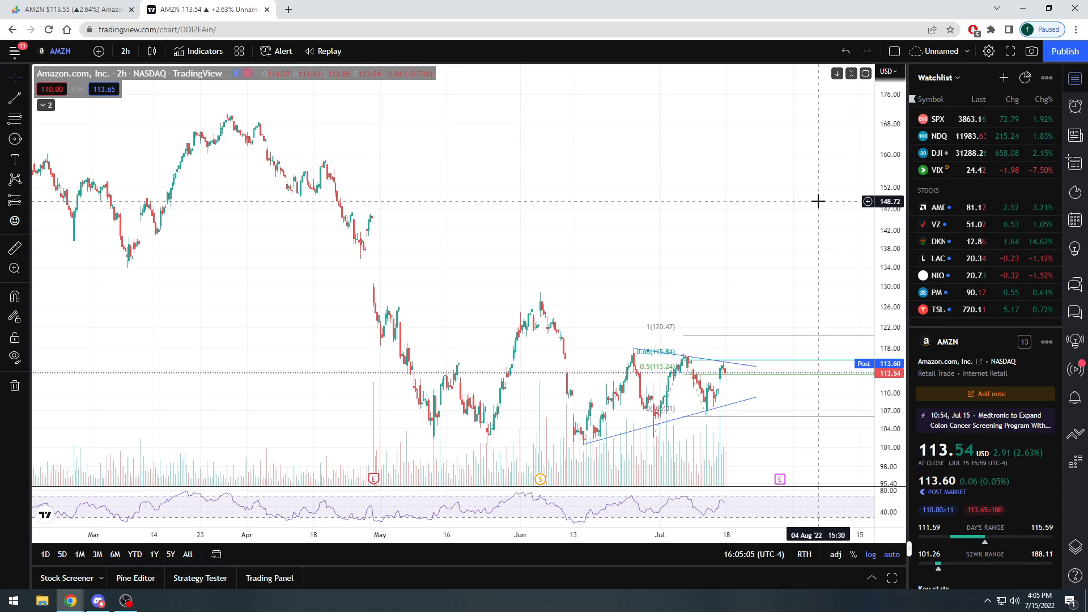
{"action": "mouse_move", "coordinate": [762, 297]}
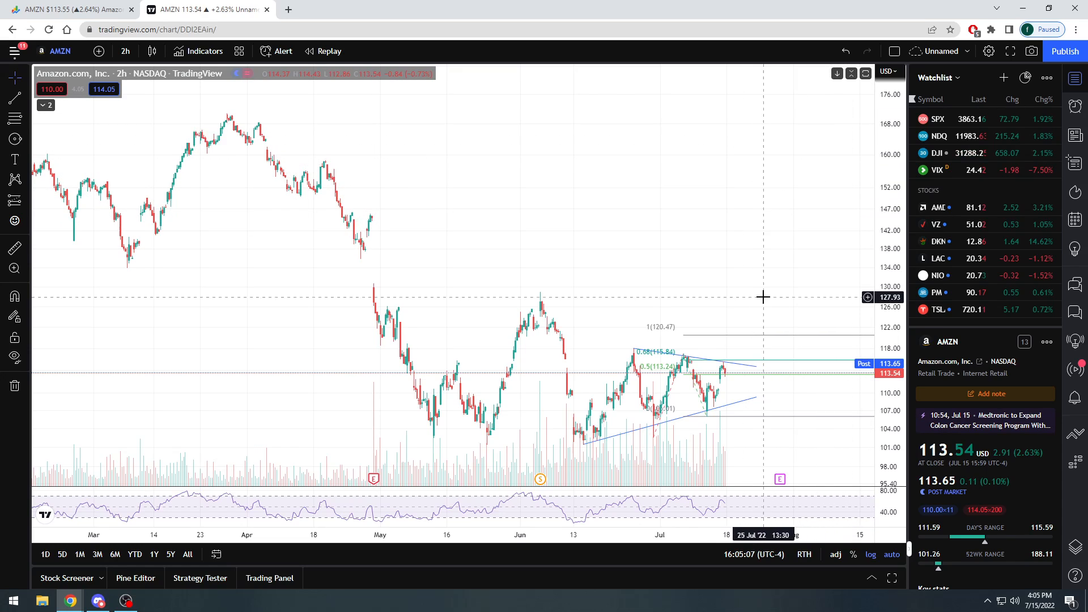
{"action": "mouse_move", "coordinate": [618, 267]}
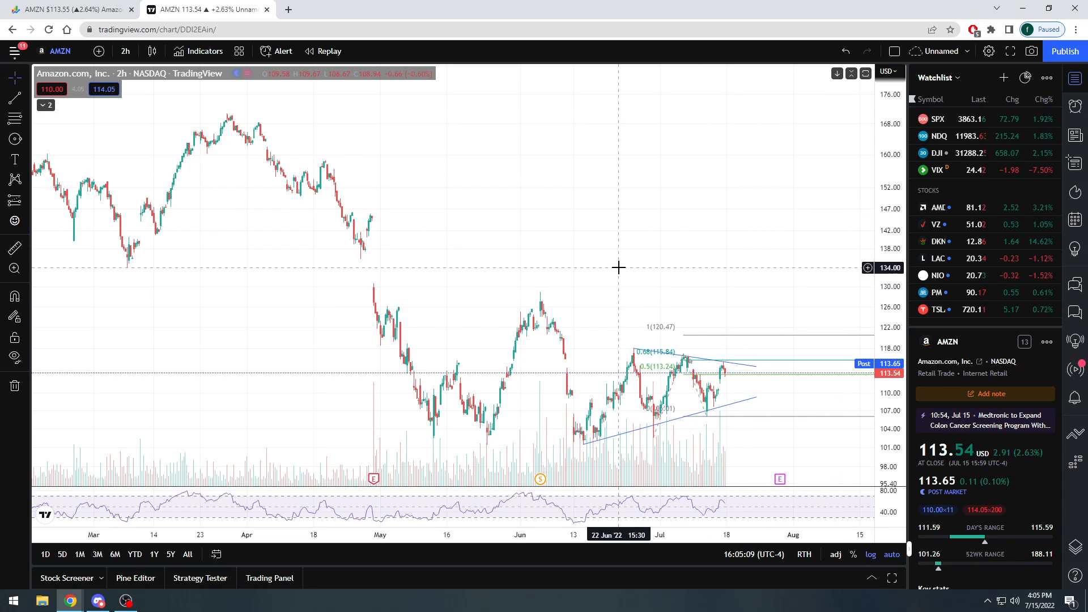
{"action": "mouse_move", "coordinate": [473, 433]}
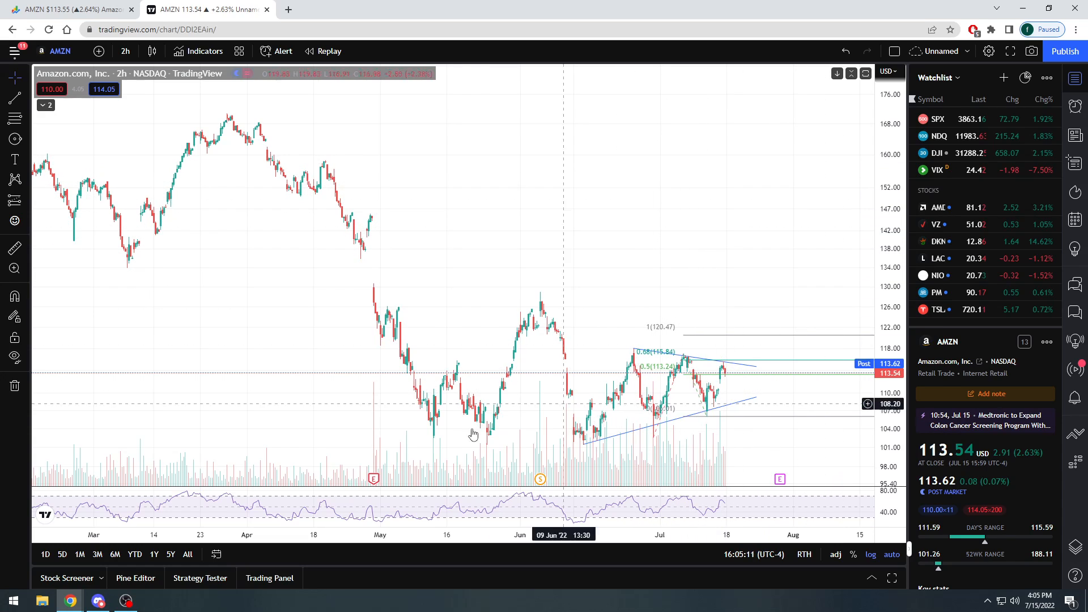
{"action": "mouse_move", "coordinate": [988, 449]}
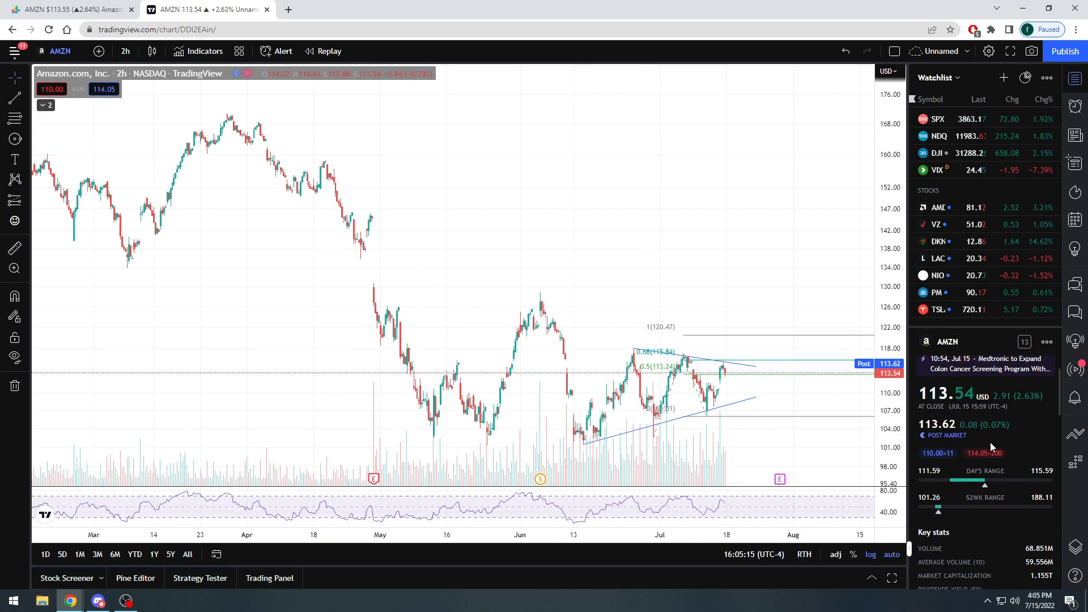
{"action": "scroll", "scroll_direction": "down", "scroll_amount": 3}
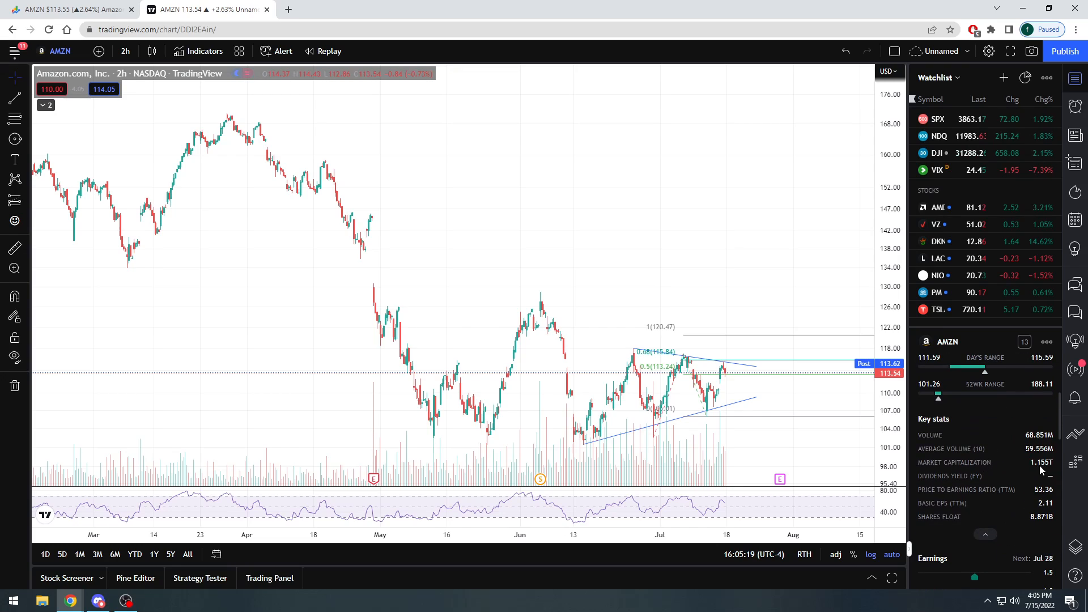
{"action": "scroll", "scroll_direction": "down", "scroll_amount": 3}
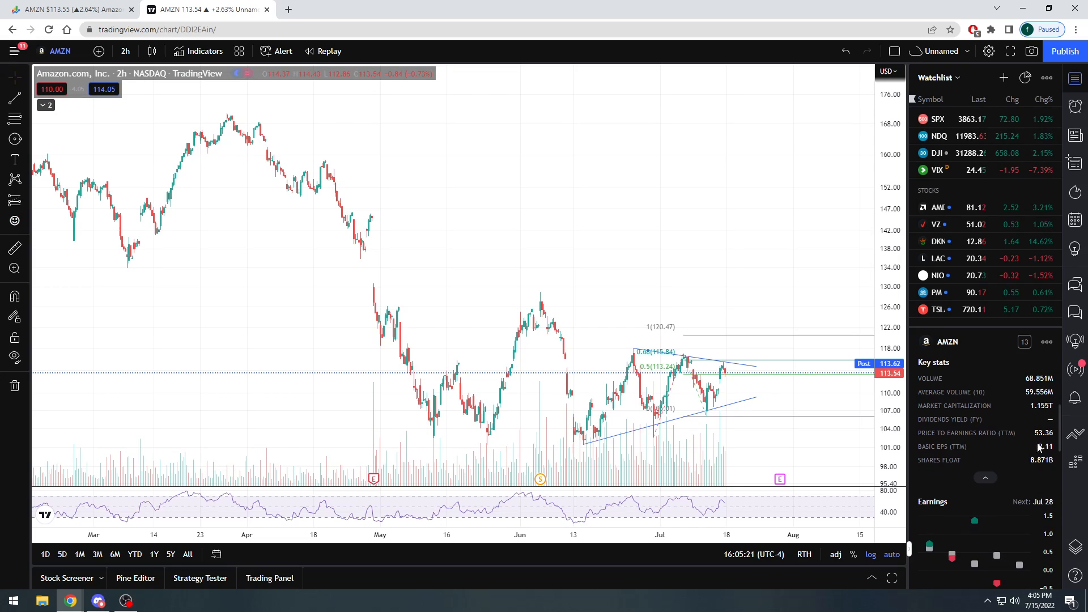
{"action": "scroll", "scroll_direction": "down", "scroll_amount": 3}
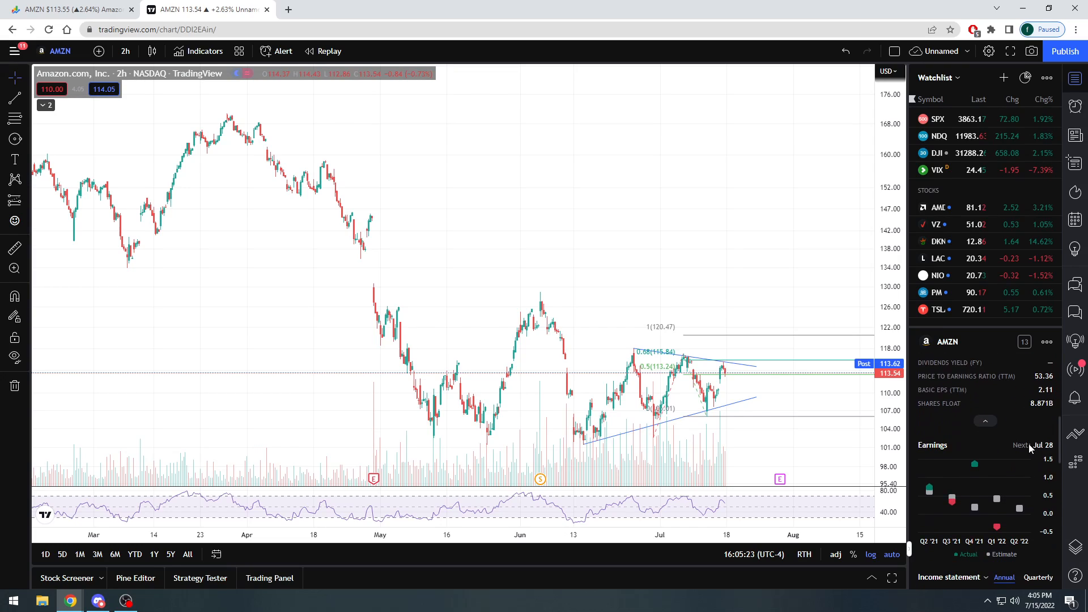
{"action": "scroll", "scroll_direction": "down", "scroll_amount": 3}
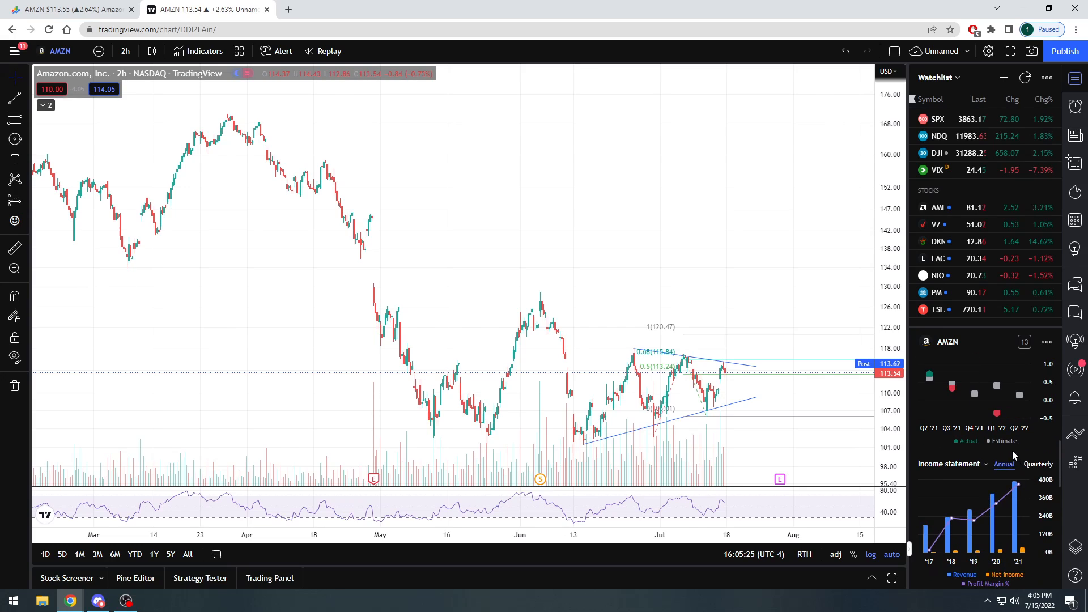
{"action": "mouse_move", "coordinate": [995, 461]}
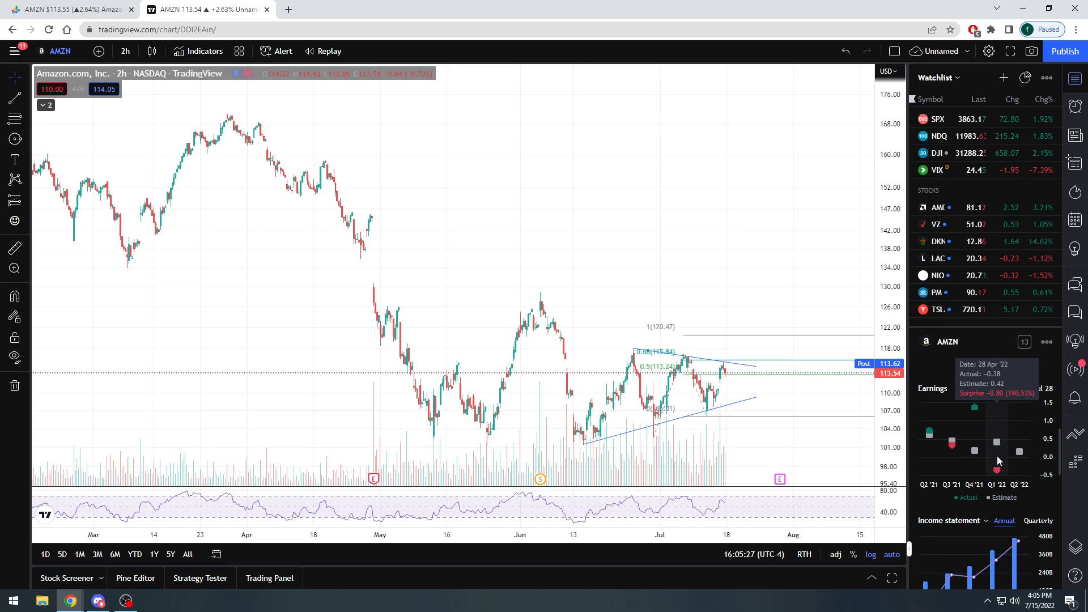
{"action": "scroll", "scroll_direction": "down", "scroll_amount": 3}
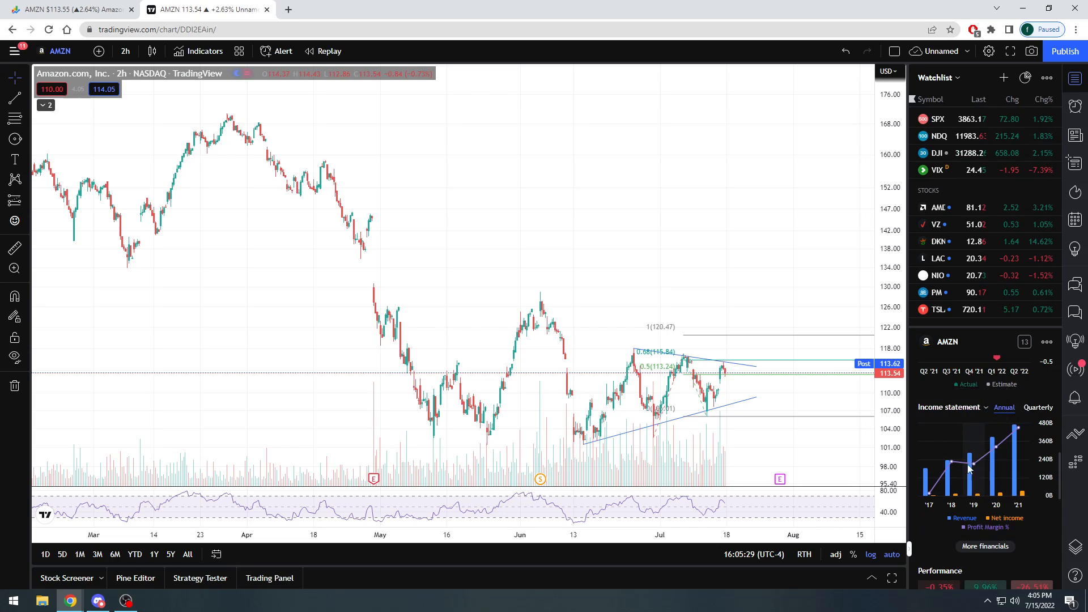
{"action": "mouse_move", "coordinate": [928, 485]}
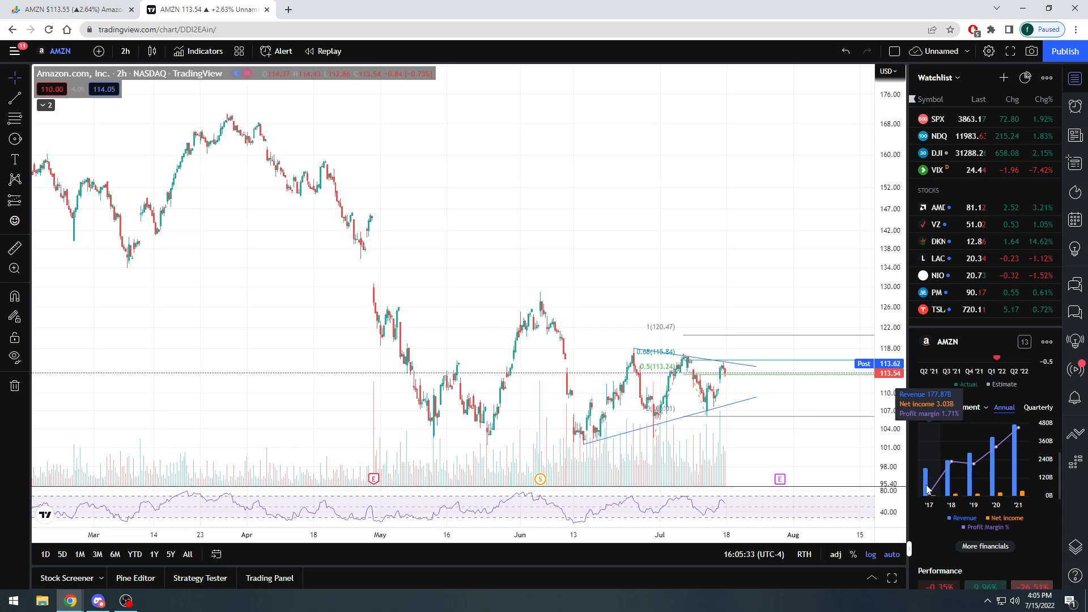
{"action": "mouse_move", "coordinate": [1016, 434]}
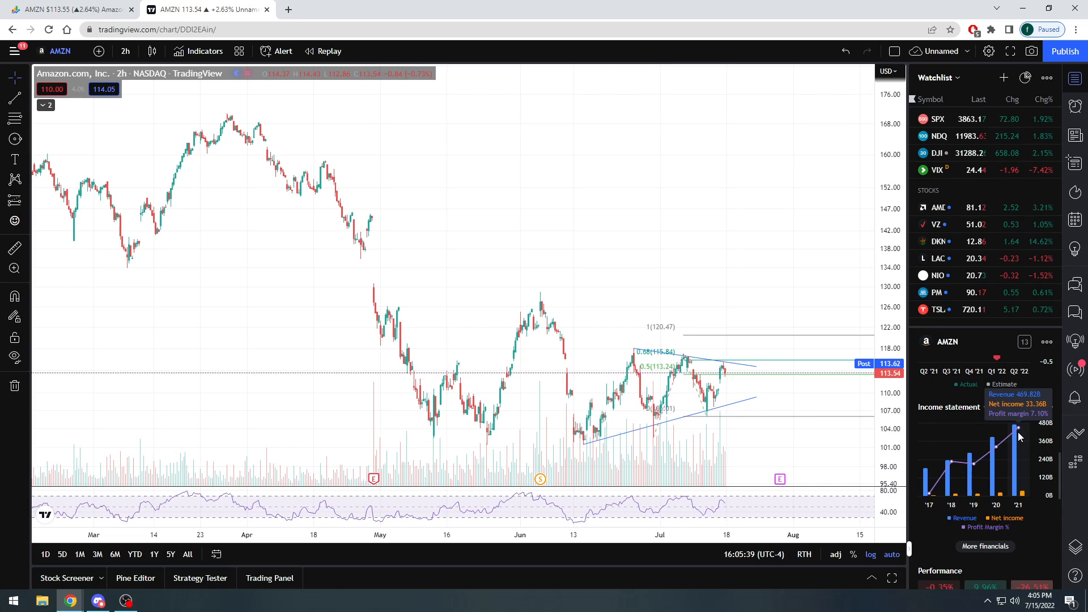
{"action": "mouse_move", "coordinate": [1019, 455]}
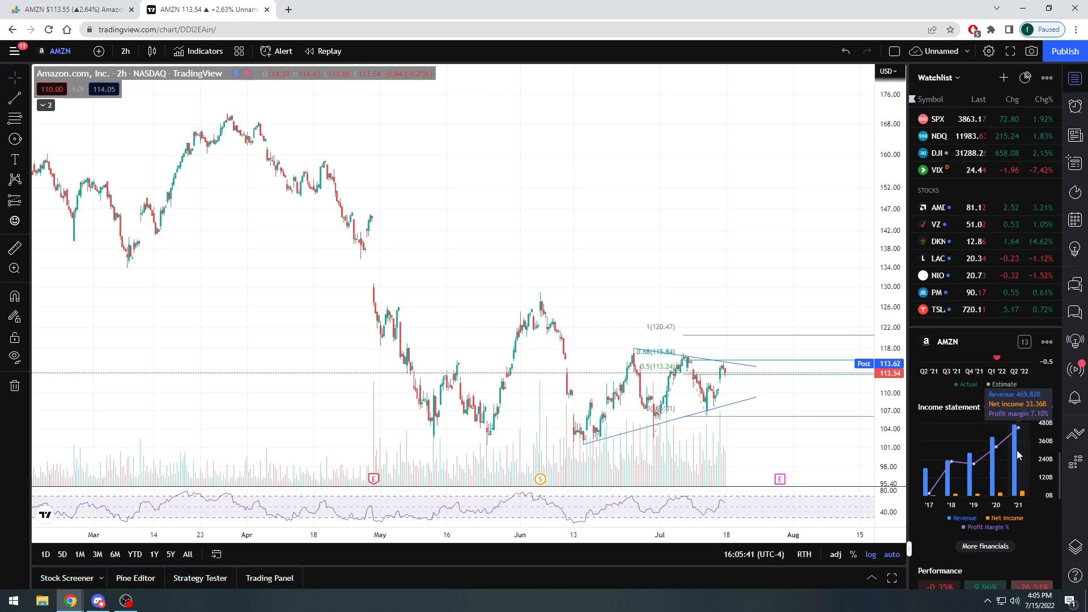
{"action": "mouse_move", "coordinate": [1023, 466]}
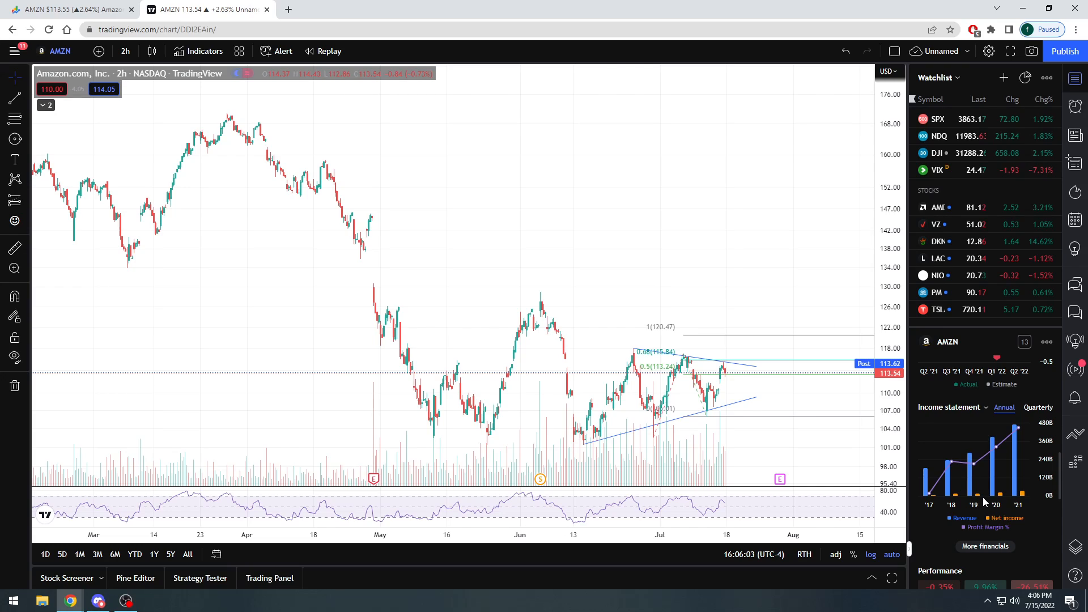
{"action": "mouse_move", "coordinate": [935, 497]}
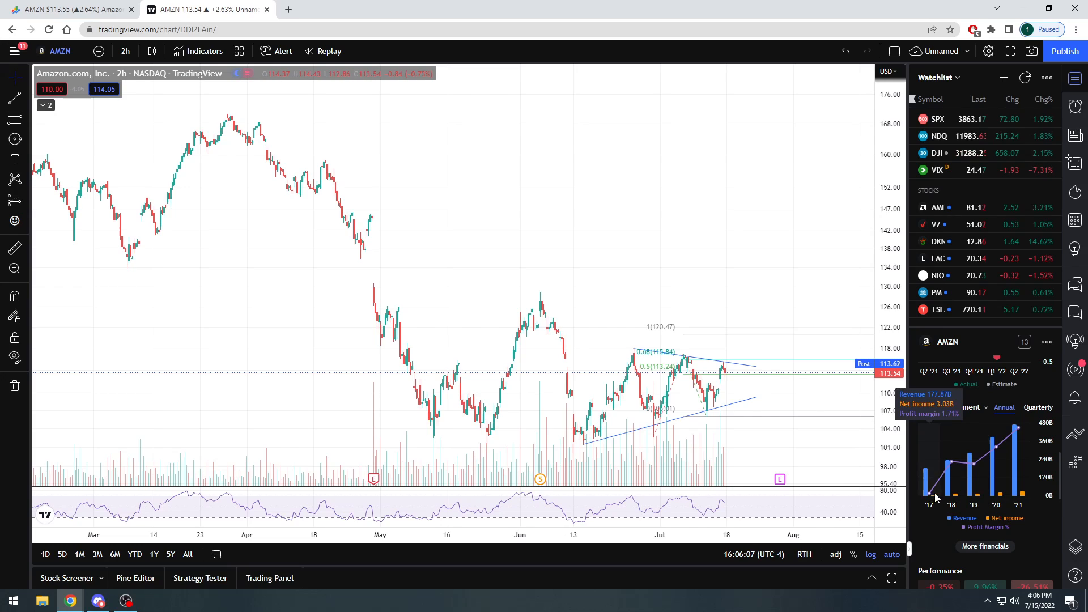
{"action": "mouse_move", "coordinate": [930, 500]}
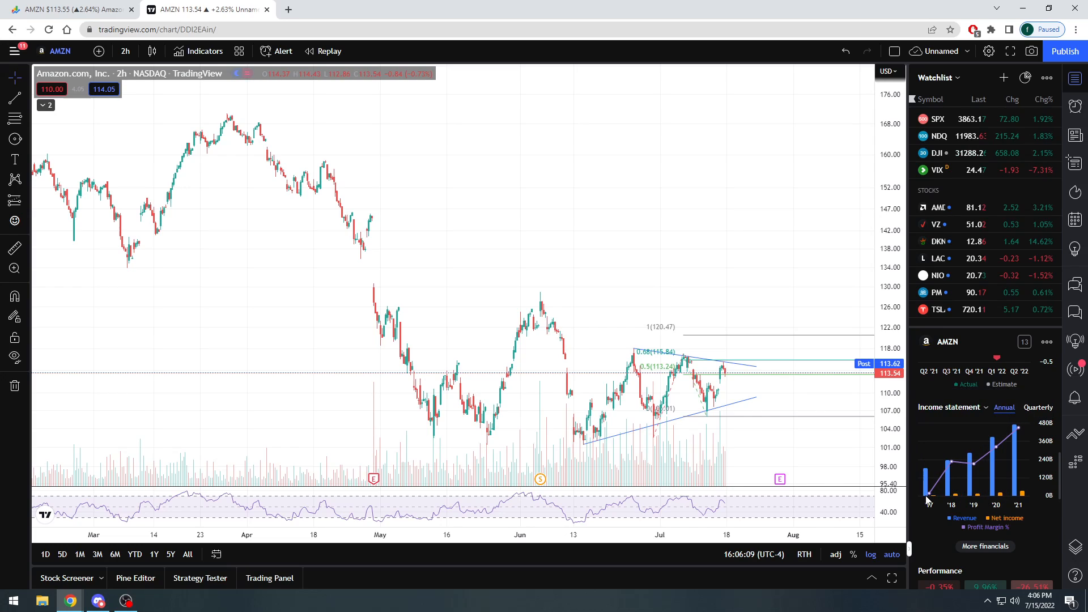
{"action": "mouse_move", "coordinate": [956, 481]}
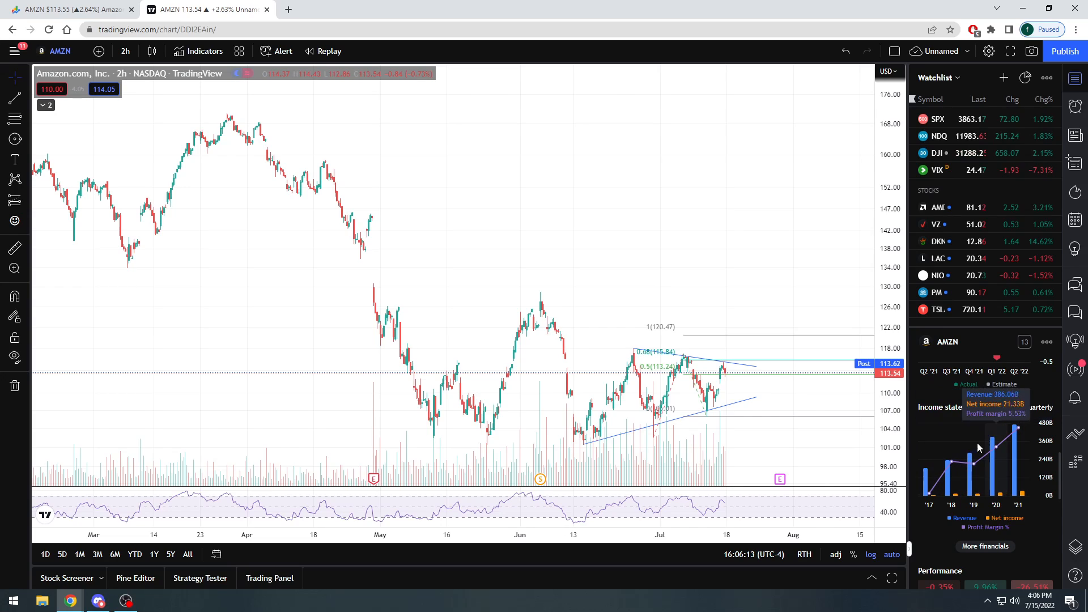
{"action": "left_click", "coordinate": [1038, 408]}
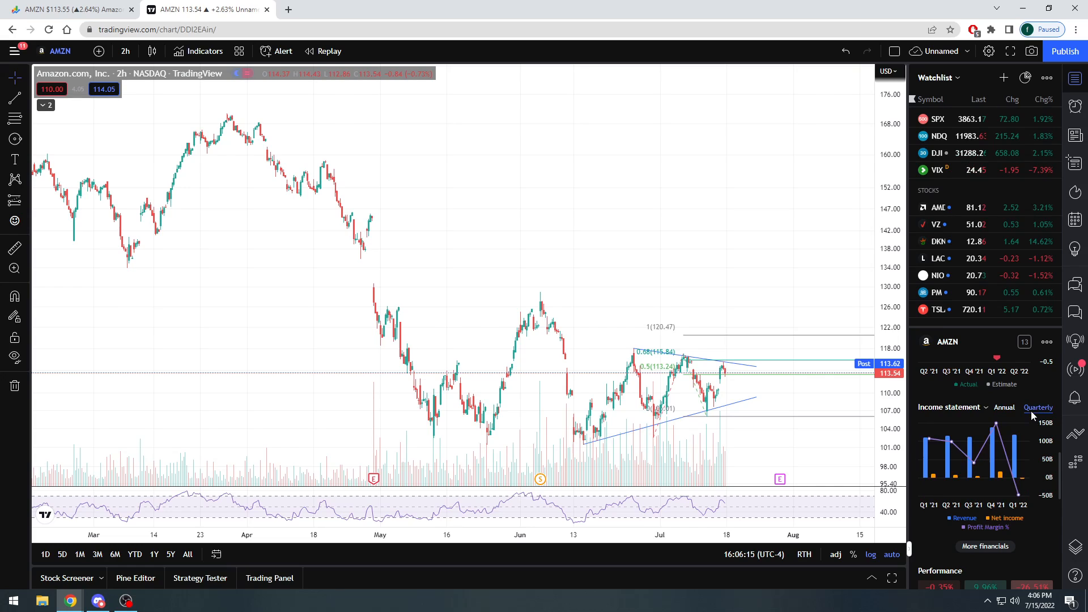
{"action": "mouse_move", "coordinate": [1016, 460]}
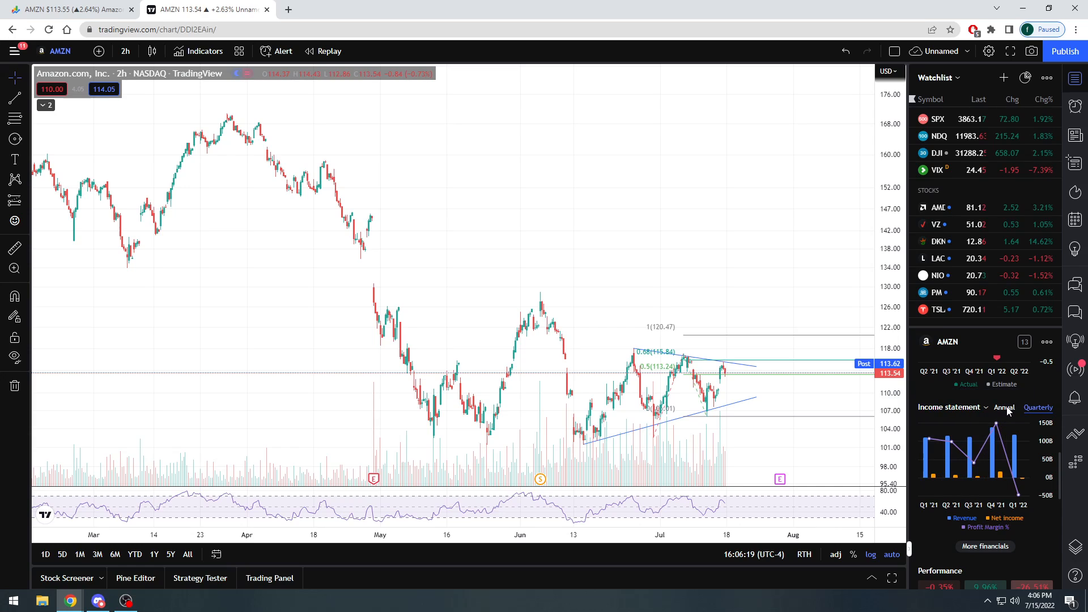
{"action": "left_click", "coordinate": [1003, 407]}
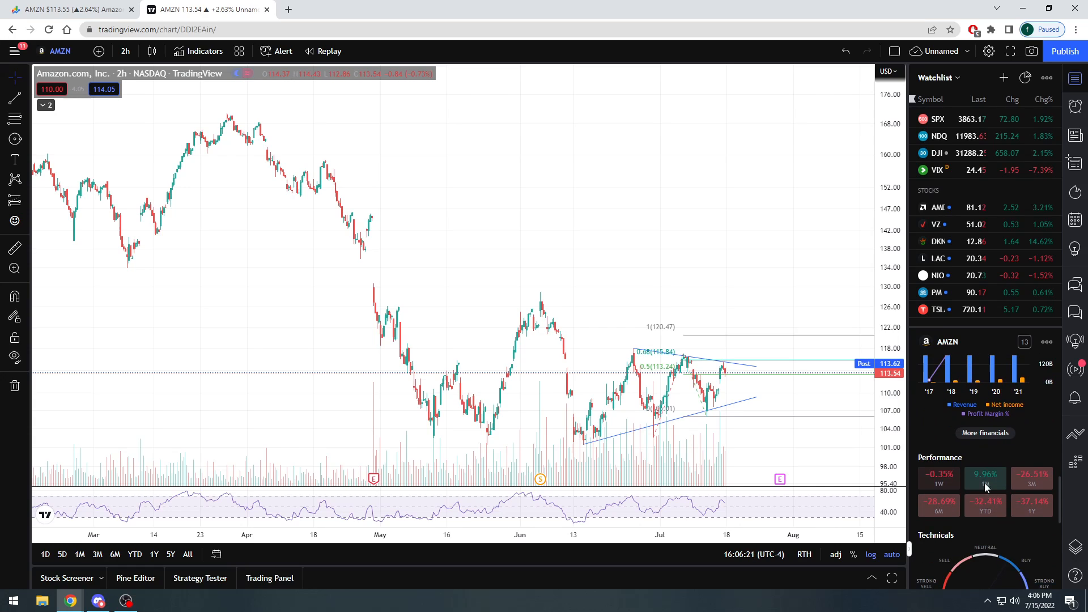
{"action": "left_click", "coordinate": [984, 432]}
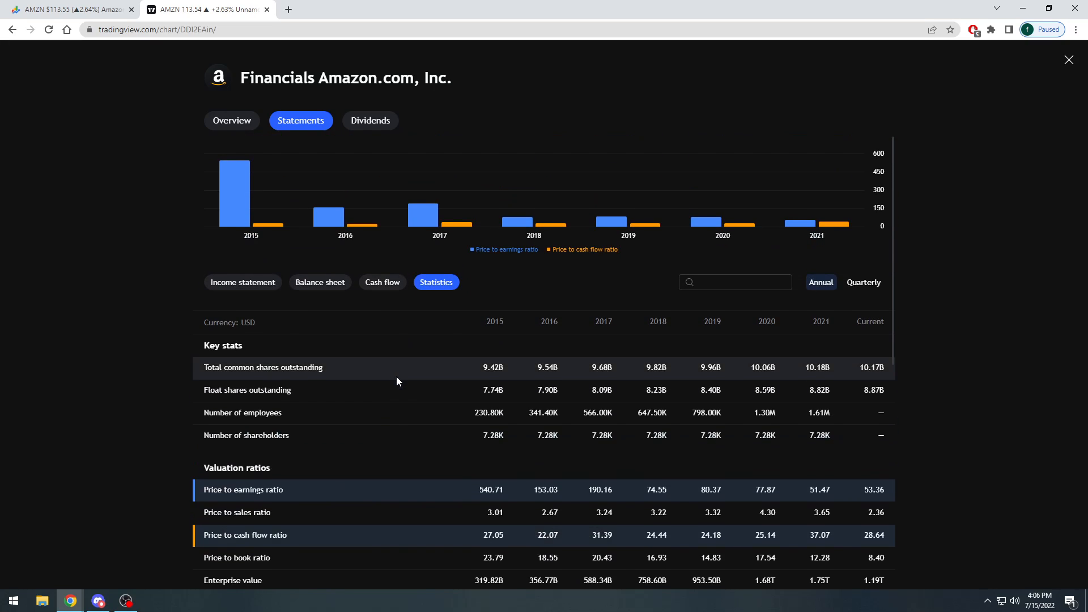
{"action": "mouse_move", "coordinate": [1030, 129]}
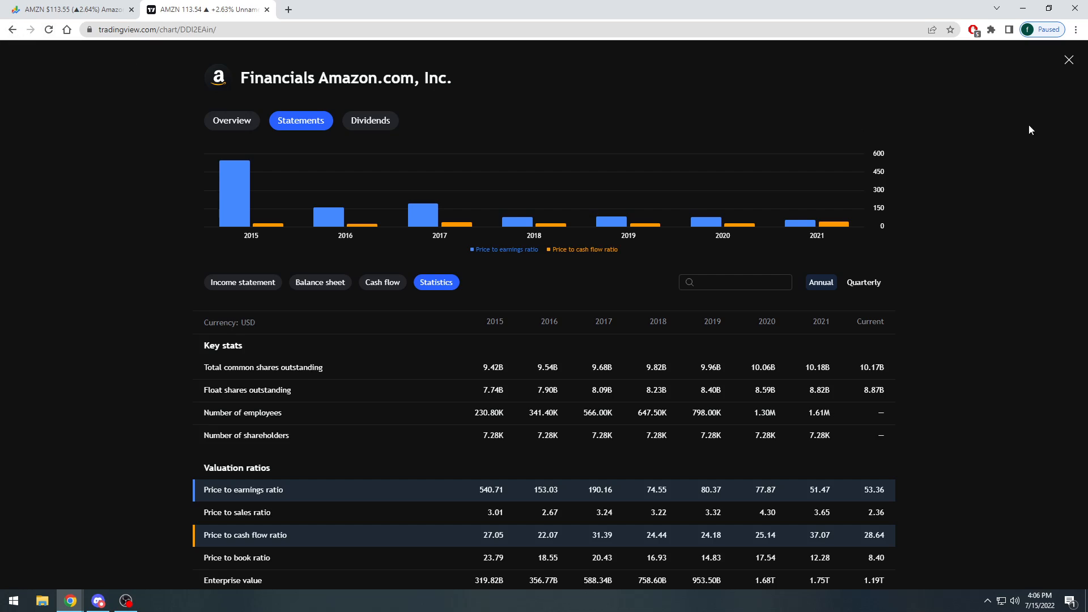
{"action": "left_click", "coordinate": [1069, 59]}
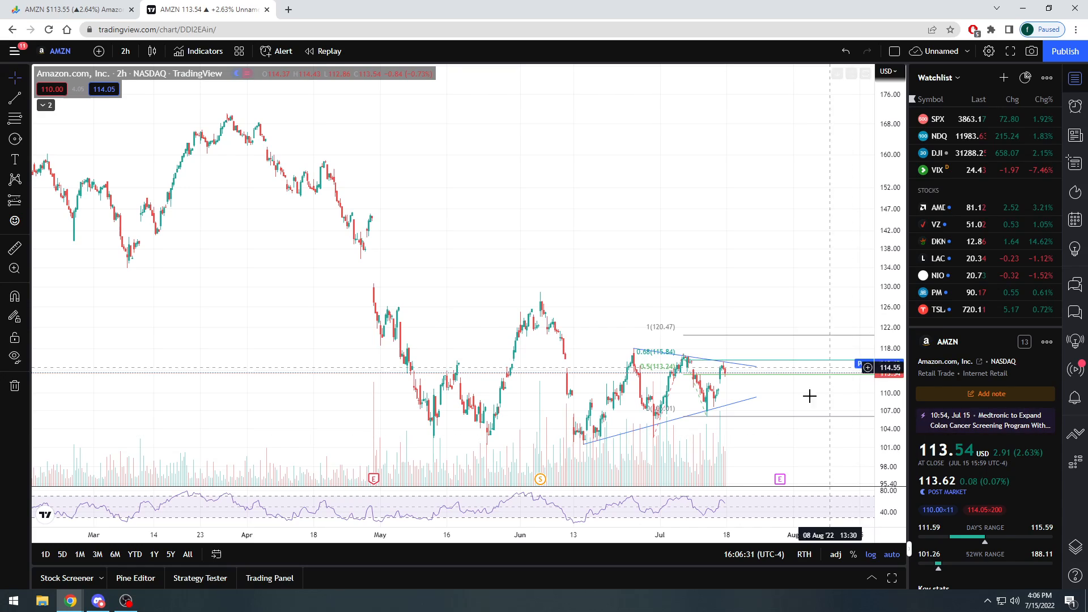
{"action": "scroll", "scroll_direction": "down", "scroll_amount": 3}
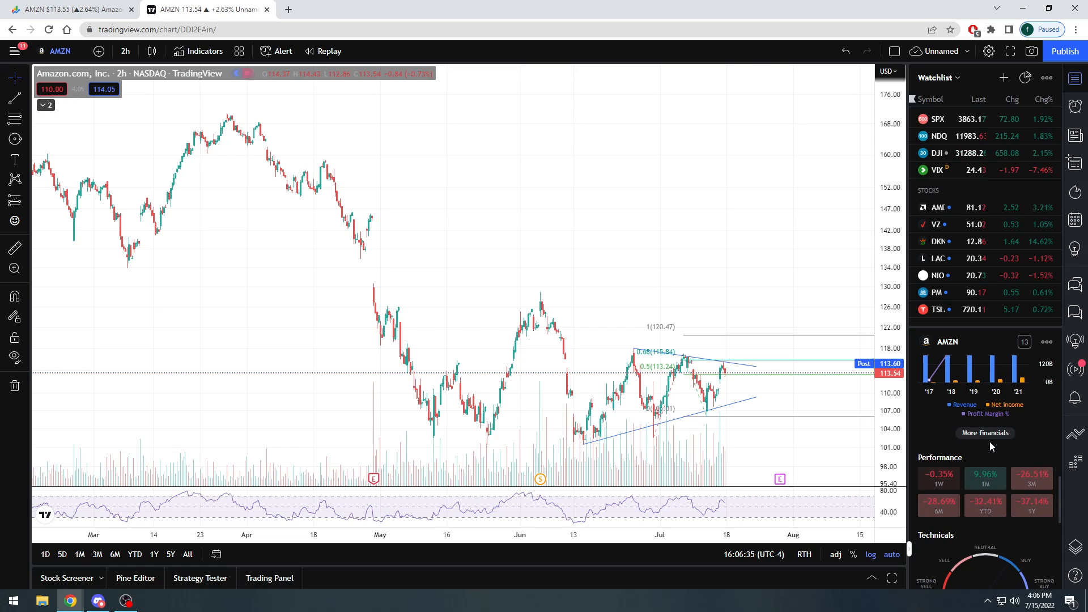
Reopen Amazon's full financial statistics, review the Price to earnings ratio row, and close the panel.
{"action": "left_click", "coordinate": [984, 433]}
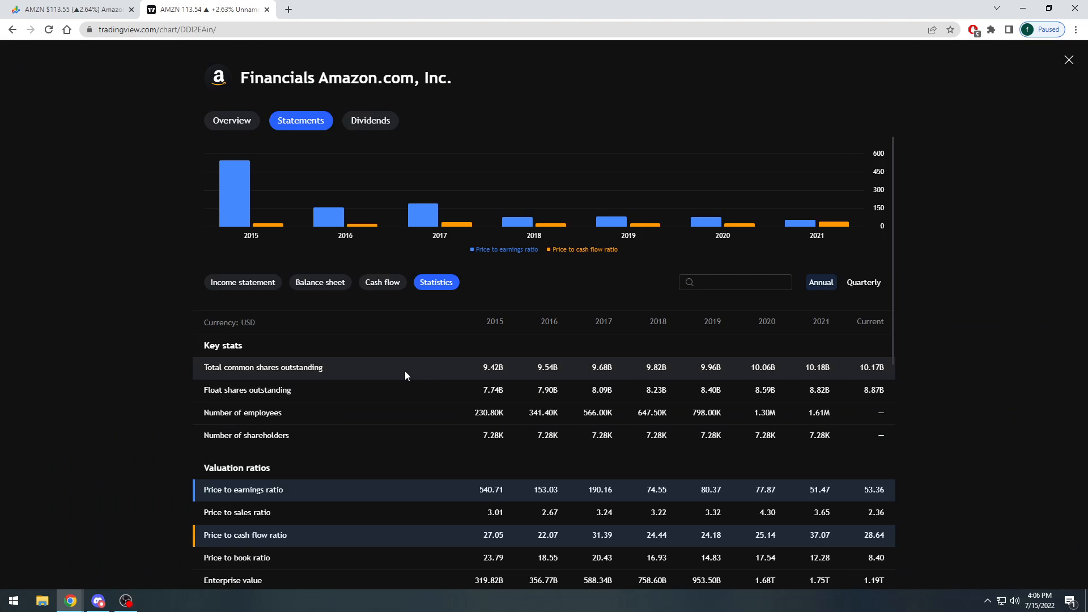
{"action": "scroll", "scroll_direction": "down", "scroll_amount": 3}
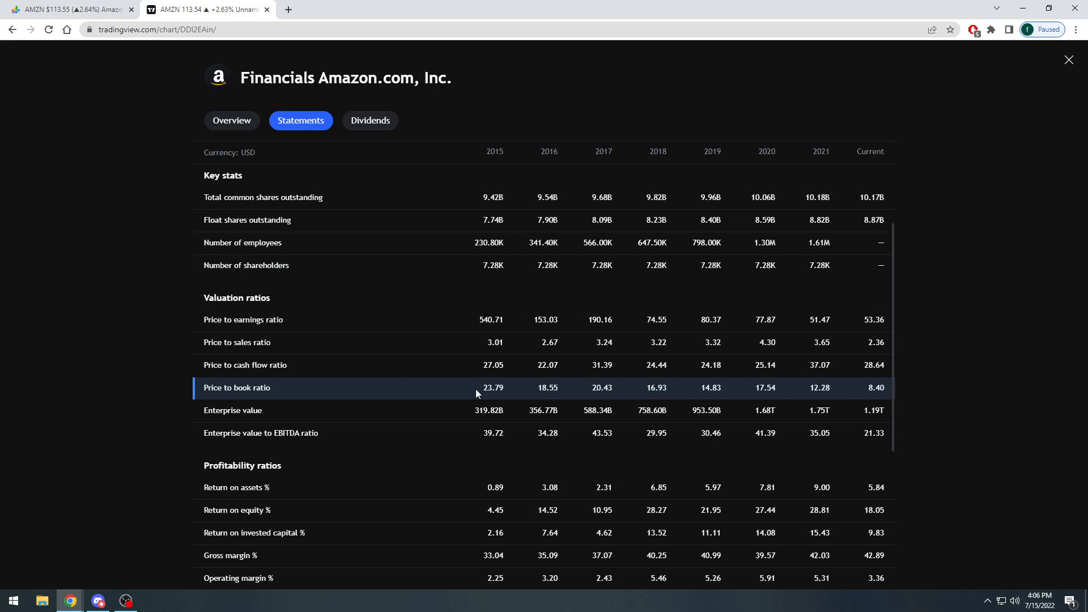
{"action": "mouse_move", "coordinate": [617, 396]}
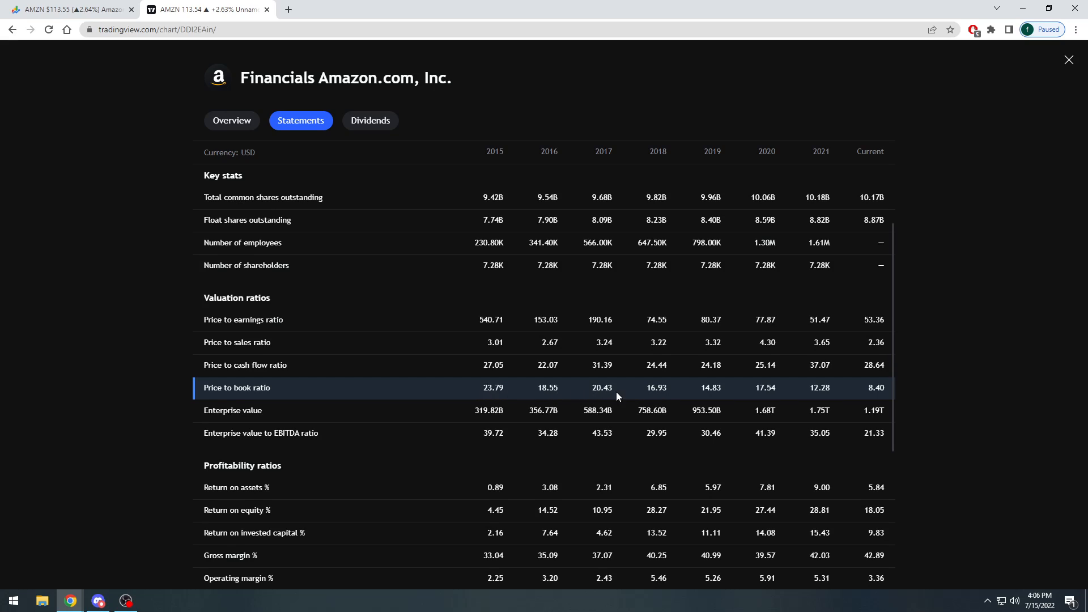
{"action": "mouse_move", "coordinate": [786, 396]}
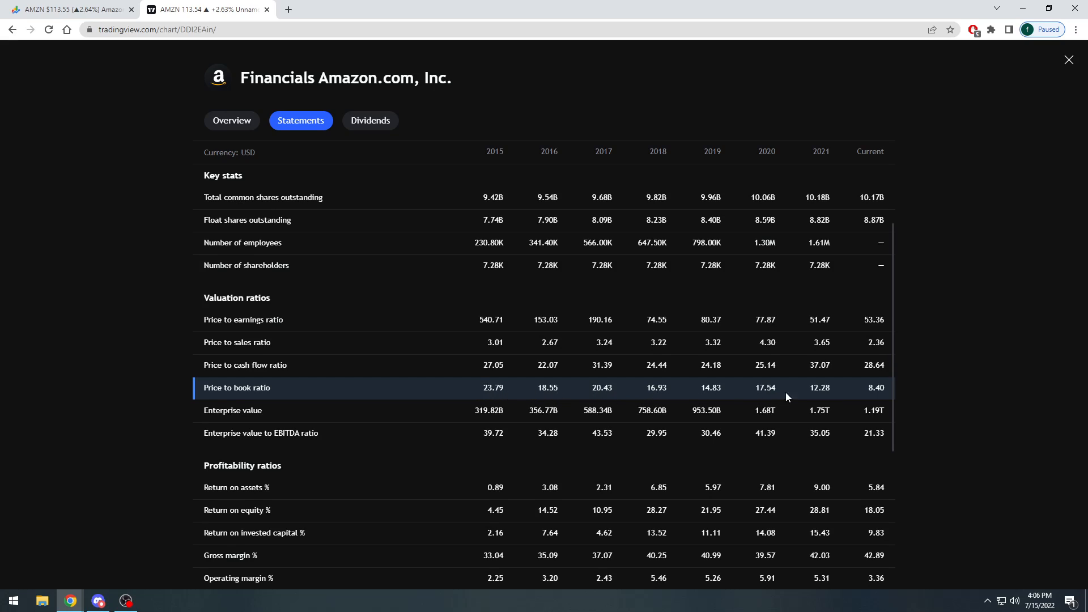
{"action": "mouse_move", "coordinate": [511, 390]}
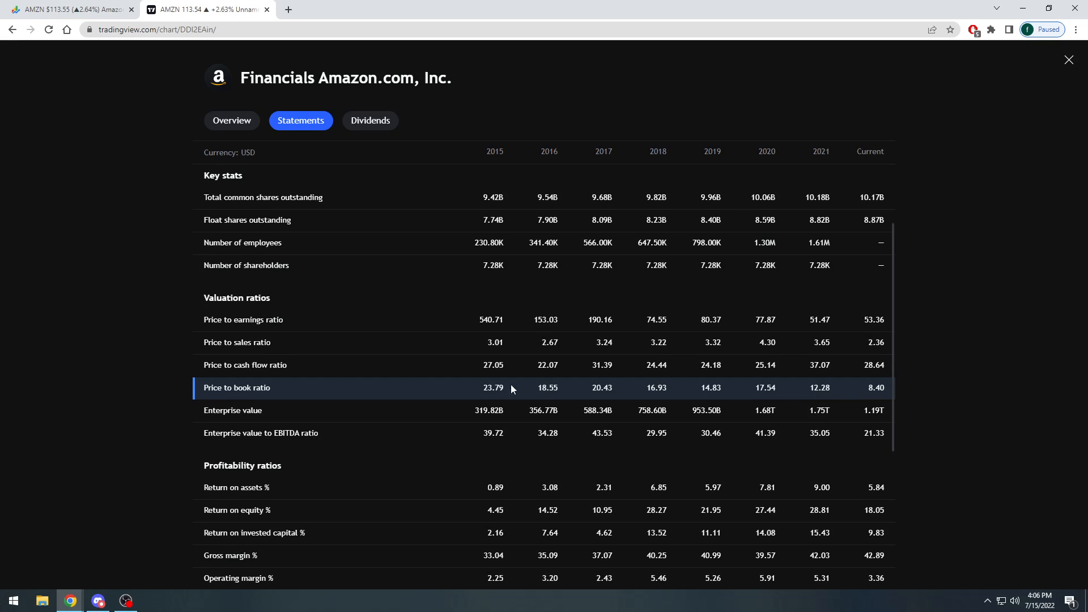
{"action": "mouse_move", "coordinate": [481, 386]}
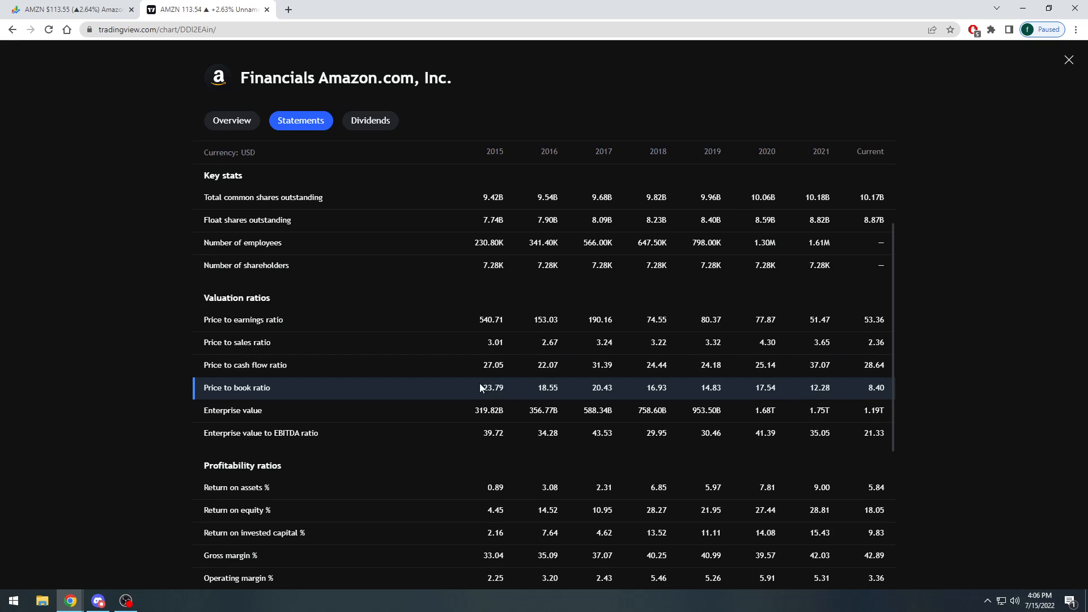
{"action": "mouse_move", "coordinate": [873, 401]}
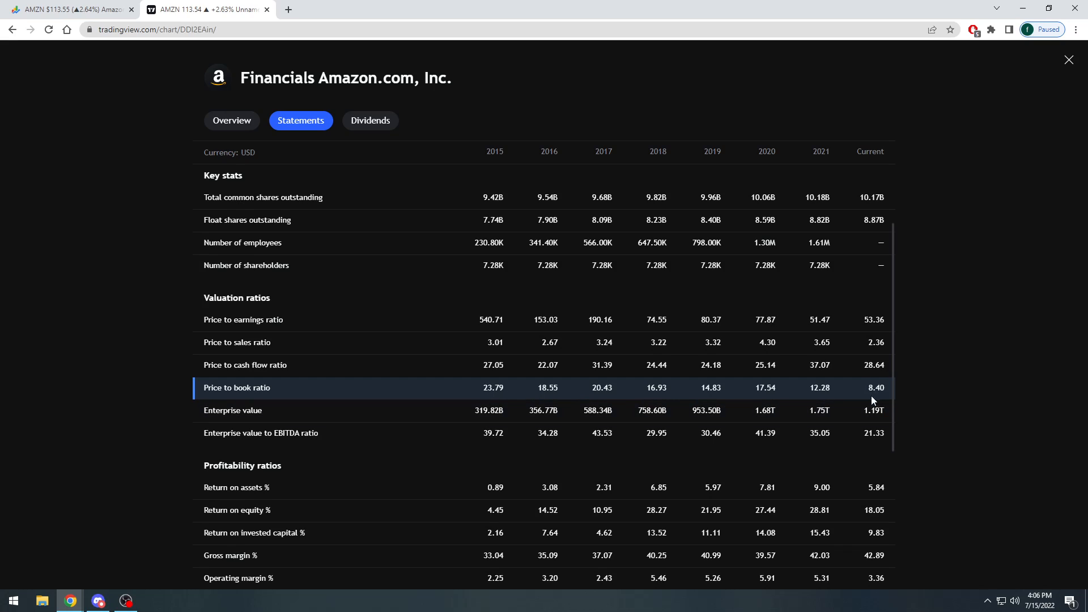
{"action": "mouse_move", "coordinate": [467, 402]}
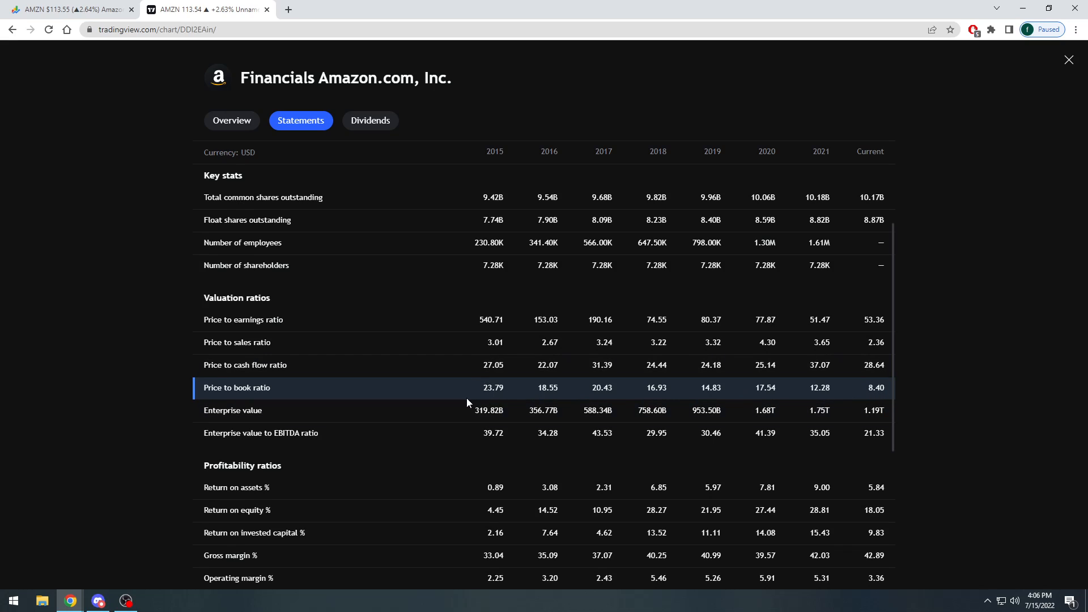
{"action": "mouse_move", "coordinate": [514, 400]}
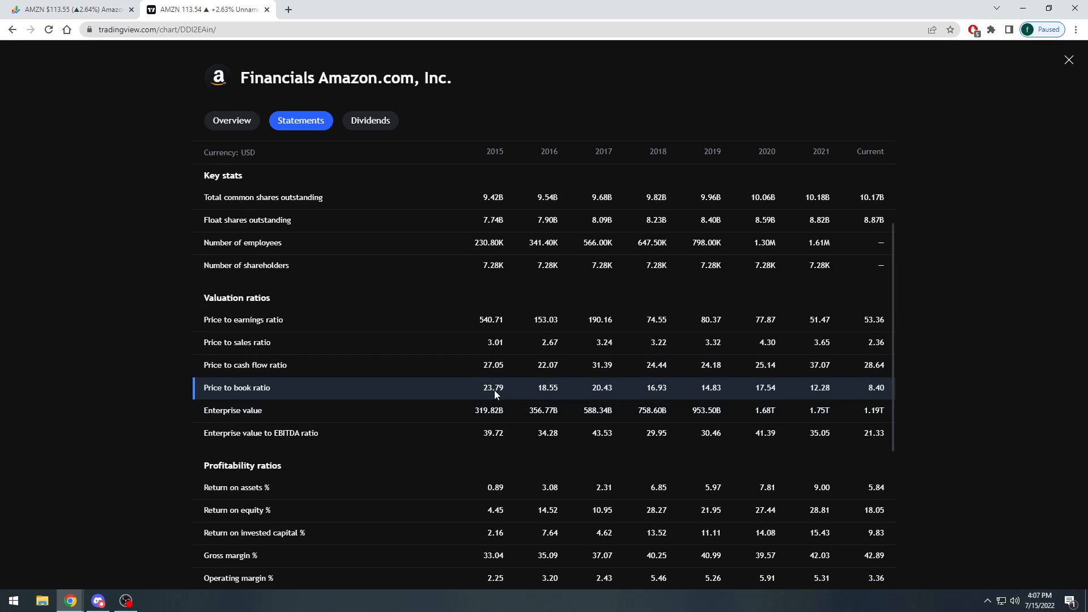
{"action": "mouse_move", "coordinate": [472, 365]}
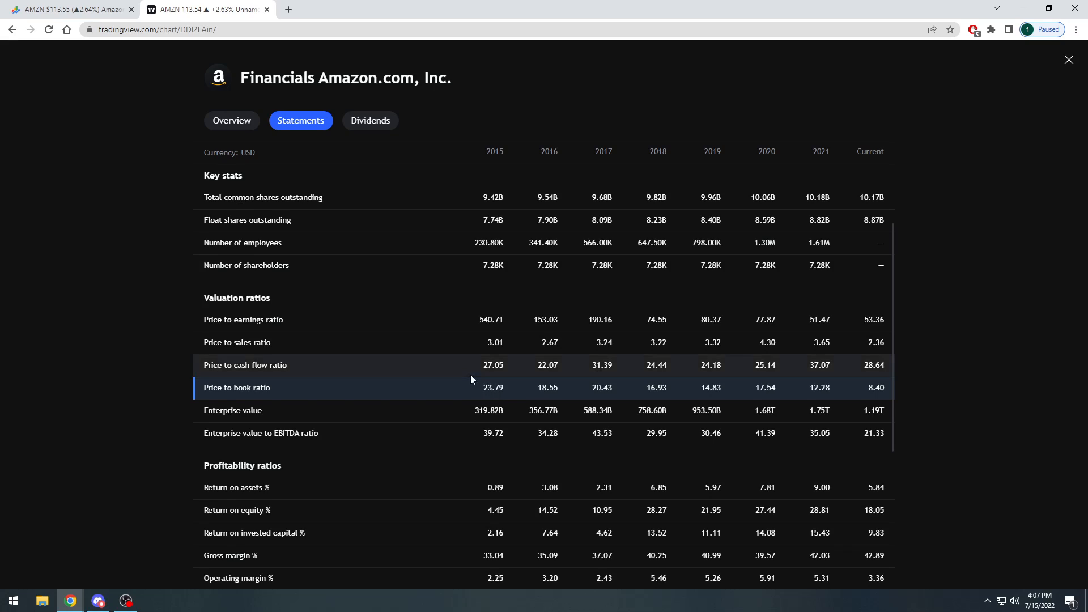
{"action": "mouse_move", "coordinate": [492, 398]}
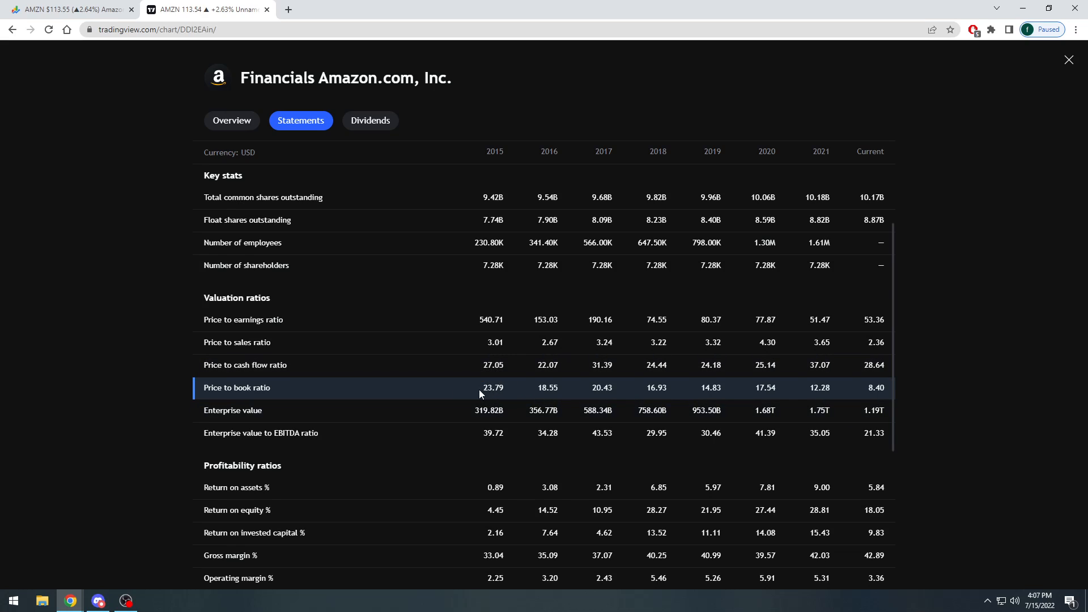
{"action": "mouse_move", "coordinate": [505, 387]}
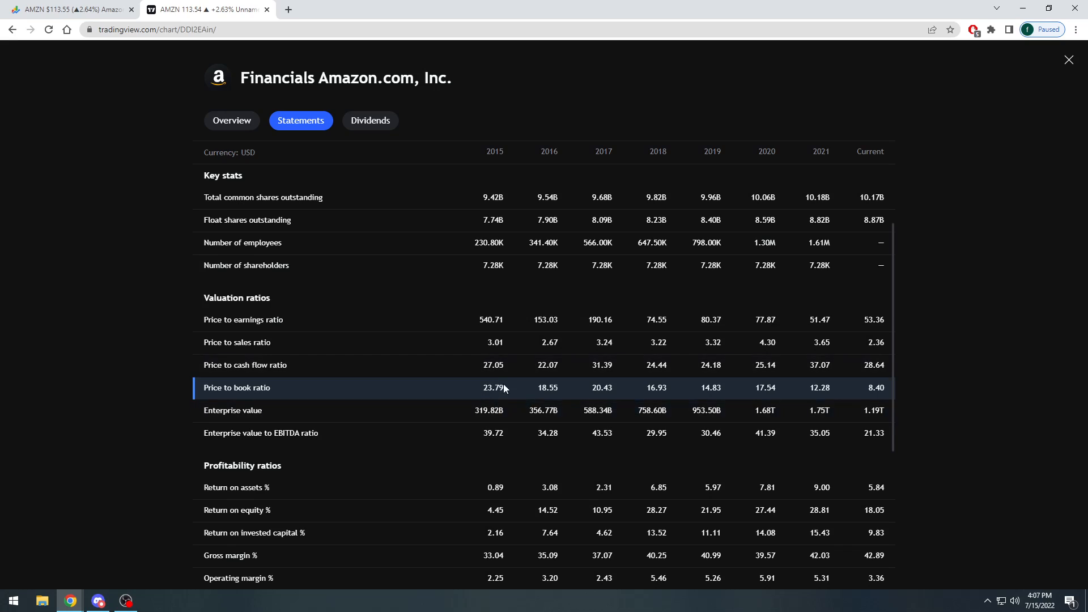
{"action": "mouse_move", "coordinate": [491, 394]}
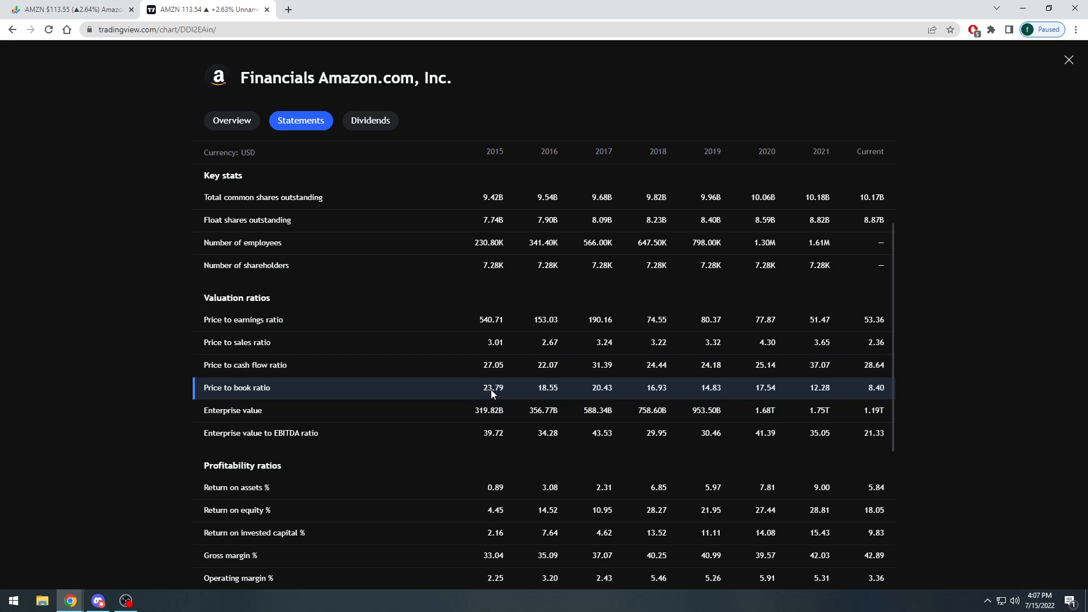
{"action": "mouse_move", "coordinate": [866, 393]}
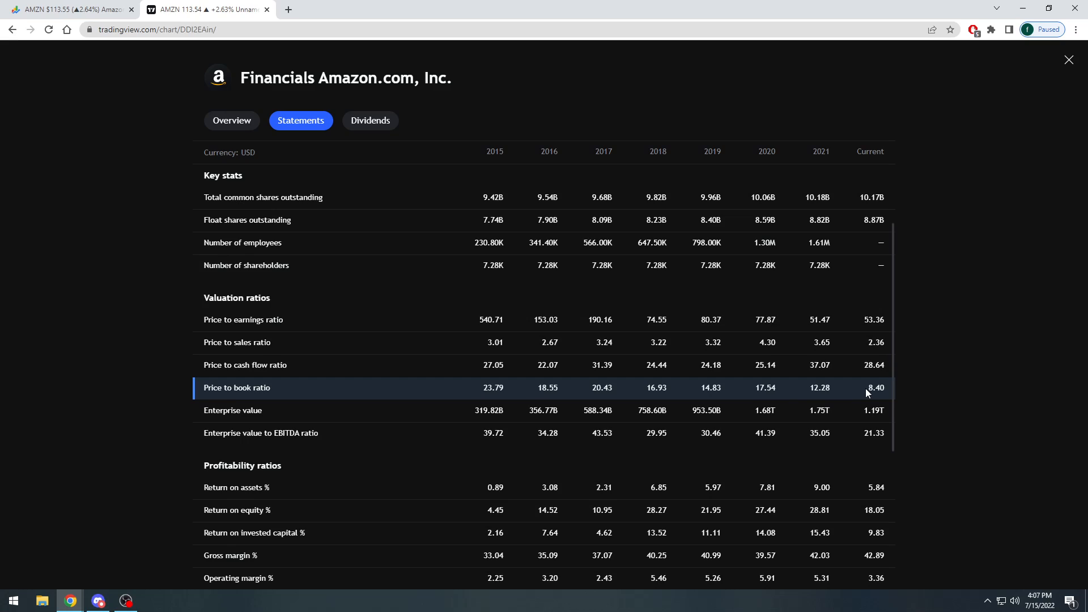
{"action": "mouse_move", "coordinate": [945, 372]}
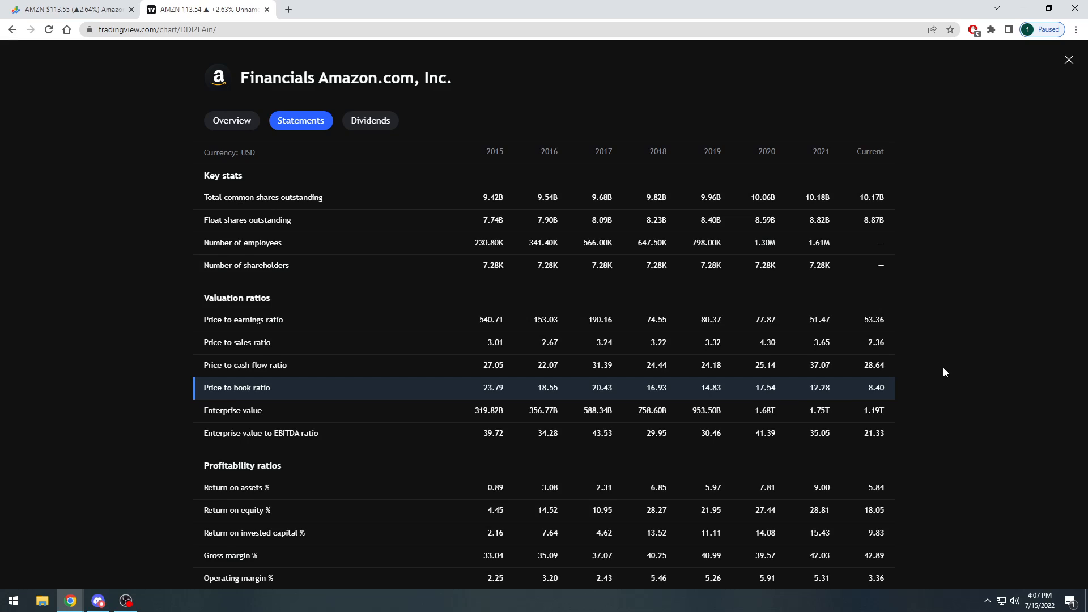
{"action": "mouse_move", "coordinate": [583, 320]}
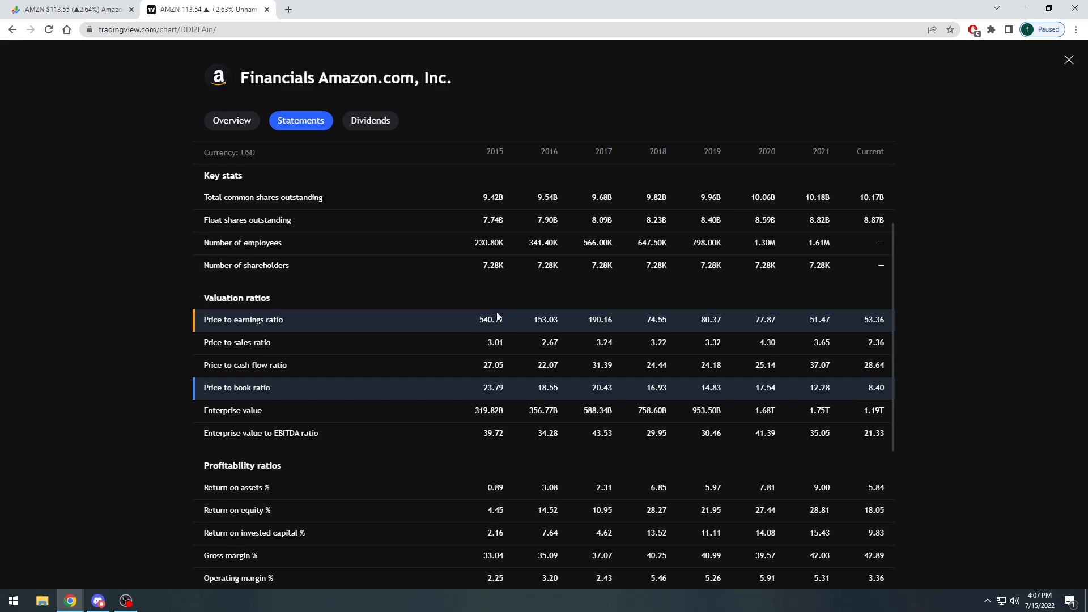
{"action": "mouse_move", "coordinate": [491, 323]}
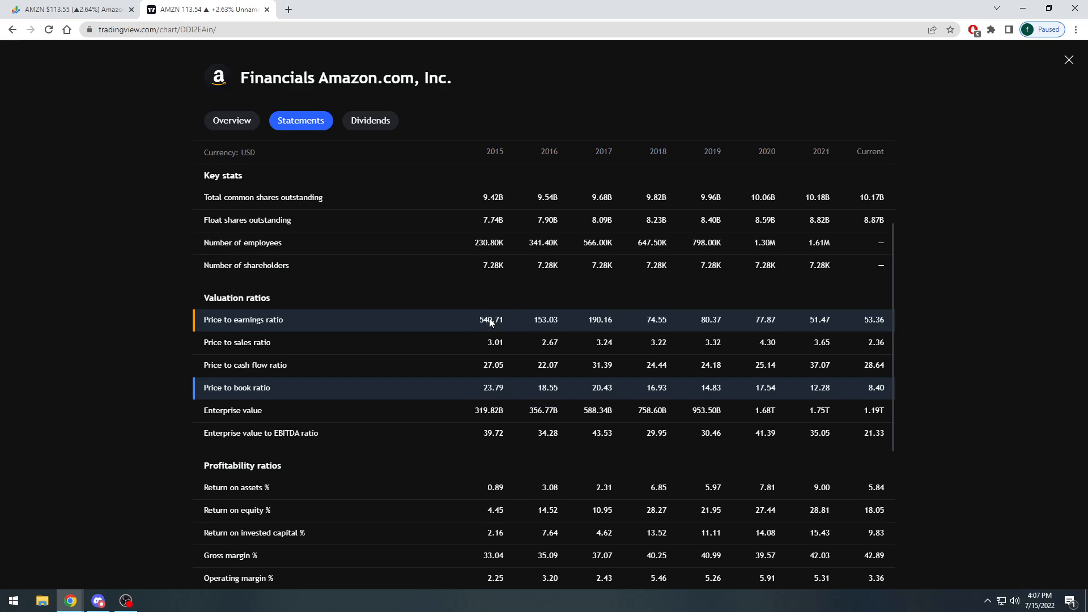
{"action": "mouse_move", "coordinate": [873, 330]}
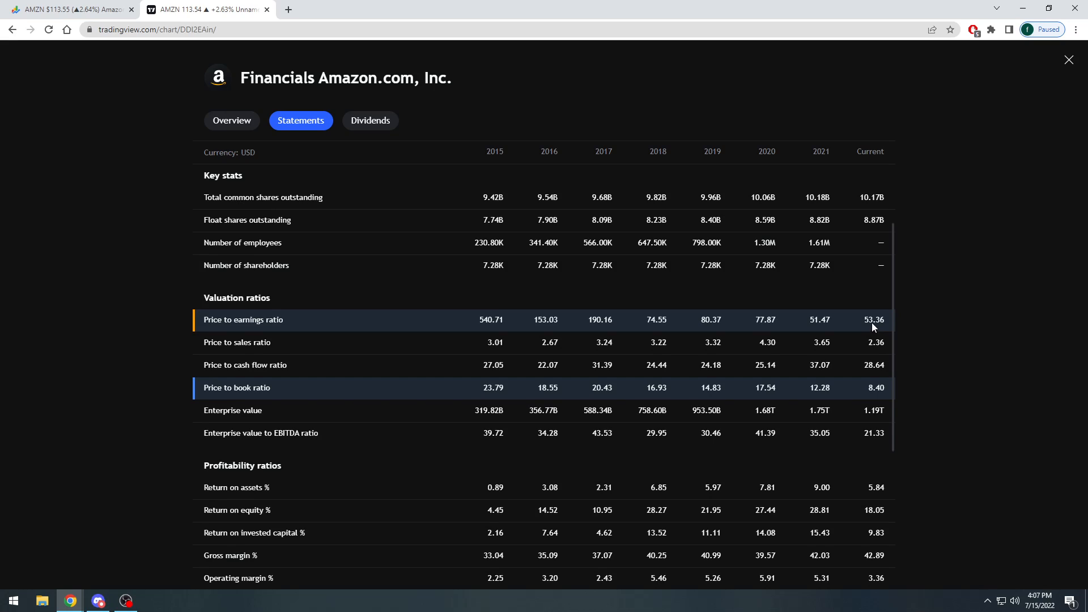
{"action": "mouse_move", "coordinate": [463, 312]}
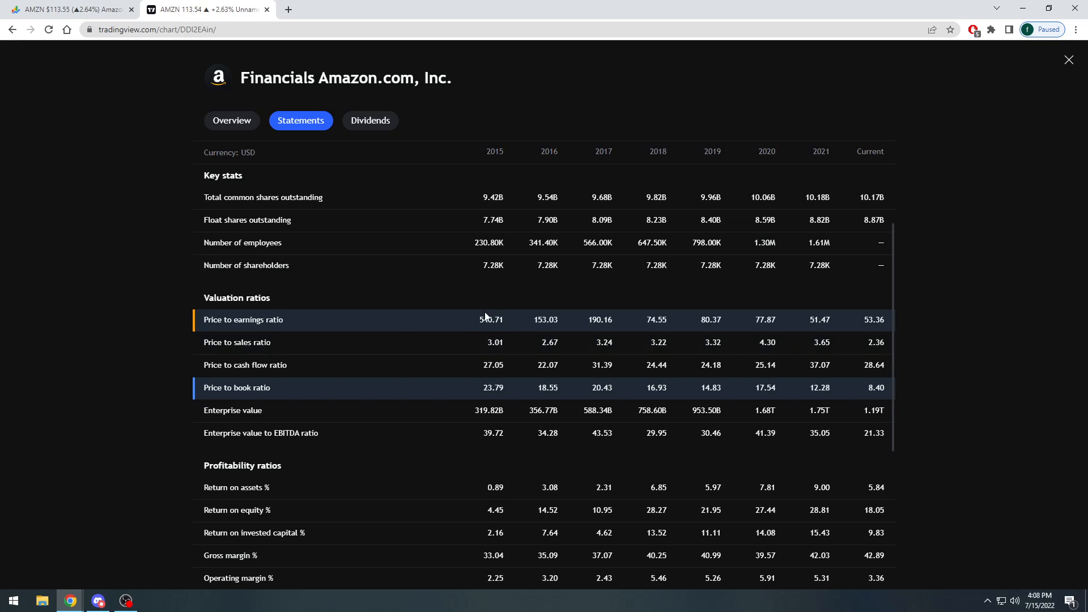
{"action": "mouse_move", "coordinate": [509, 315]}
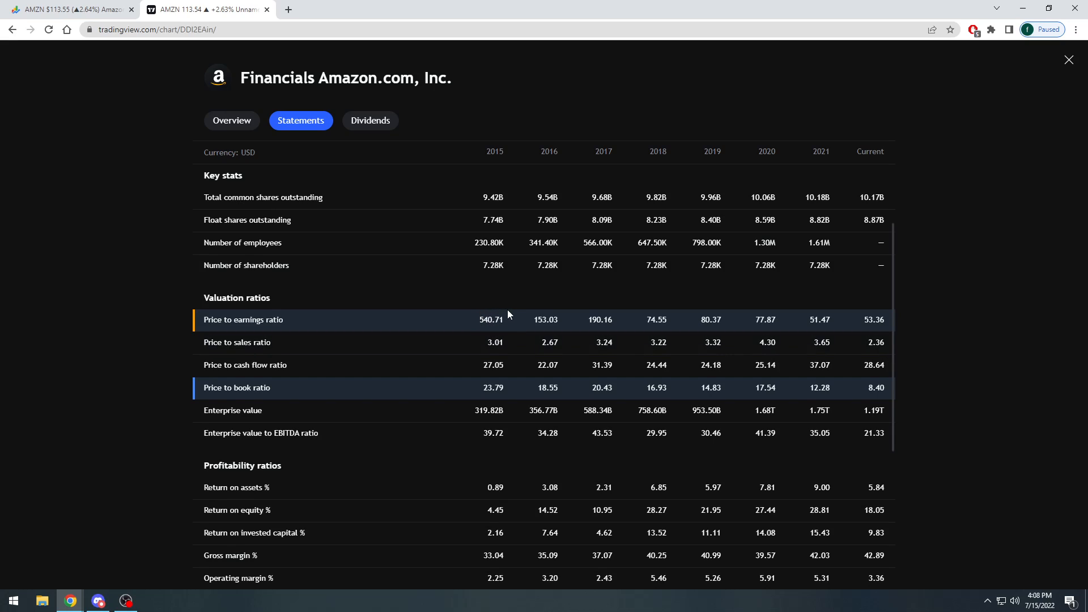
{"action": "mouse_move", "coordinate": [856, 334]}
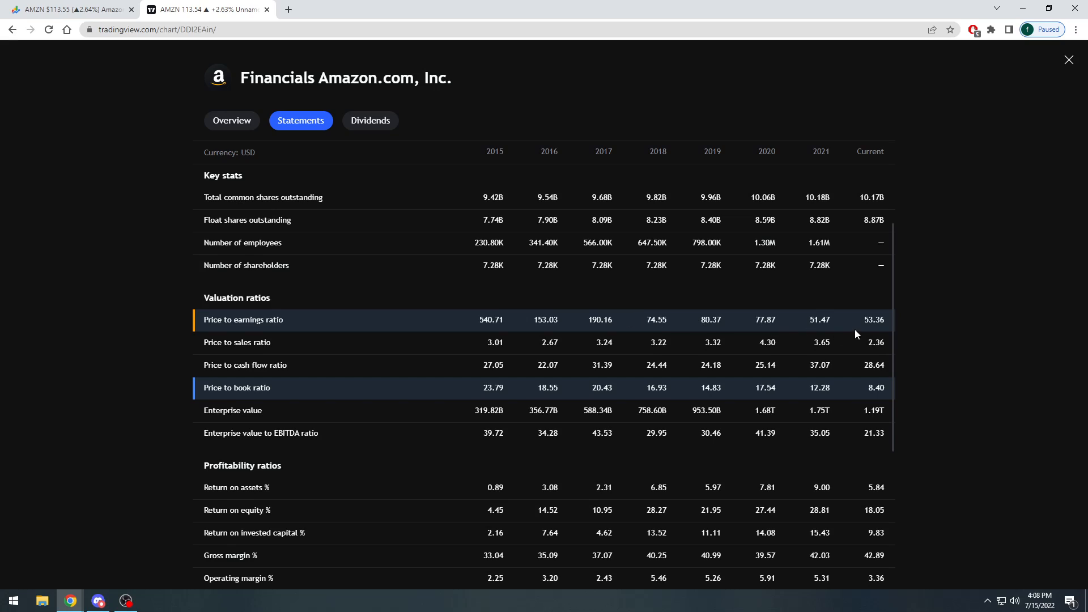
{"action": "mouse_move", "coordinate": [865, 318]}
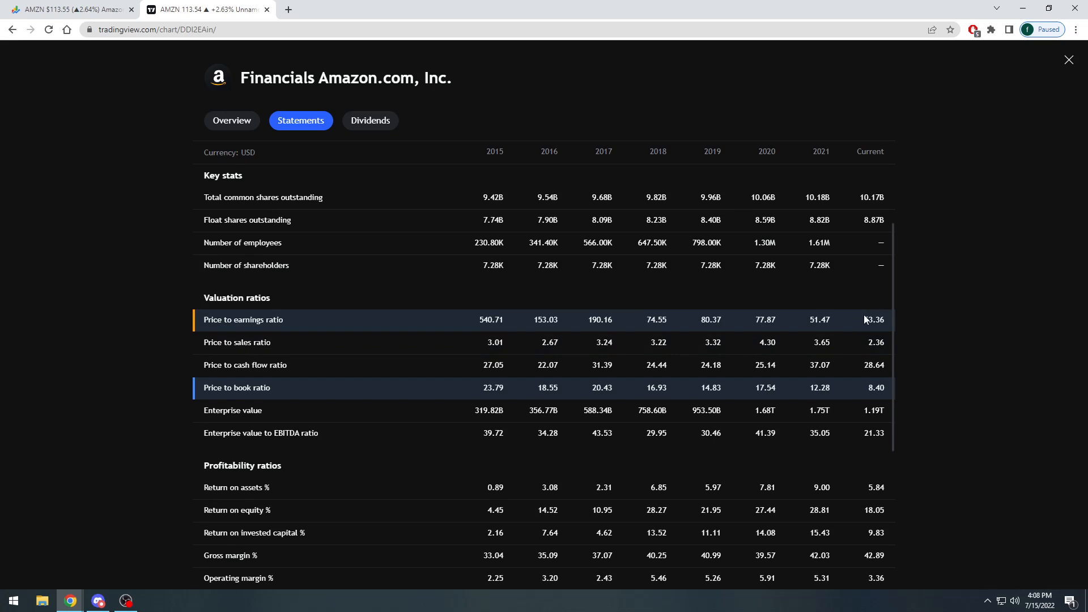
{"action": "mouse_move", "coordinate": [868, 326]}
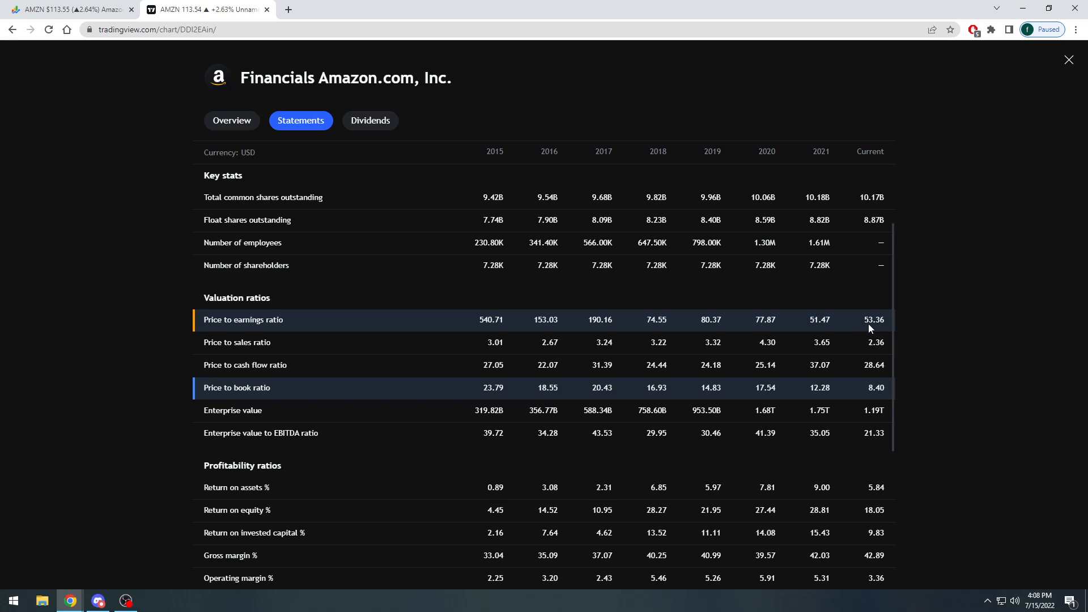
{"action": "mouse_move", "coordinate": [634, 318]}
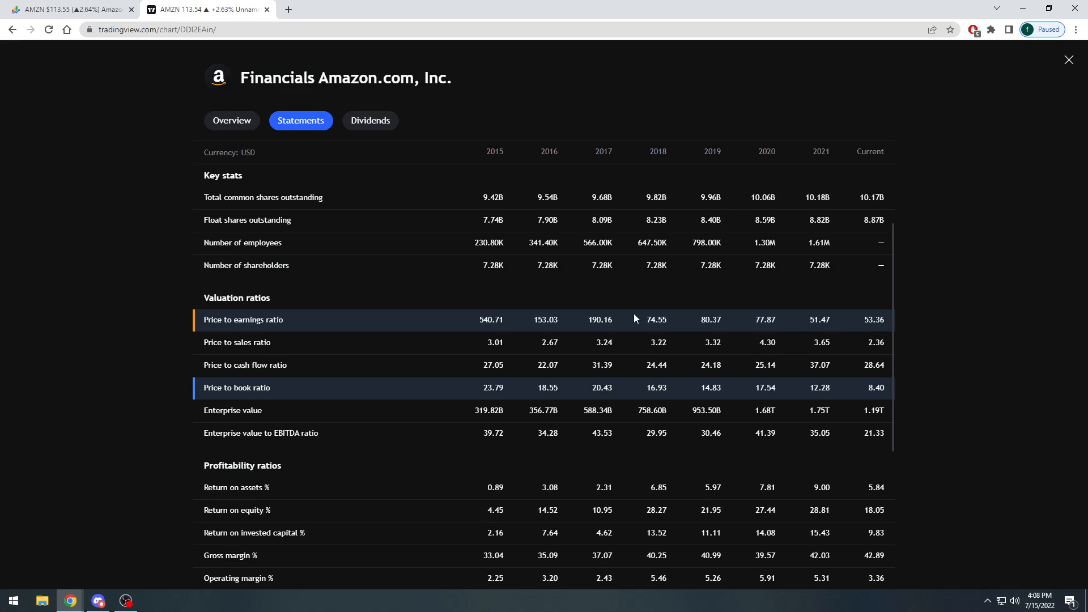
{"action": "mouse_move", "coordinate": [812, 330]}
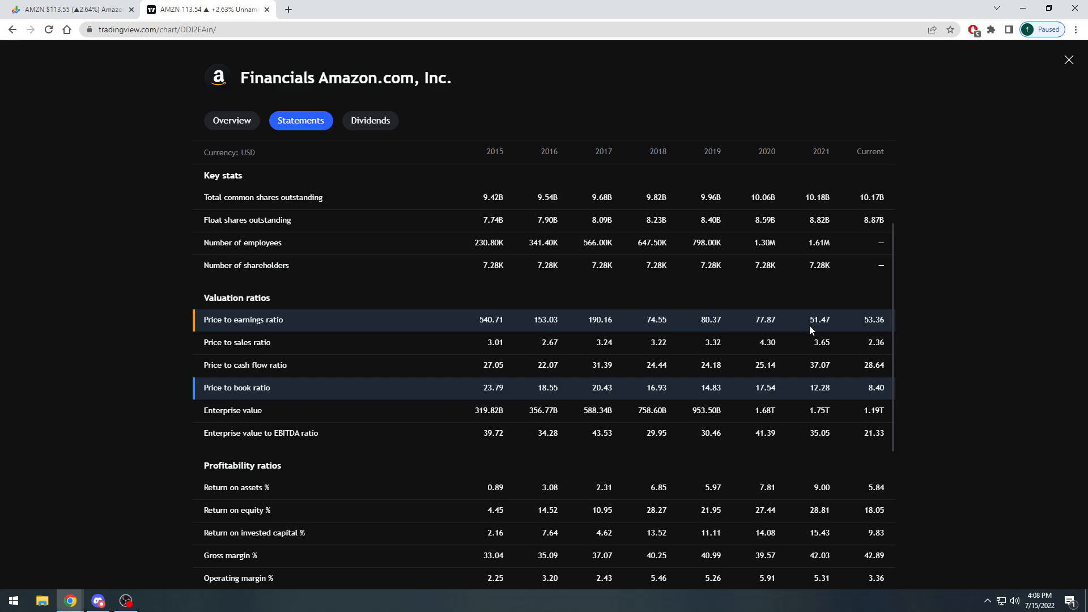
{"action": "mouse_move", "coordinate": [890, 328]}
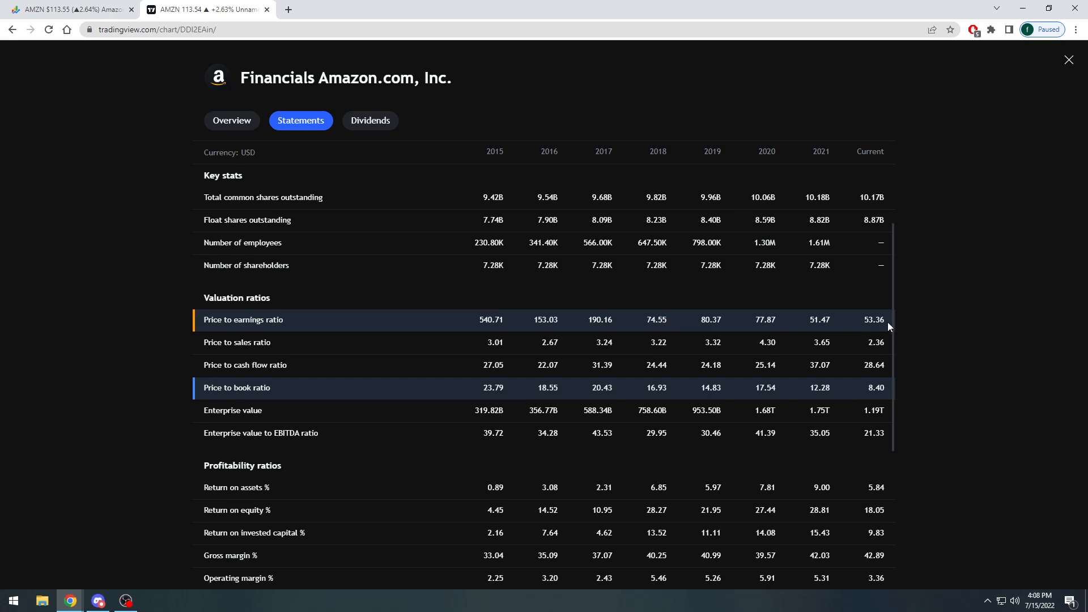
{"action": "mouse_move", "coordinate": [896, 392]}
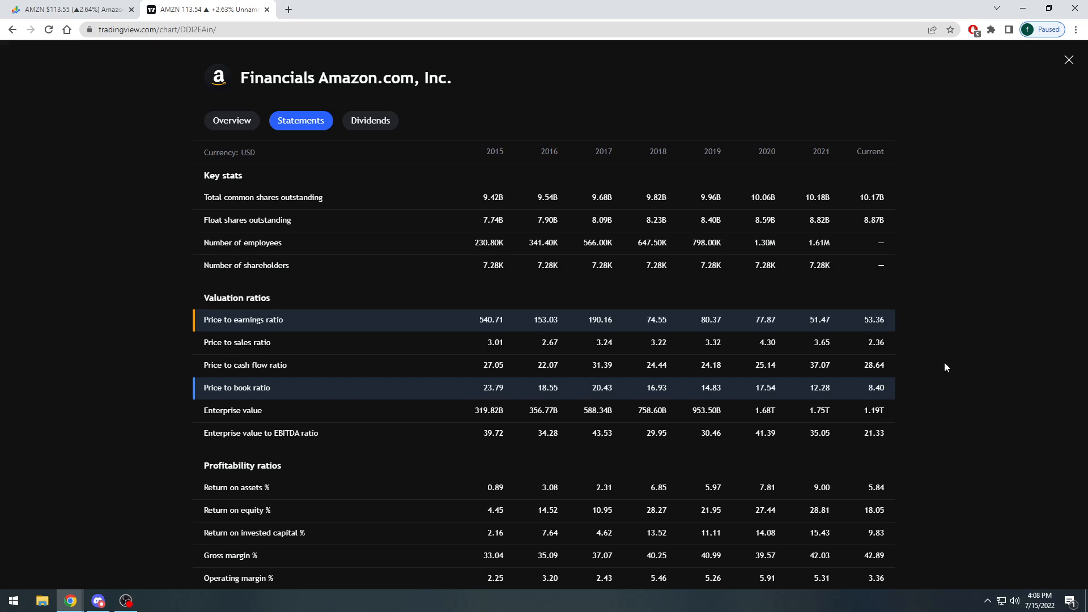
{"action": "mouse_move", "coordinate": [750, 273]}
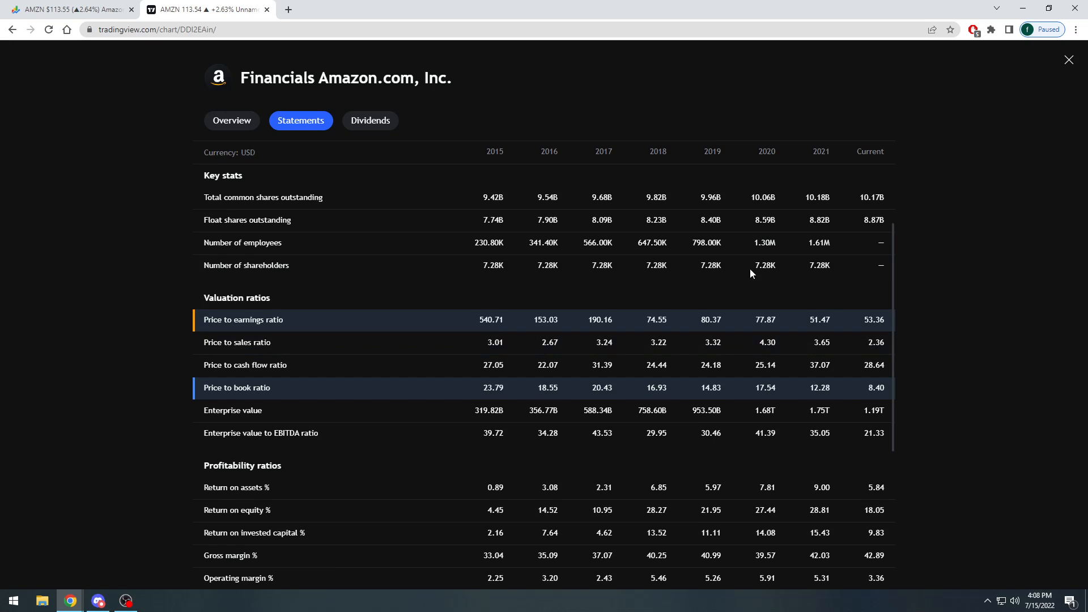
{"action": "left_click", "coordinate": [1068, 59]}
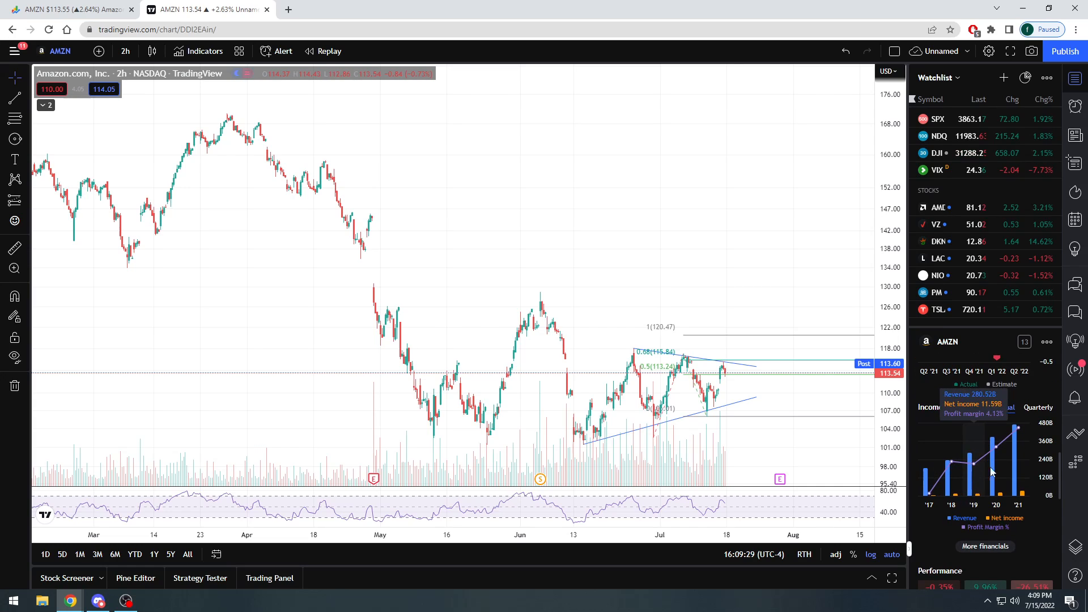
{"action": "mouse_move", "coordinate": [1054, 537]}
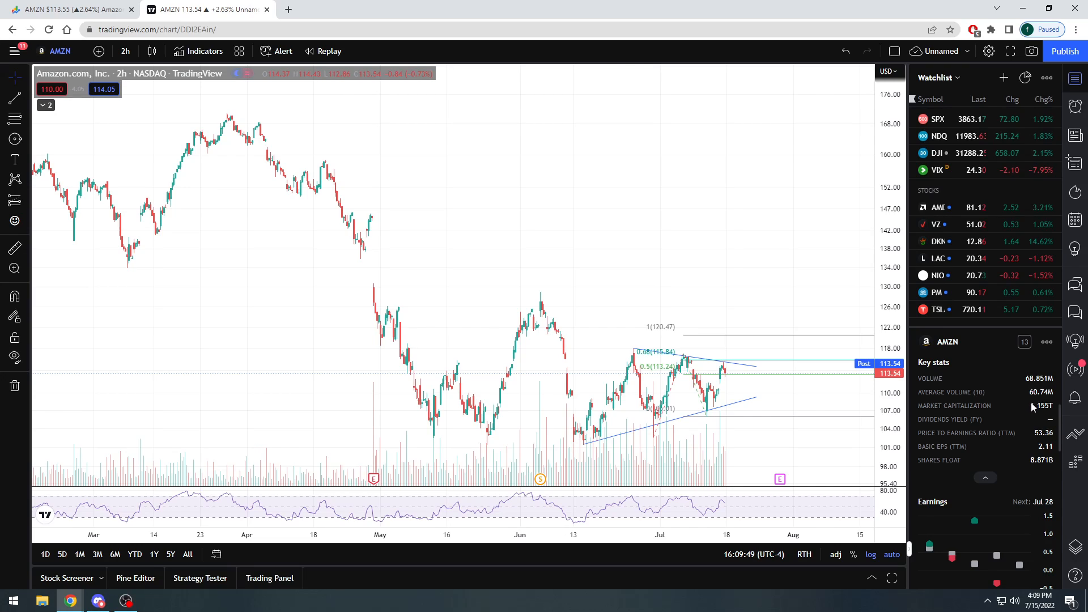
{"action": "mouse_move", "coordinate": [1026, 415]}
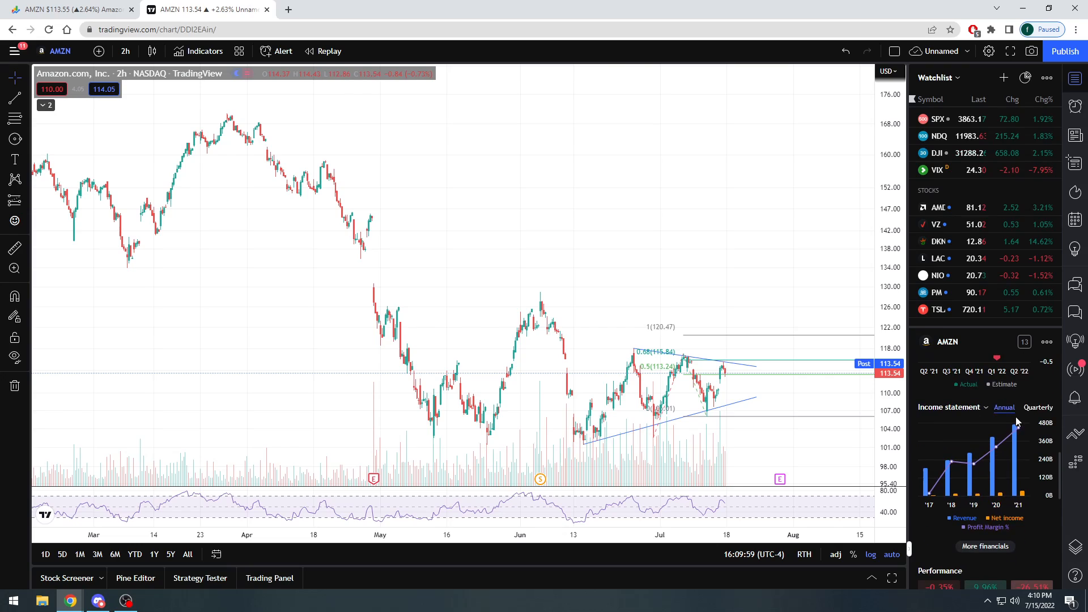
{"action": "mouse_move", "coordinate": [1019, 448]}
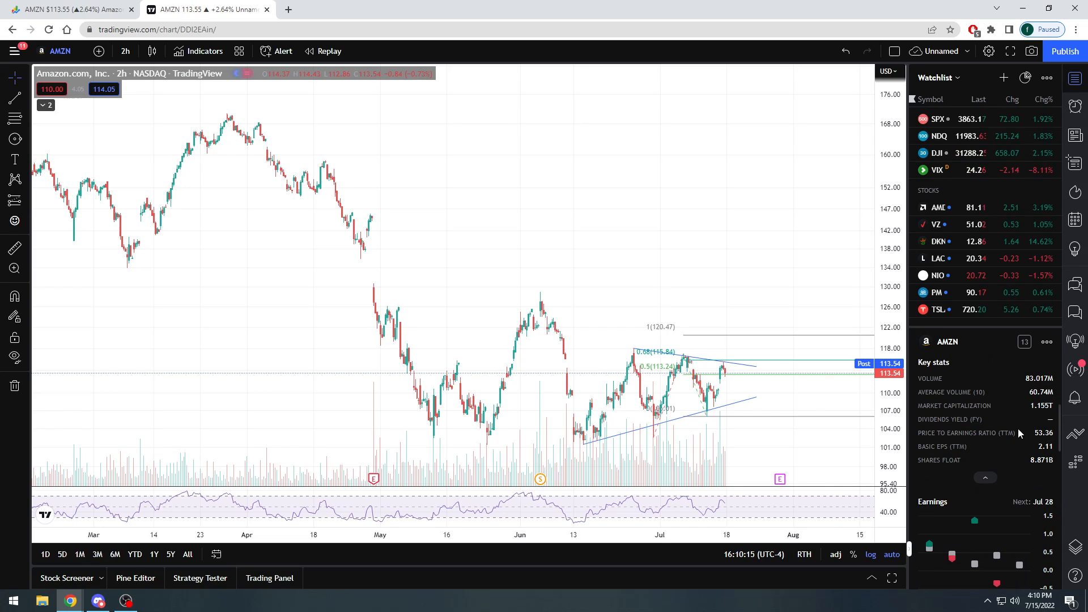
{"action": "mouse_move", "coordinate": [710, 366]}
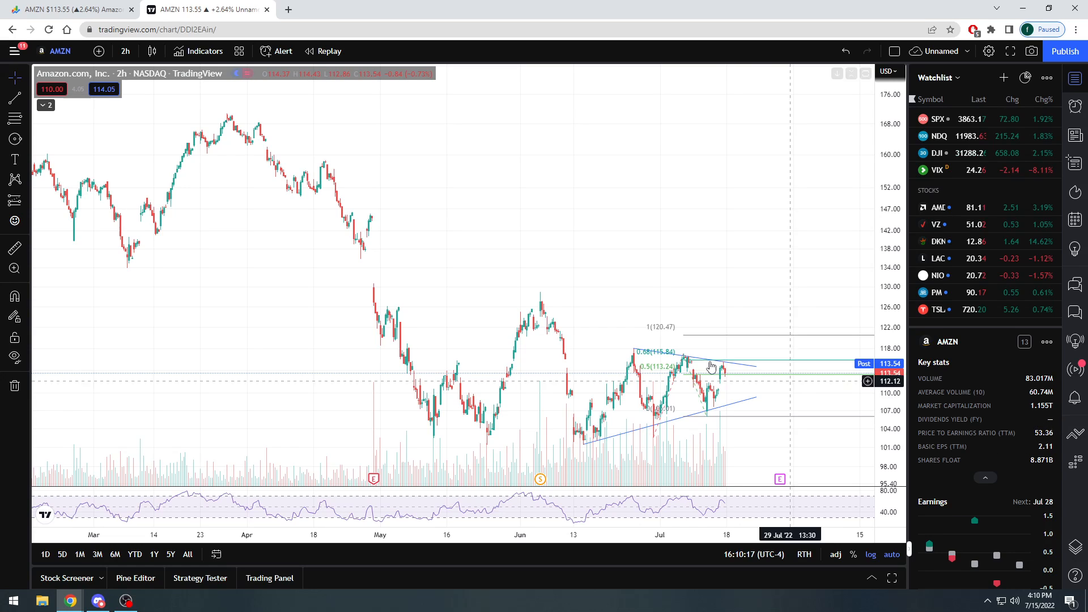
{"action": "mouse_move", "coordinate": [774, 457]}
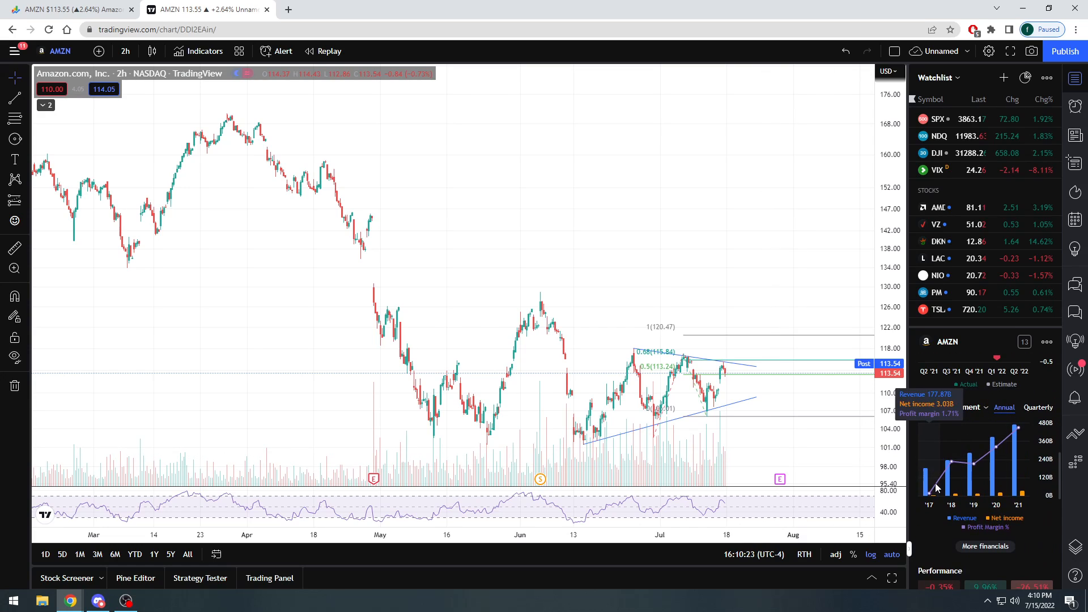
{"action": "mouse_move", "coordinate": [970, 470]}
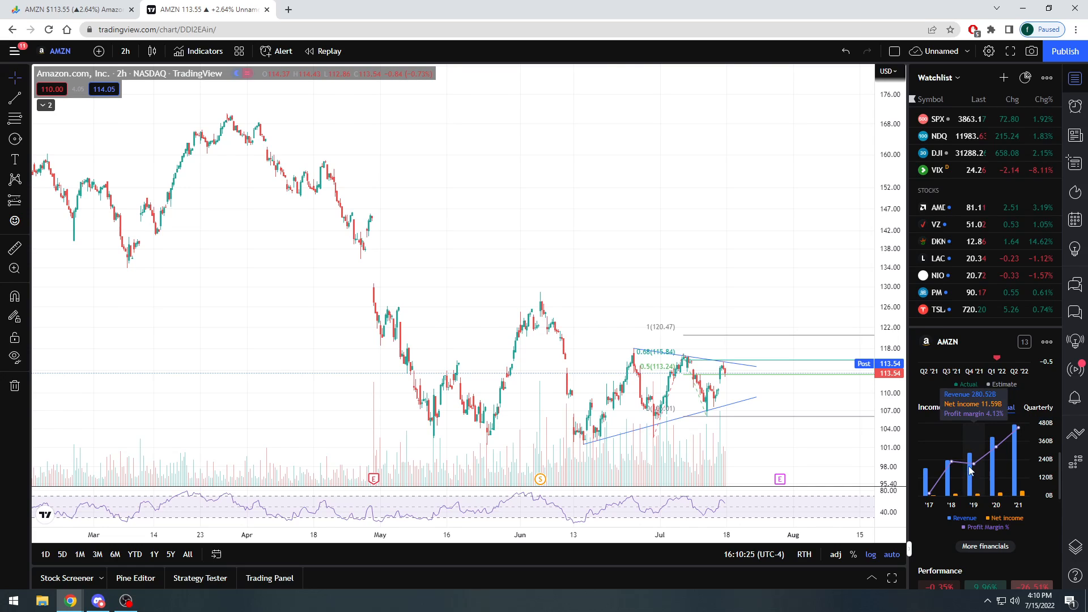
{"action": "mouse_move", "coordinate": [377, 309]}
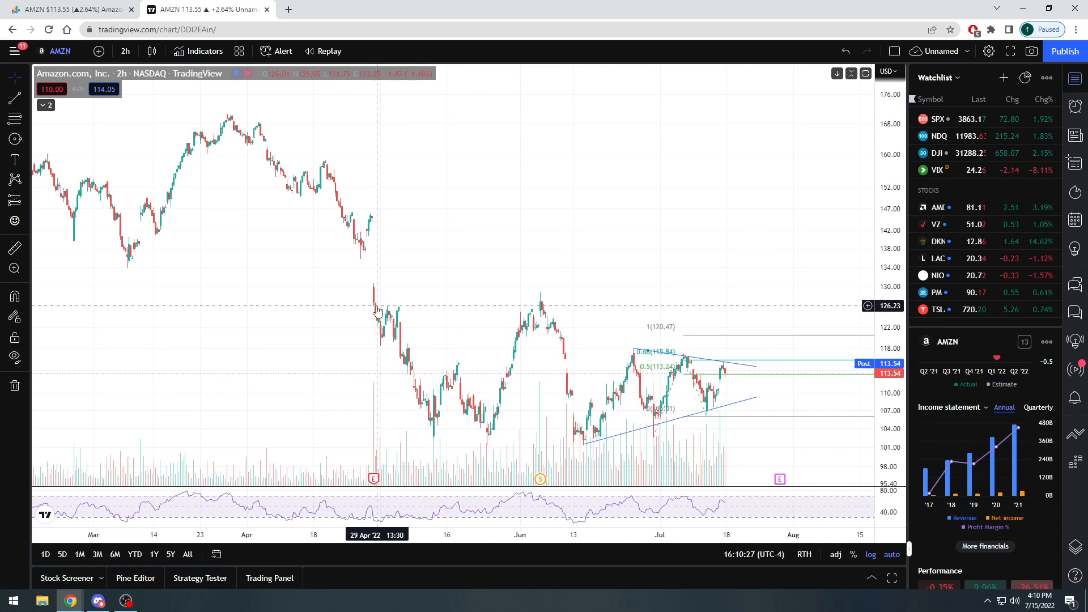
{"action": "mouse_move", "coordinate": [273, 277]}
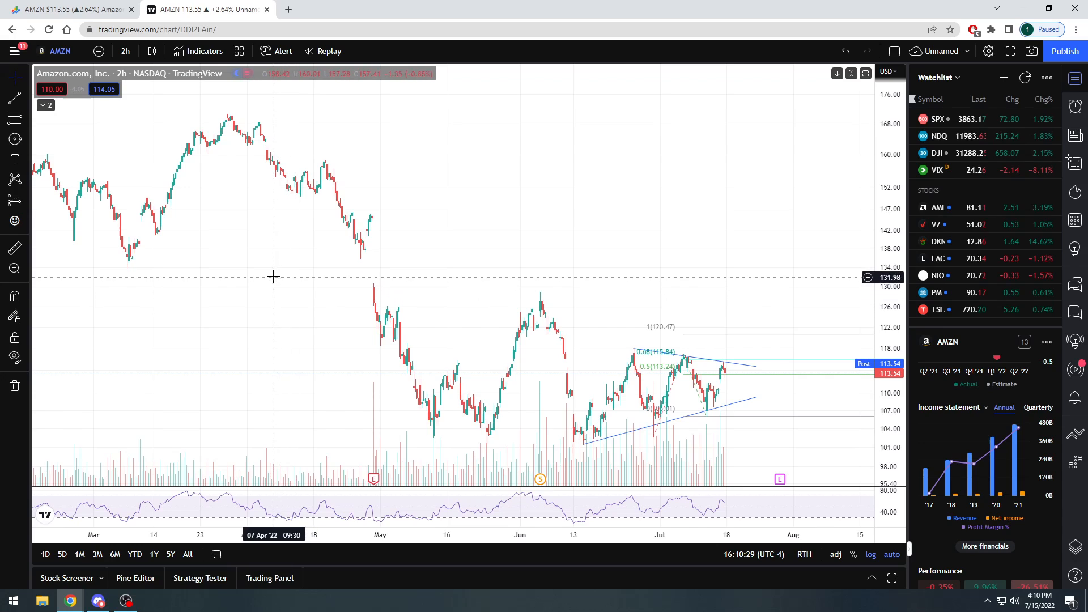
{"action": "mouse_move", "coordinate": [269, 265]}
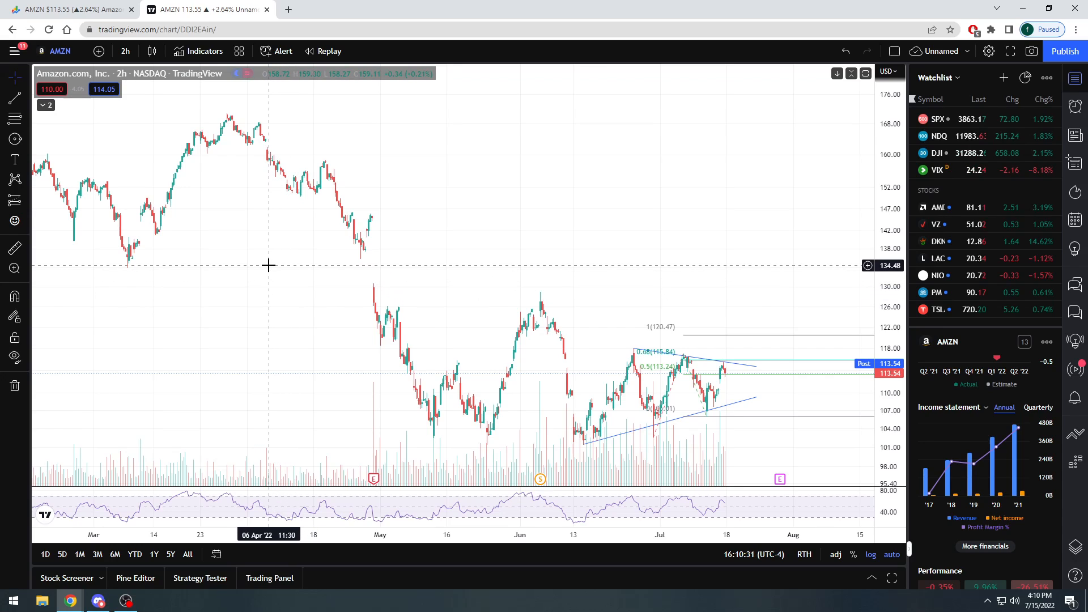
{"action": "mouse_move", "coordinate": [295, 278]}
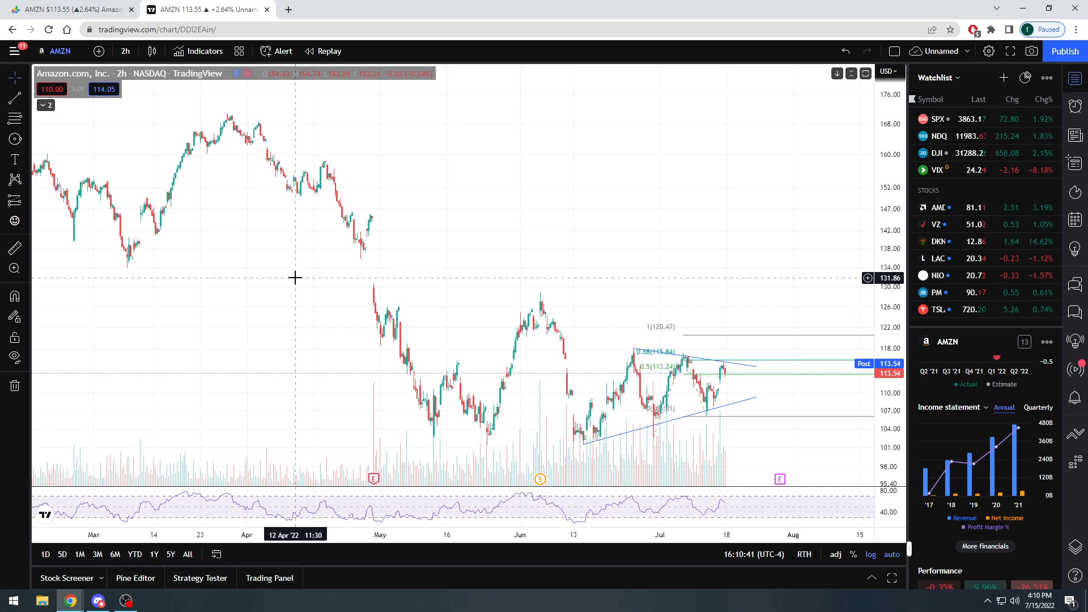
{"action": "mouse_move", "coordinate": [309, 283]}
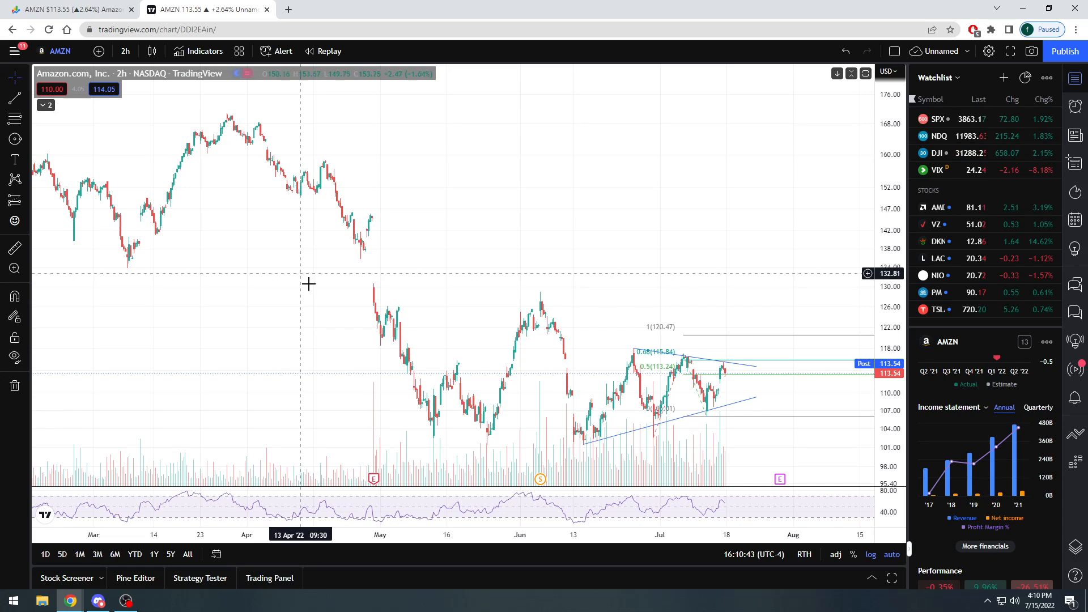
{"action": "mouse_move", "coordinate": [386, 256]}
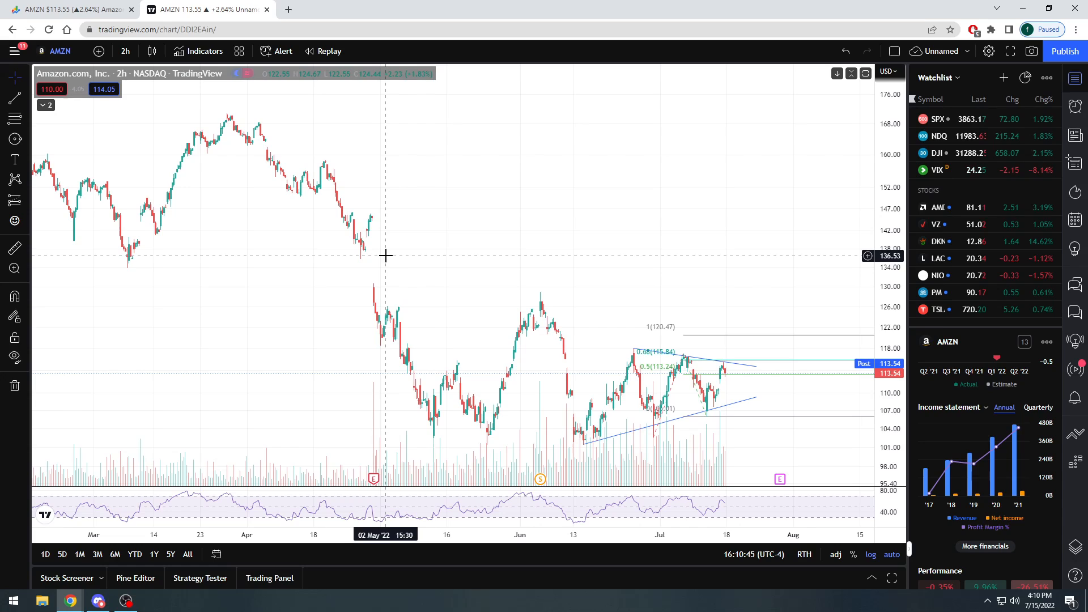
{"action": "mouse_move", "coordinate": [540, 479]}
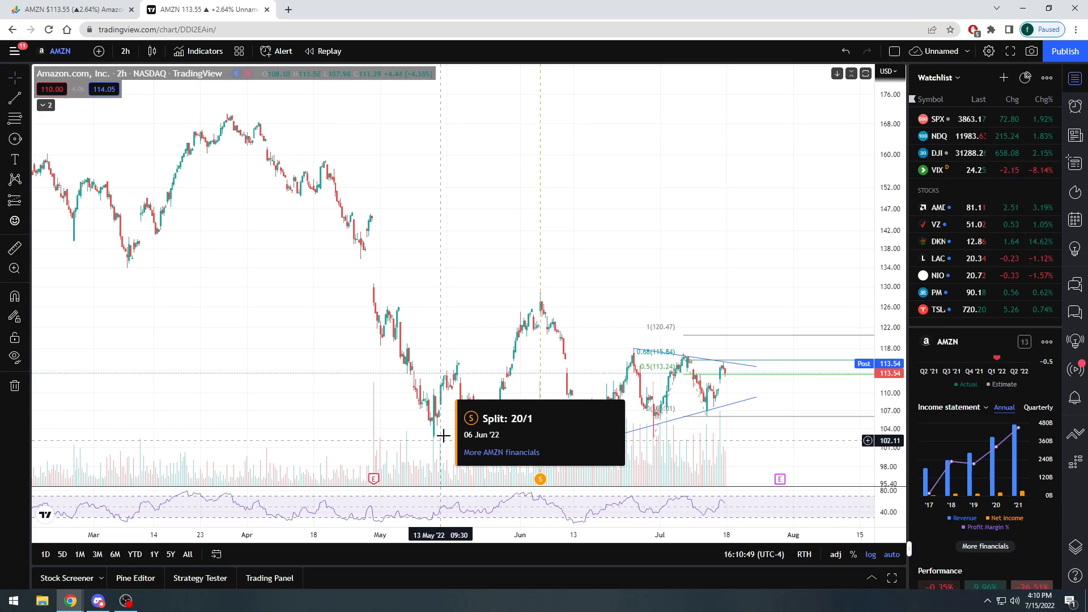
{"action": "mouse_move", "coordinate": [521, 435]}
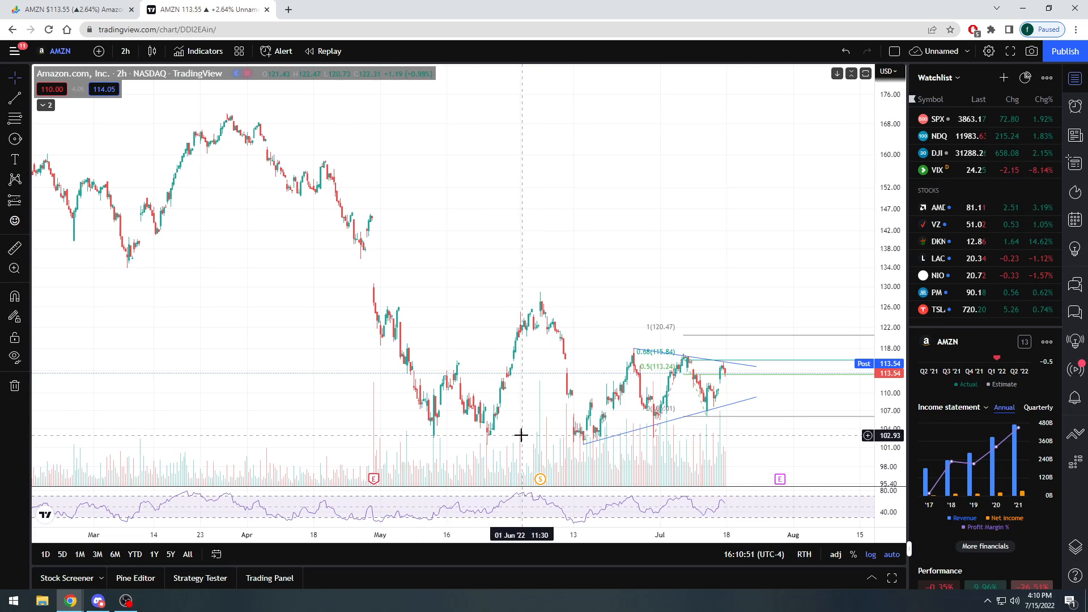
{"action": "mouse_move", "coordinate": [593, 433]}
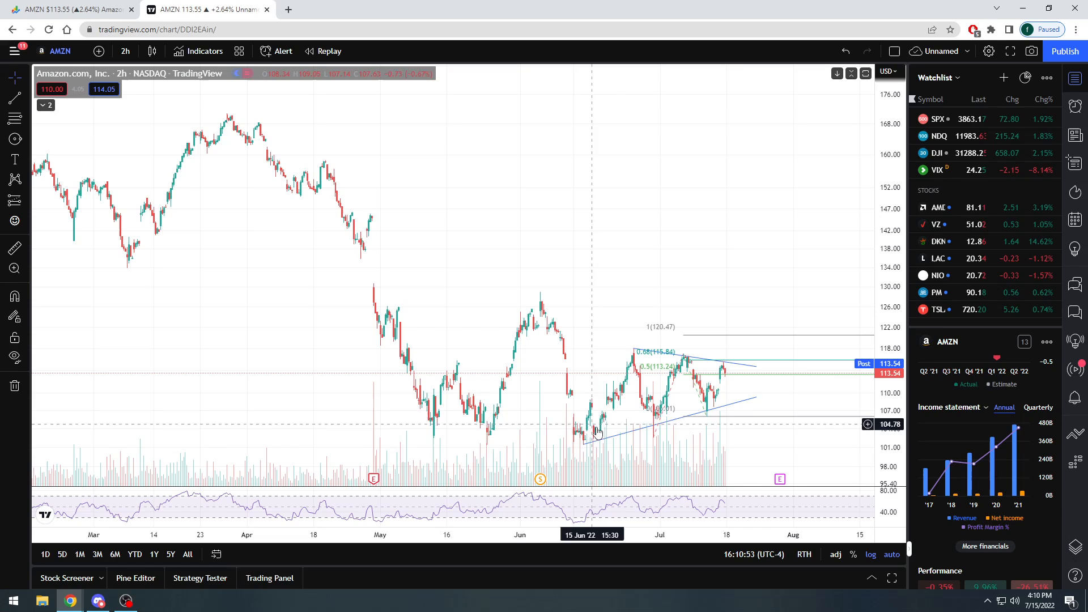
{"action": "mouse_move", "coordinate": [607, 430]}
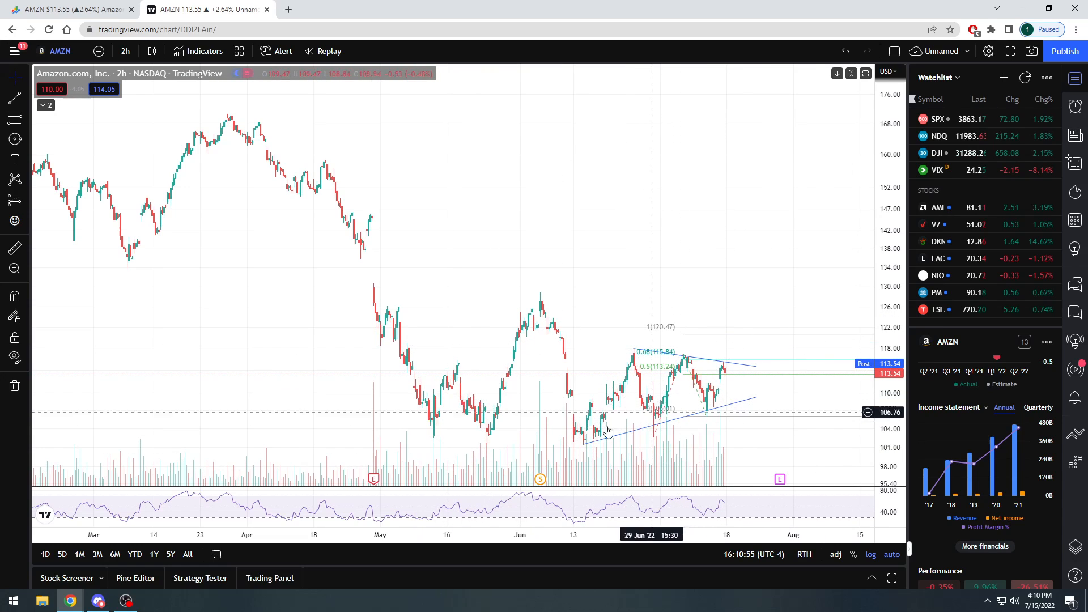
{"action": "mouse_move", "coordinate": [649, 235]}
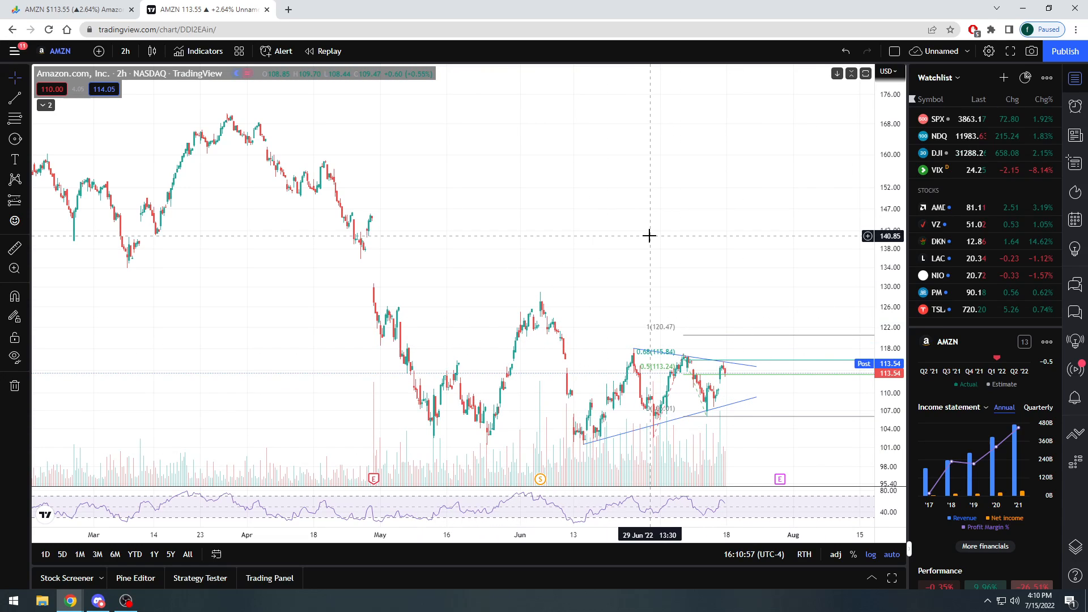
{"action": "mouse_move", "coordinate": [595, 300]}
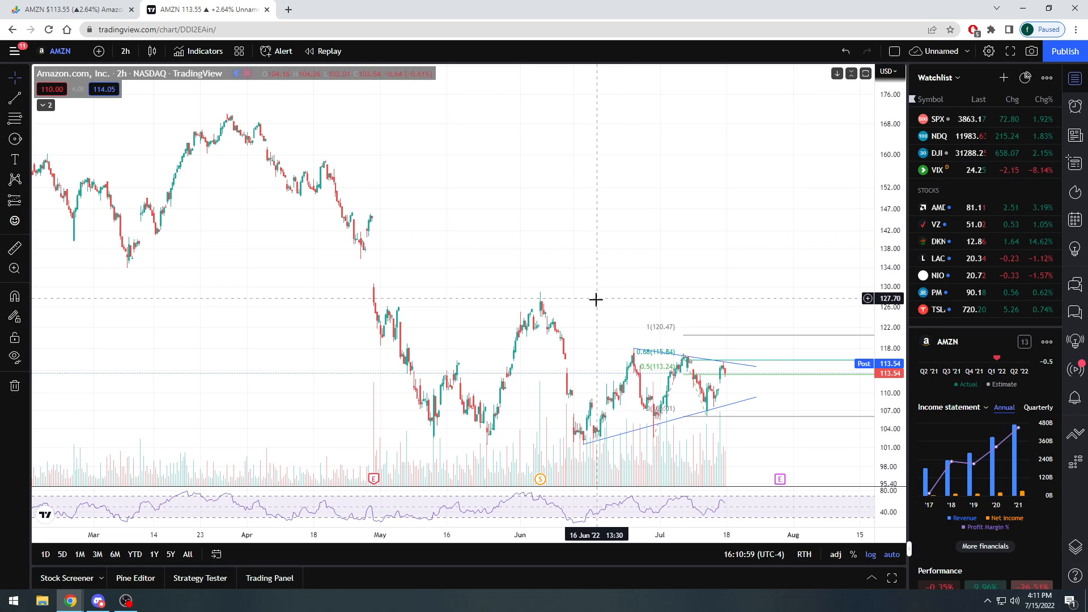
{"action": "mouse_move", "coordinate": [598, 367]}
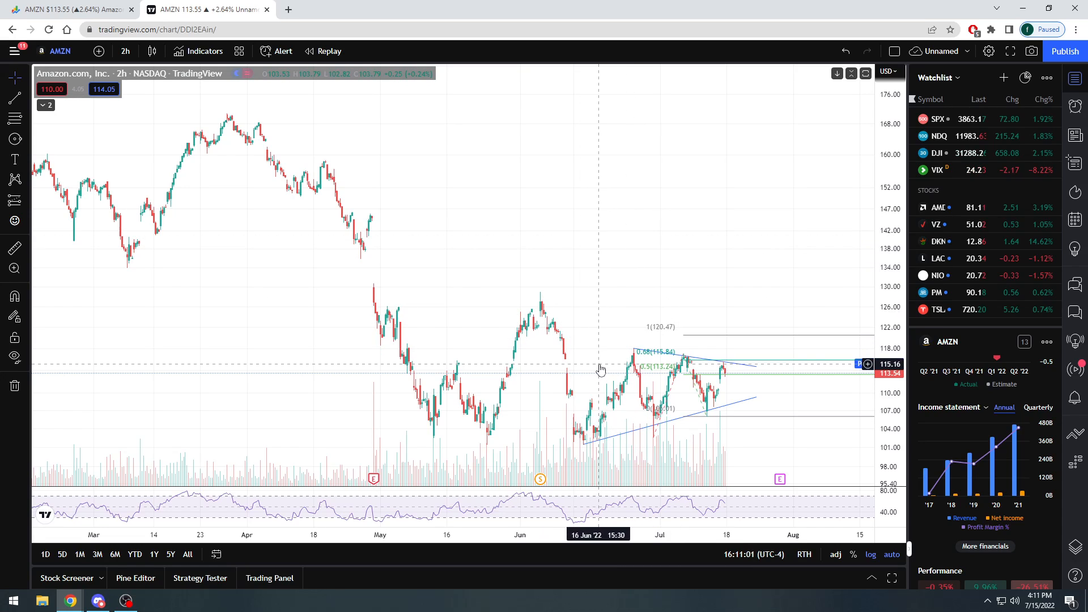
{"action": "mouse_move", "coordinate": [701, 436]}
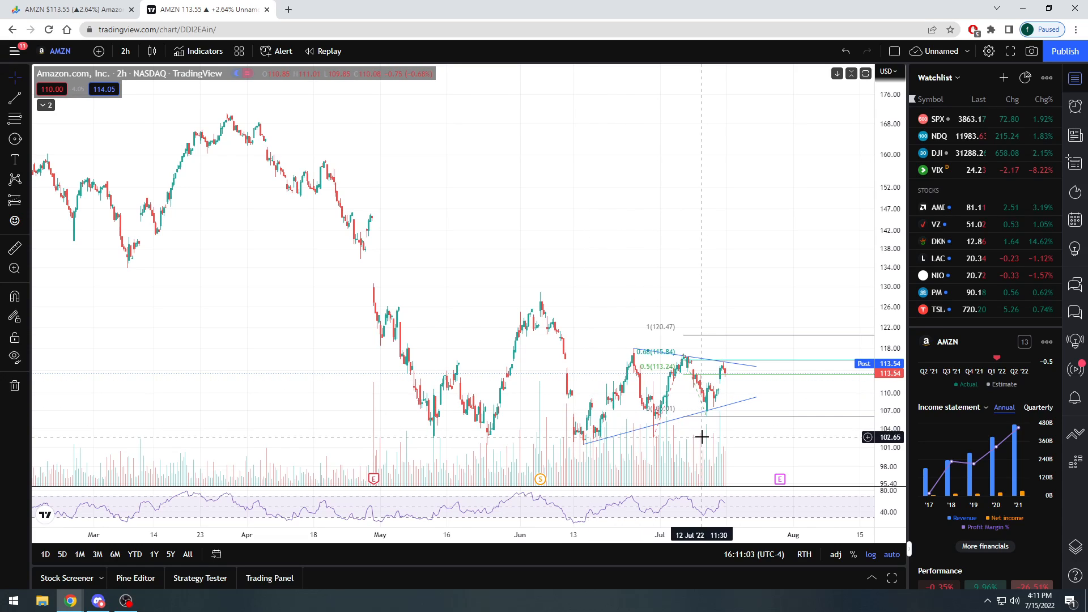
{"action": "mouse_move", "coordinate": [786, 398]}
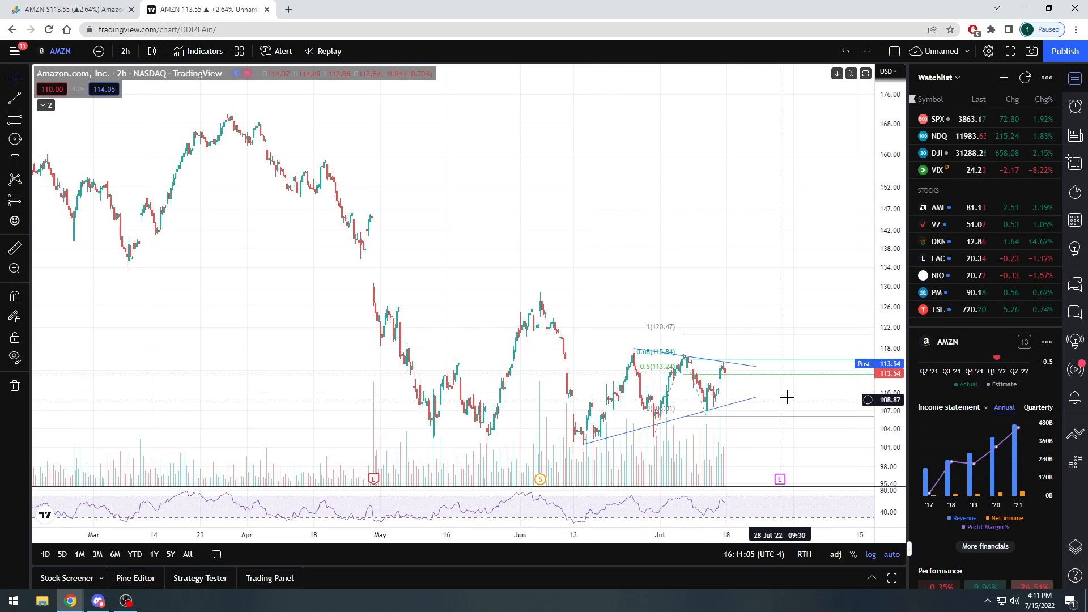
{"action": "mouse_move", "coordinate": [760, 466]}
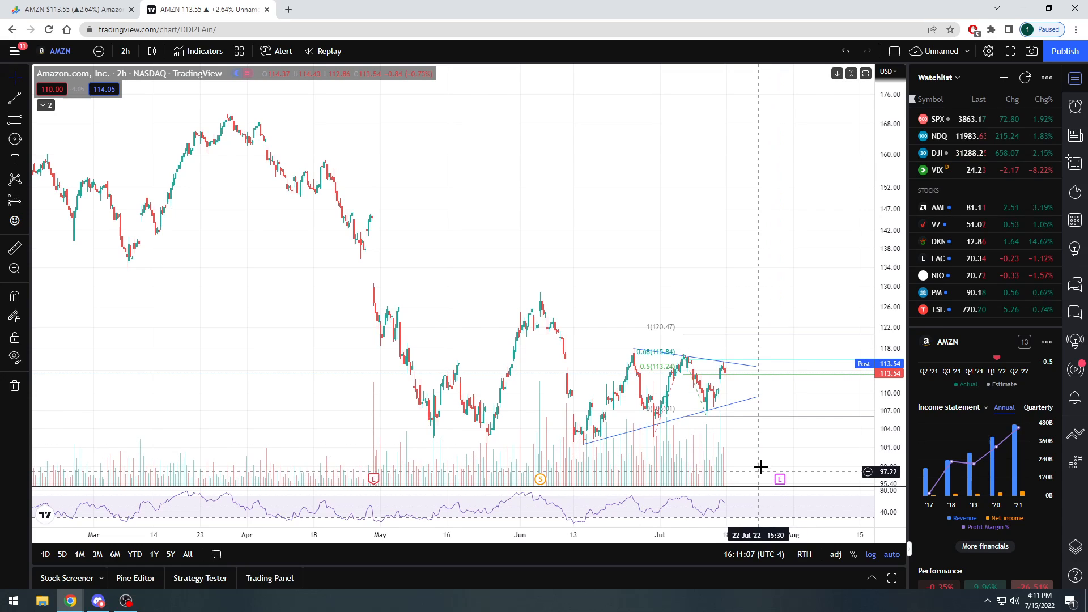
{"action": "mouse_move", "coordinate": [733, 381]}
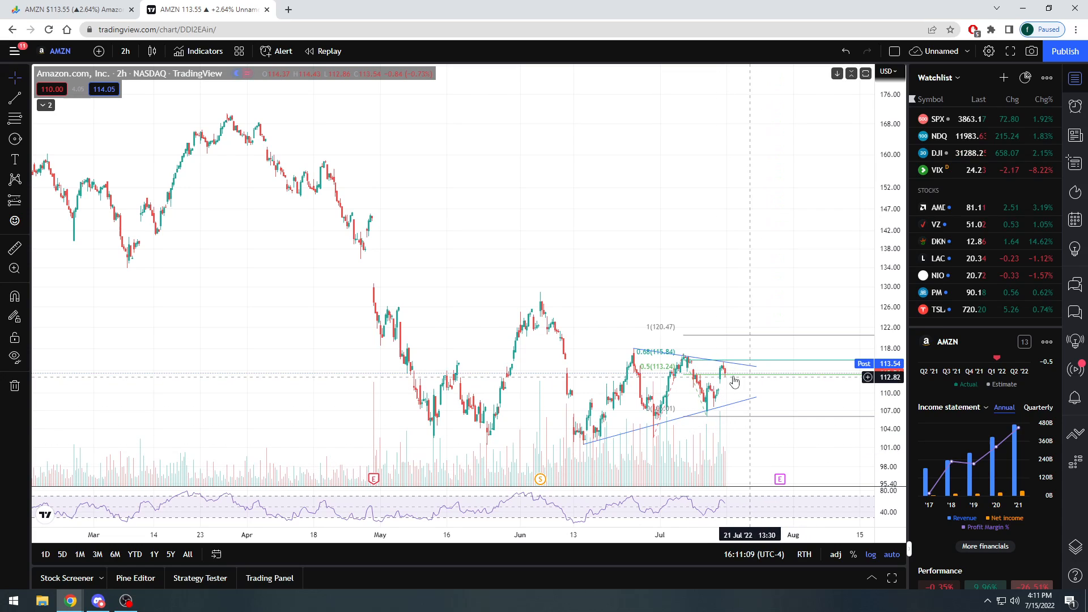
{"action": "mouse_move", "coordinate": [732, 389]}
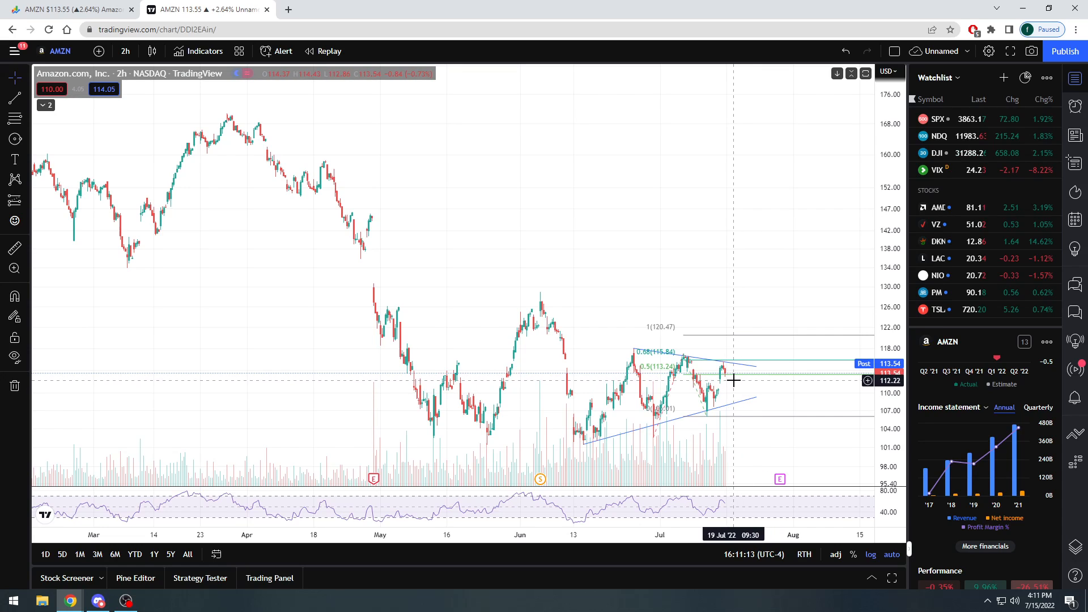
{"action": "mouse_move", "coordinate": [733, 380]}
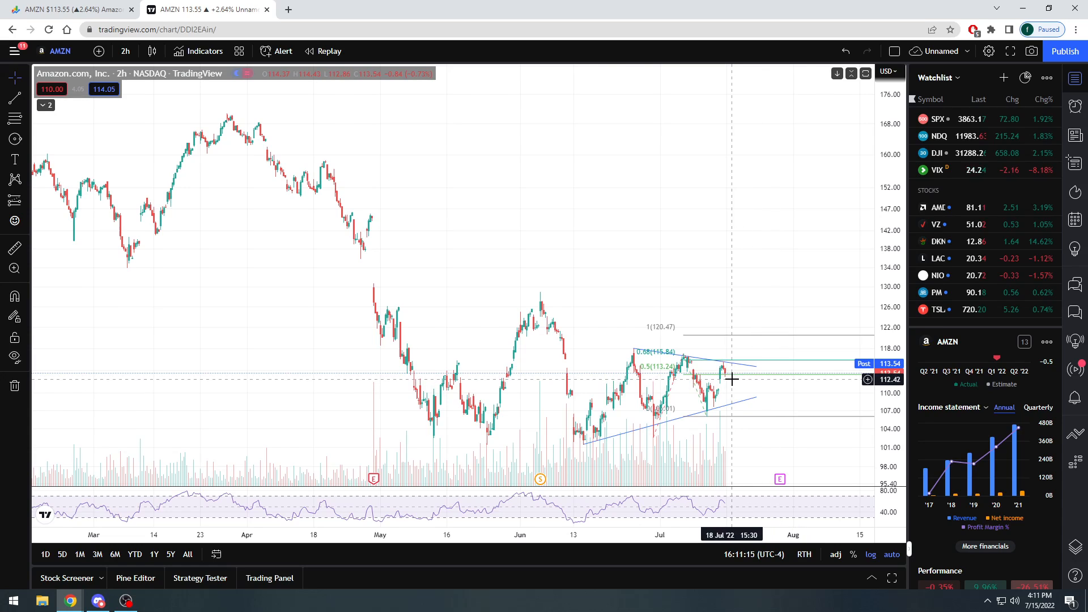
{"action": "mouse_move", "coordinate": [760, 383]}
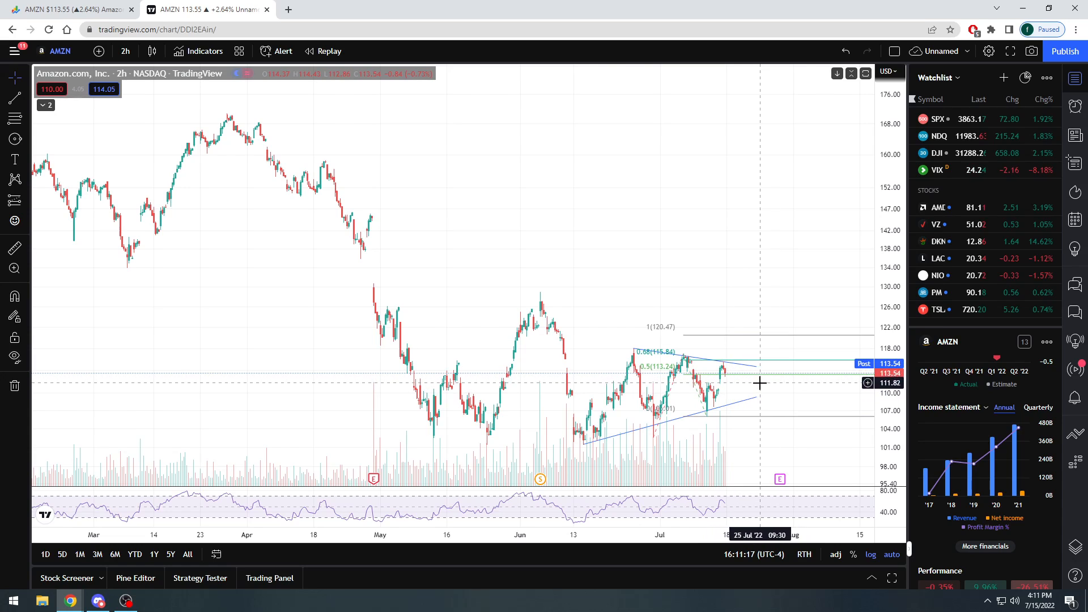
{"action": "mouse_move", "coordinate": [773, 388]}
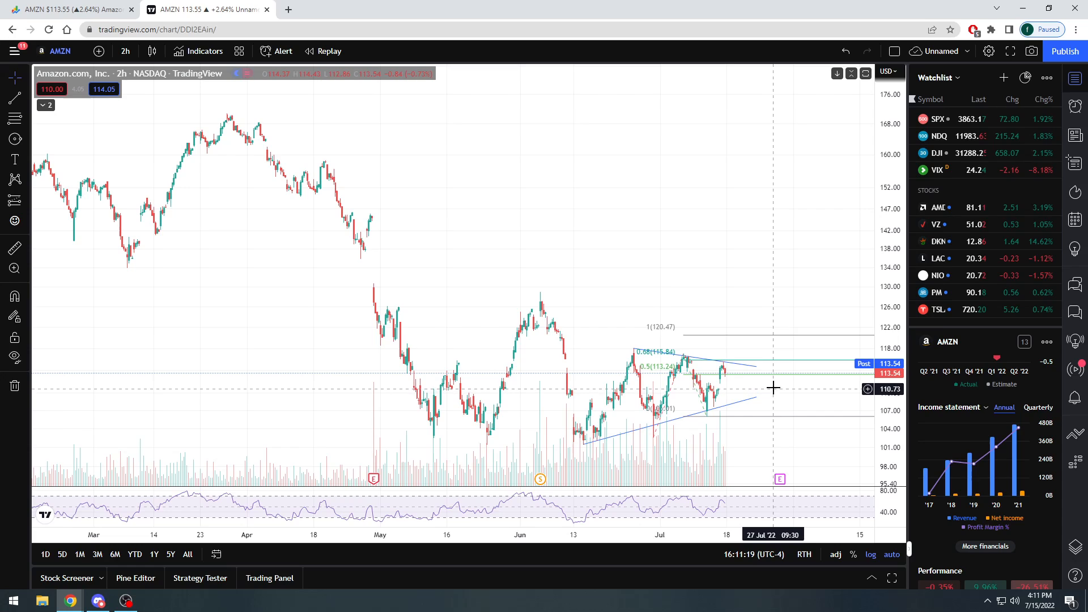
{"action": "mouse_move", "coordinate": [770, 369]}
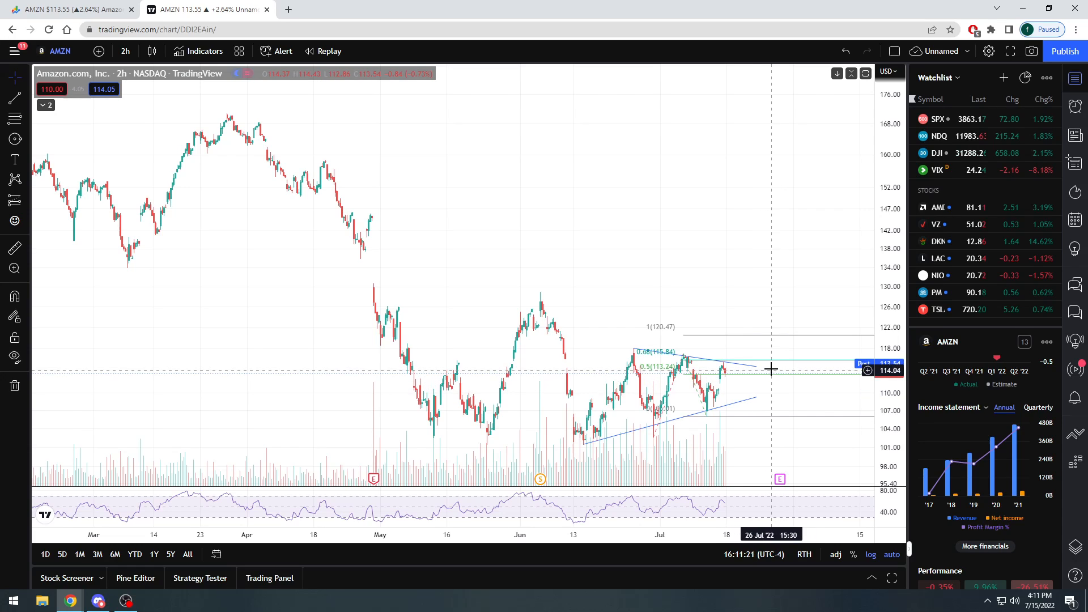
{"action": "mouse_move", "coordinate": [784, 355]}
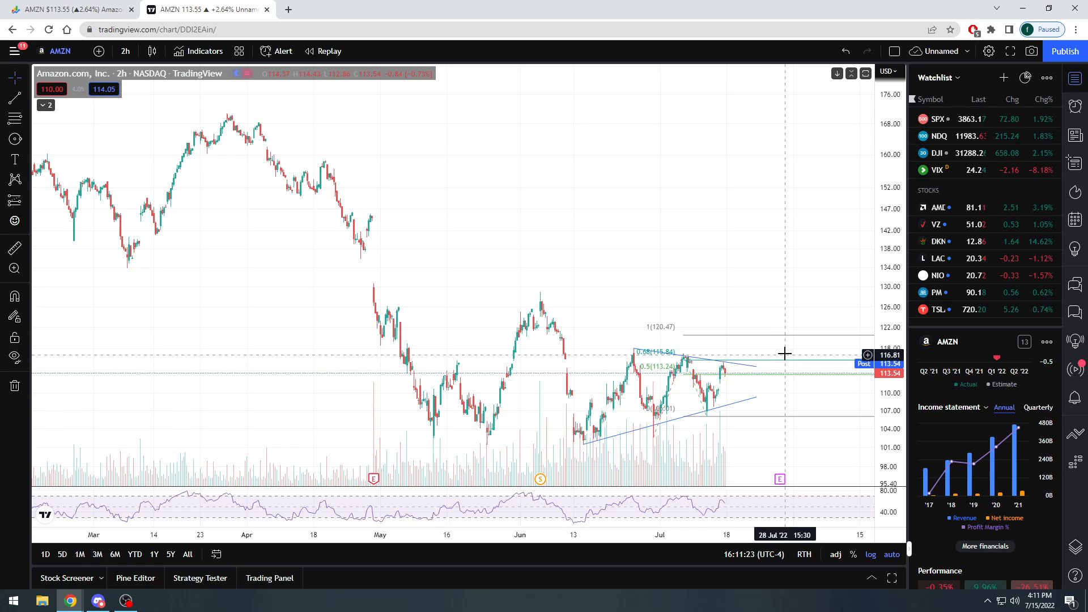
{"action": "mouse_move", "coordinate": [785, 357]}
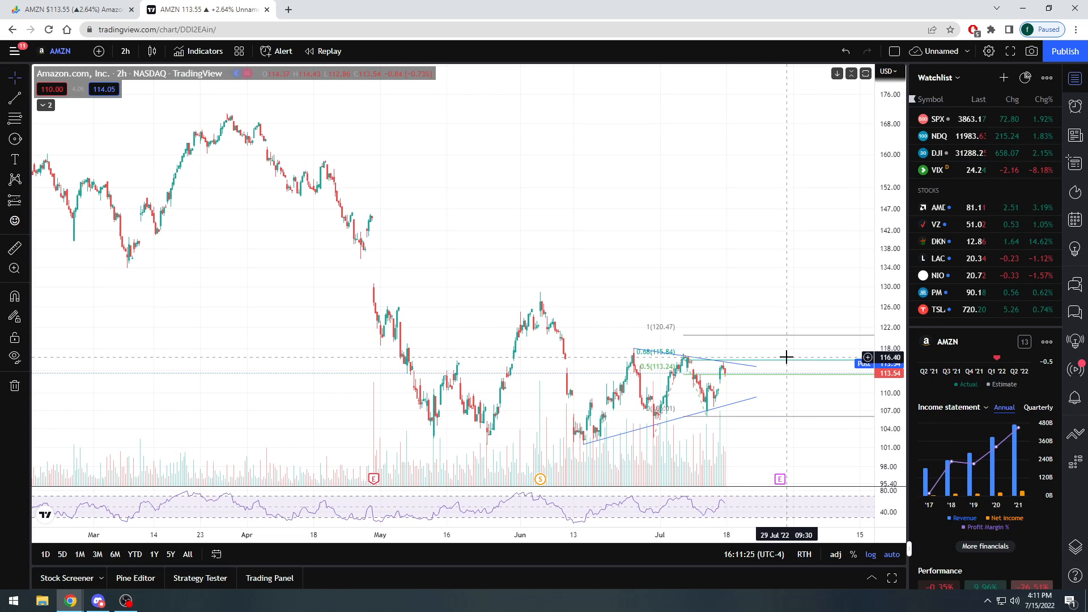
{"action": "mouse_move", "coordinate": [545, 268]}
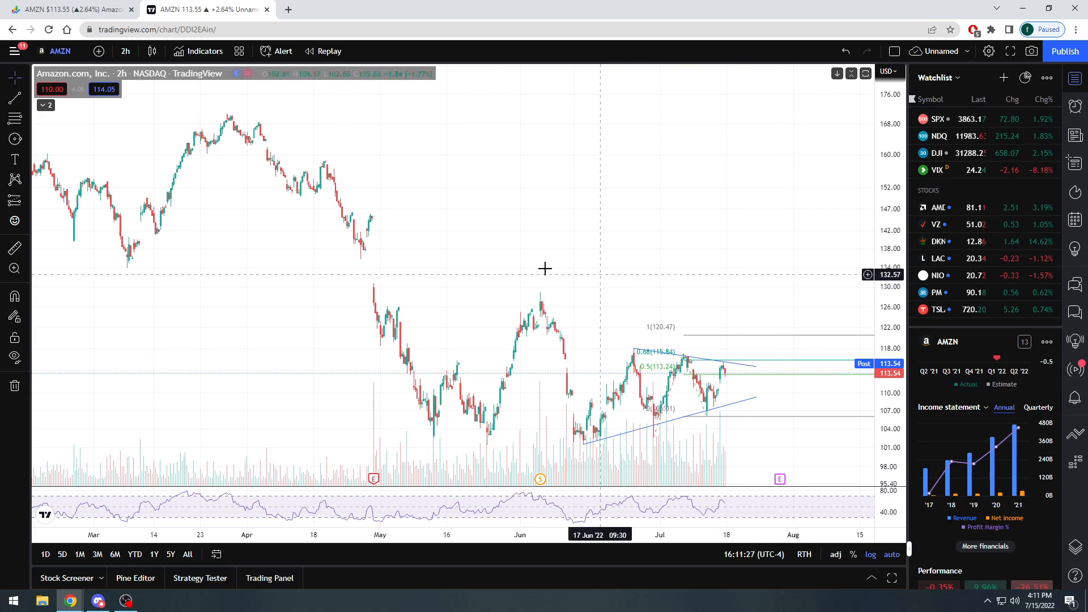
{"action": "mouse_move", "coordinate": [349, 248]}
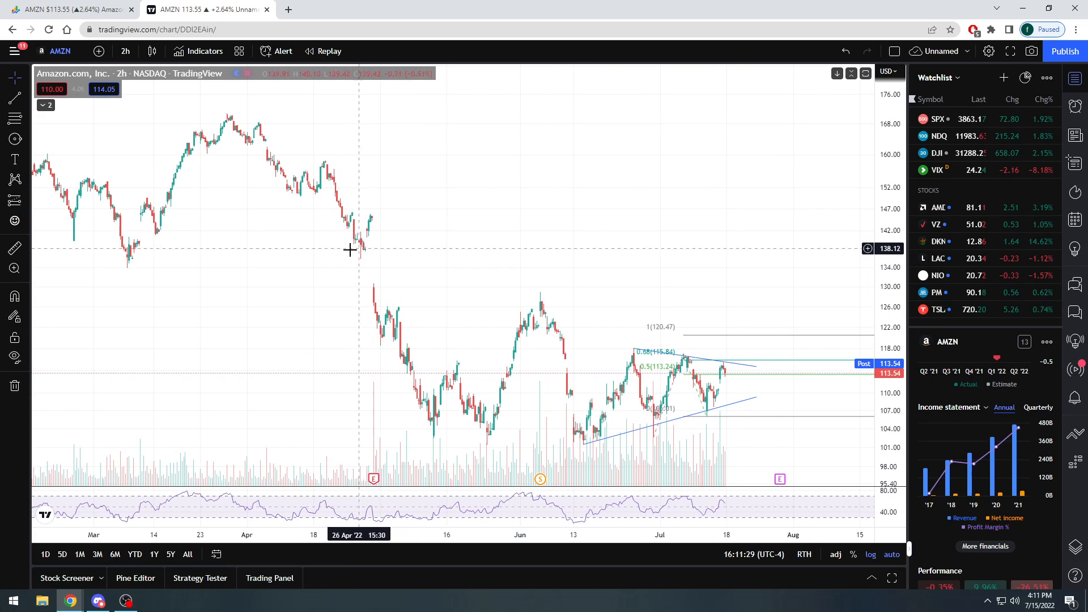
{"action": "mouse_move", "coordinate": [362, 264]}
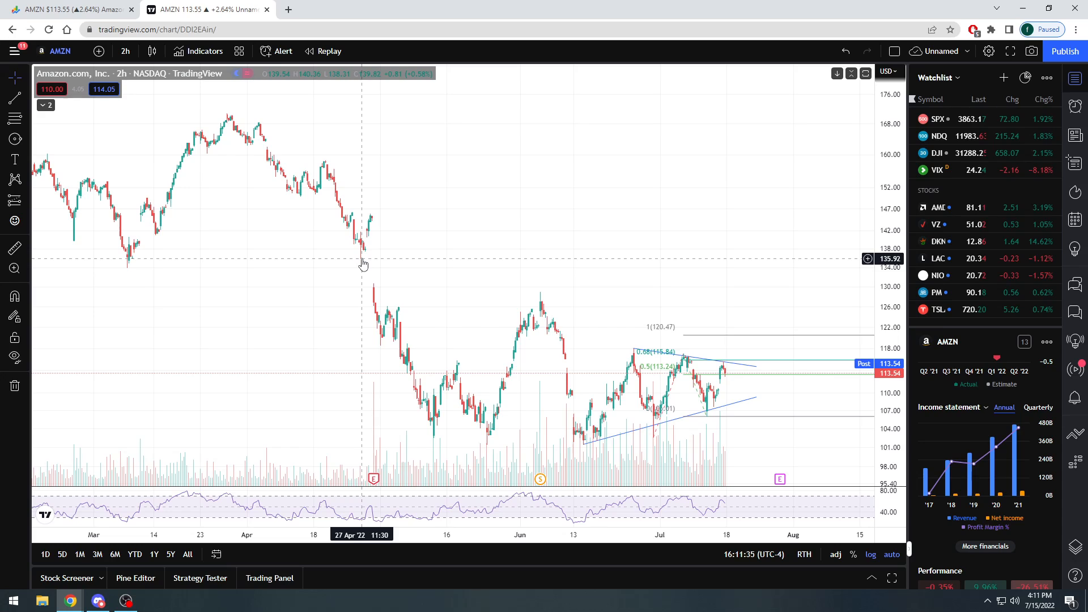
{"action": "mouse_move", "coordinate": [356, 254]}
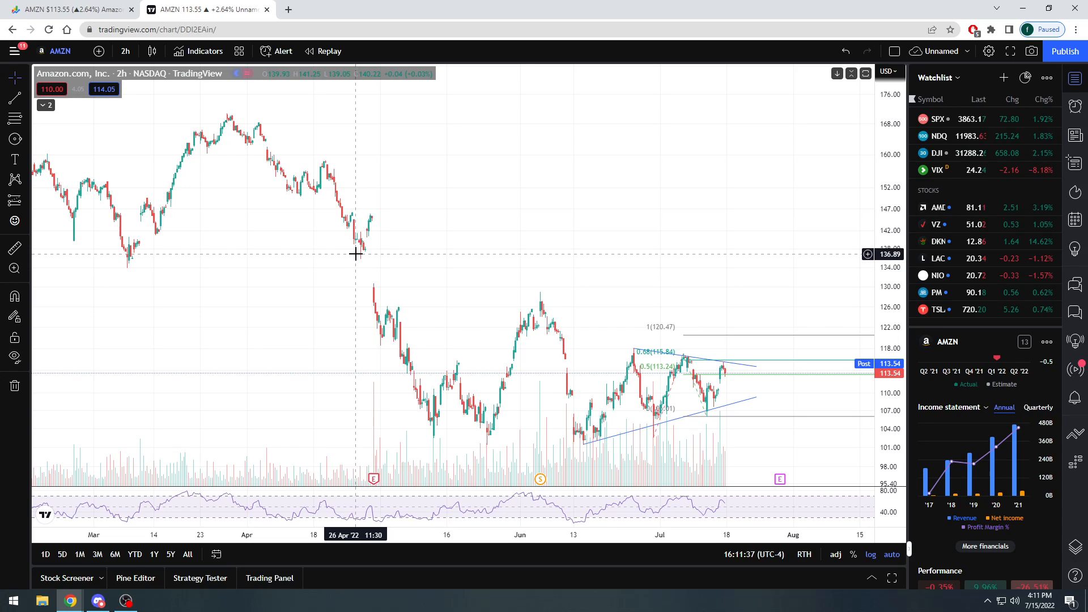
{"action": "mouse_move", "coordinate": [756, 301]}
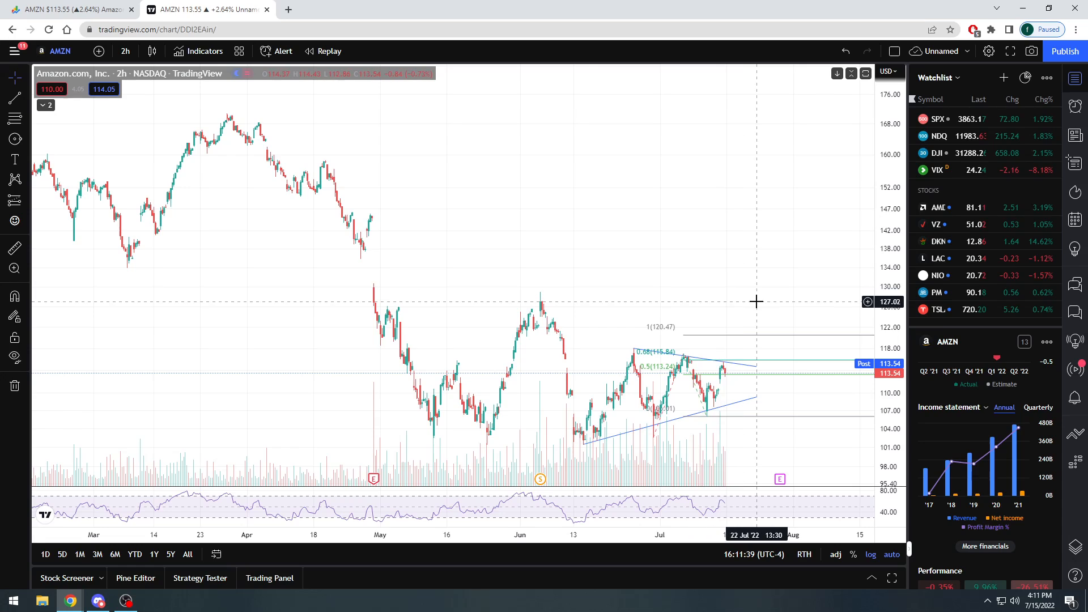
{"action": "mouse_move", "coordinate": [720, 261]}
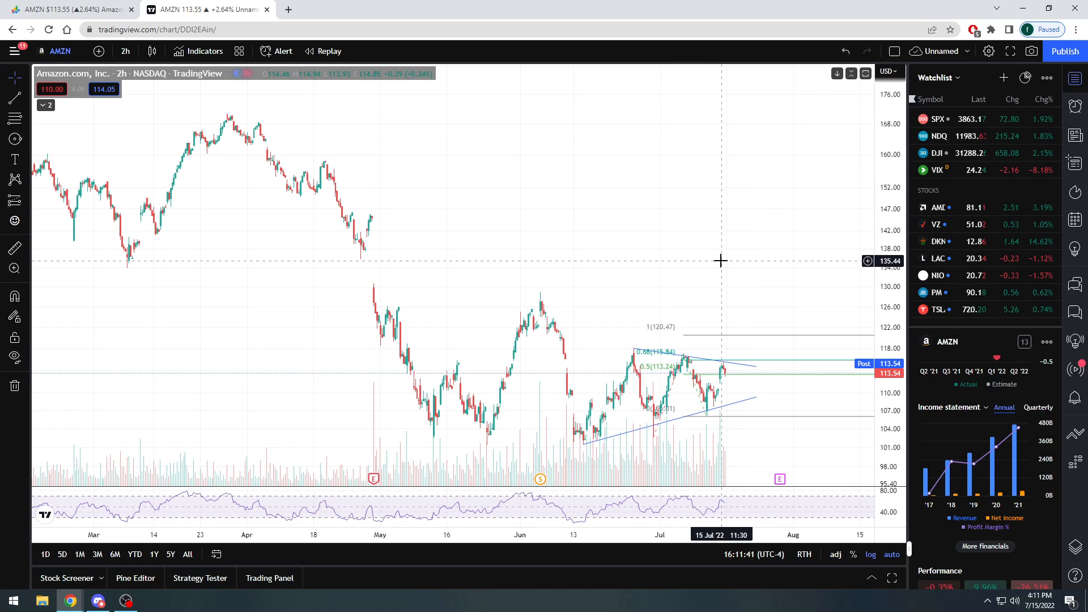
{"action": "mouse_move", "coordinate": [793, 456]}
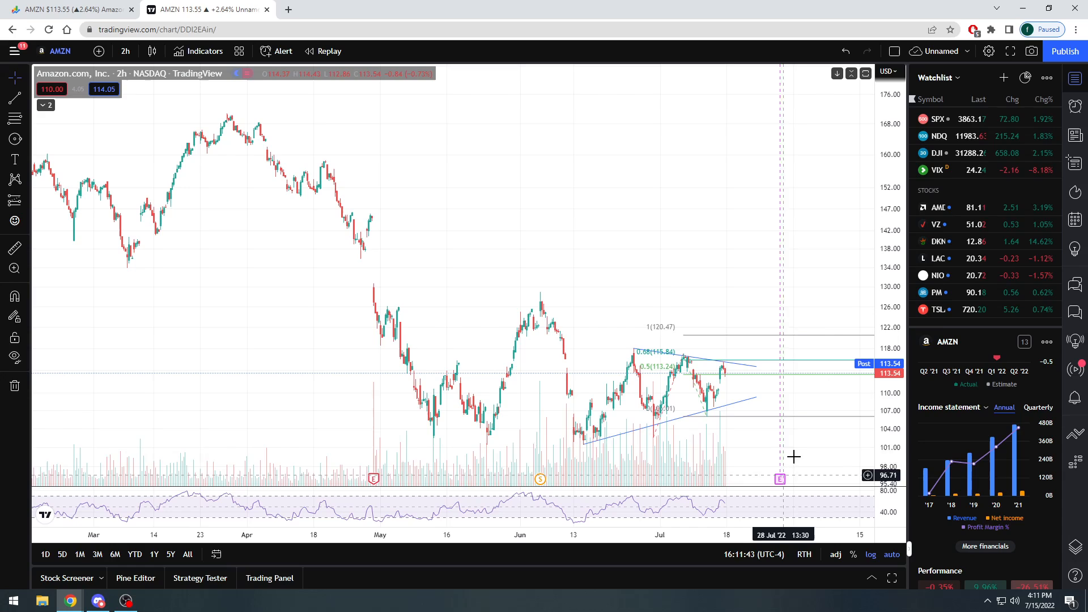
{"action": "mouse_move", "coordinate": [791, 439]}
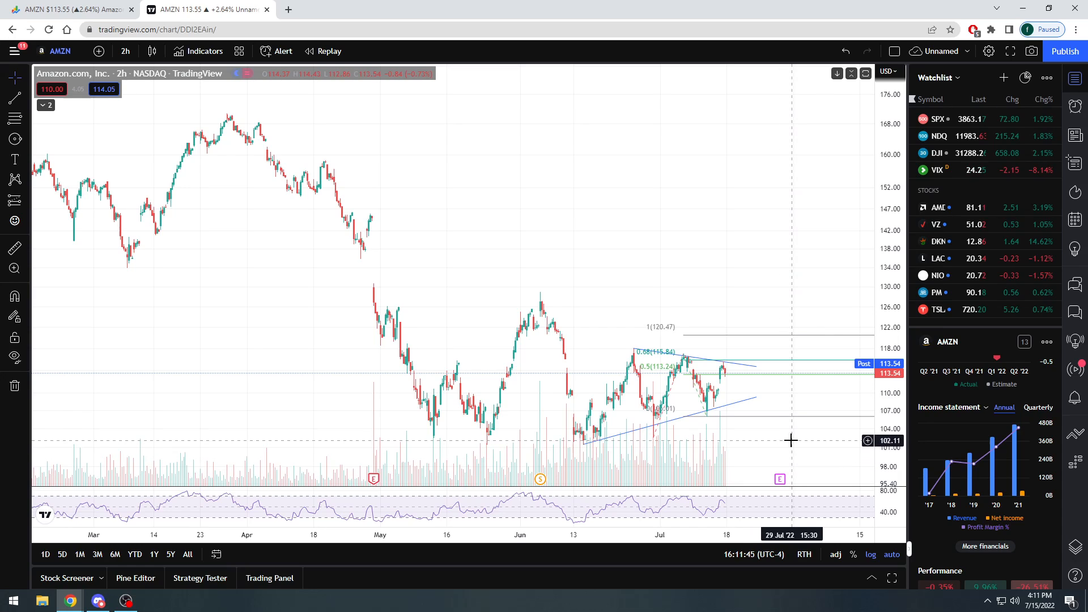
{"action": "mouse_move", "coordinate": [392, 254]}
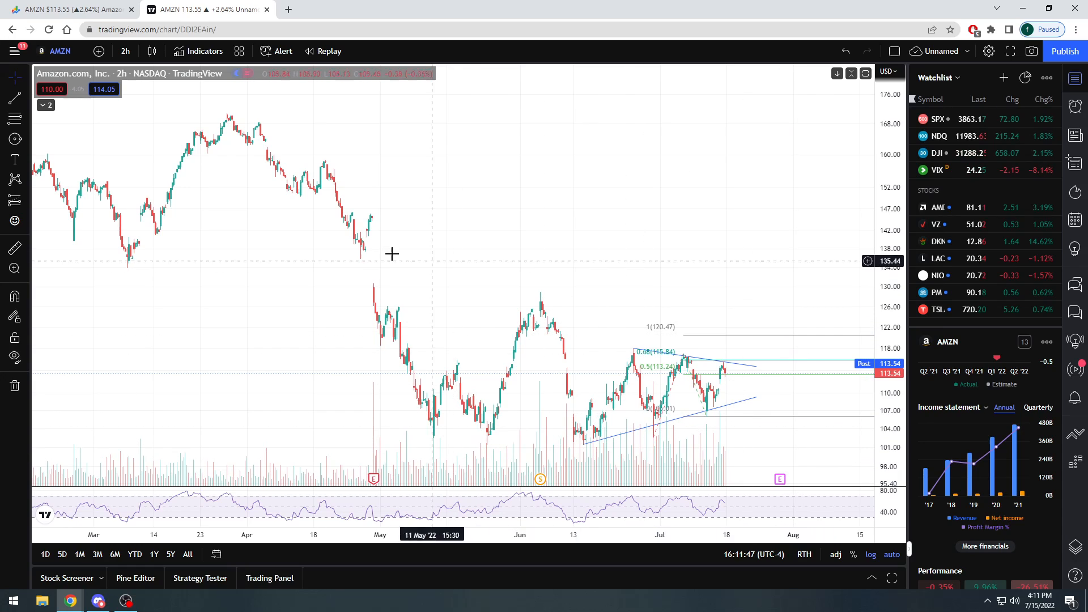
{"action": "mouse_move", "coordinate": [373, 278]}
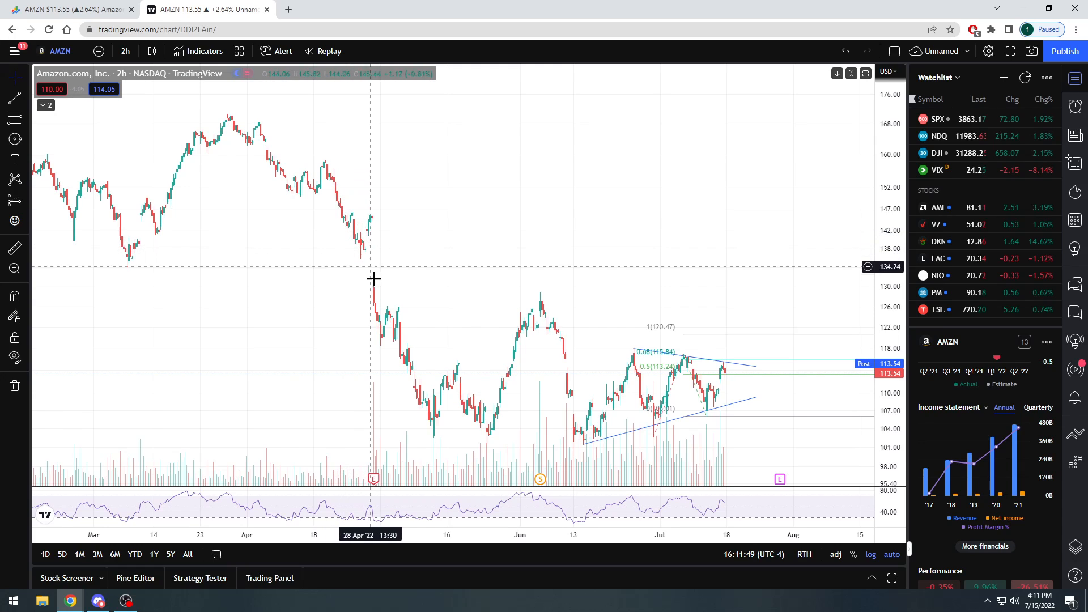
{"action": "mouse_move", "coordinate": [392, 364]}
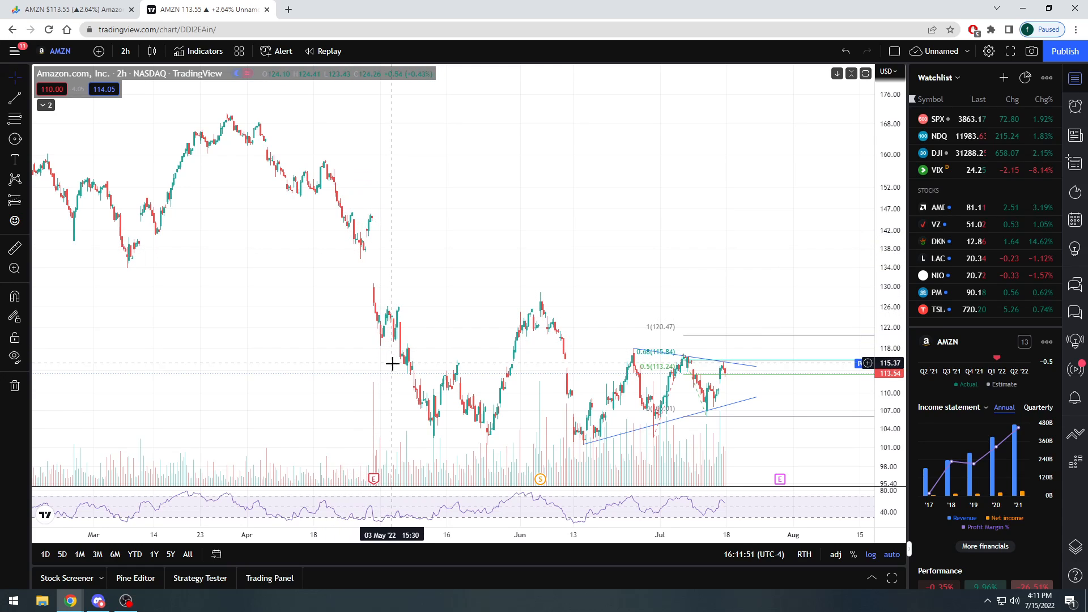
{"action": "mouse_move", "coordinate": [380, 333]}
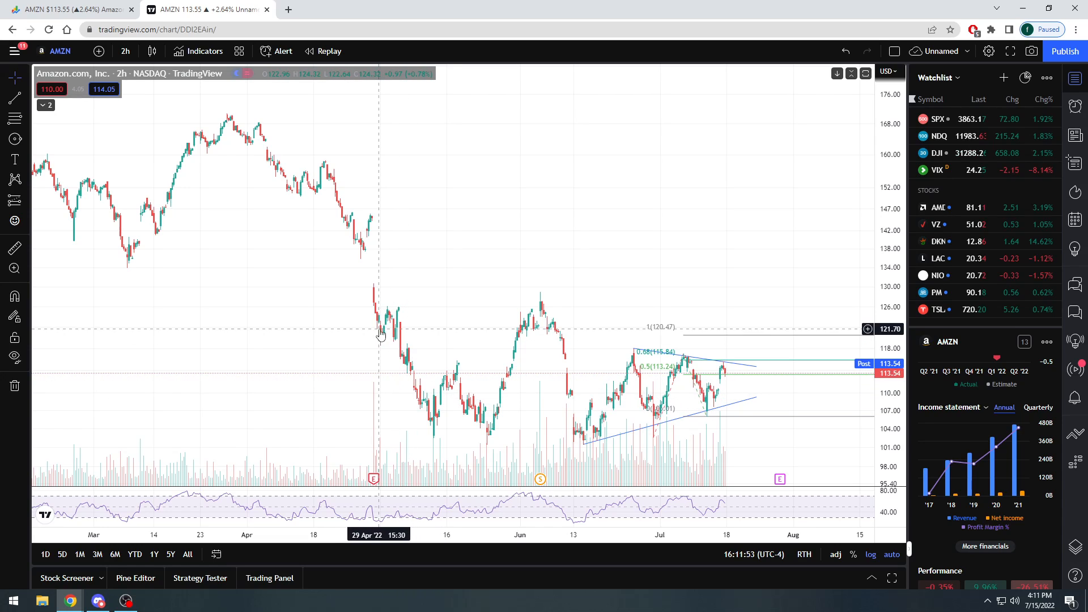
{"action": "mouse_move", "coordinate": [428, 430]}
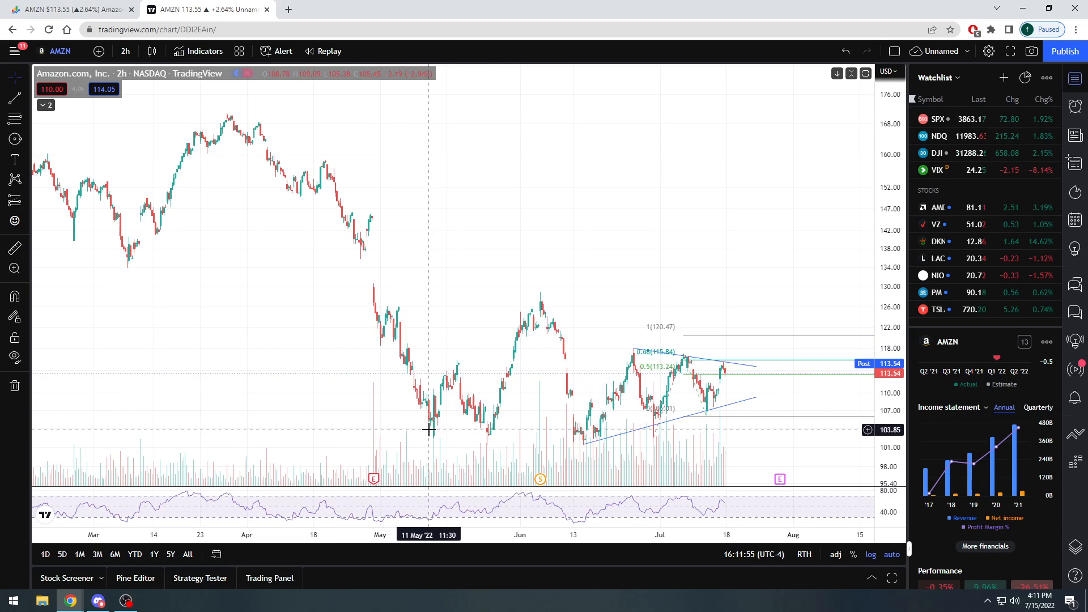
{"action": "mouse_move", "coordinate": [741, 384]}
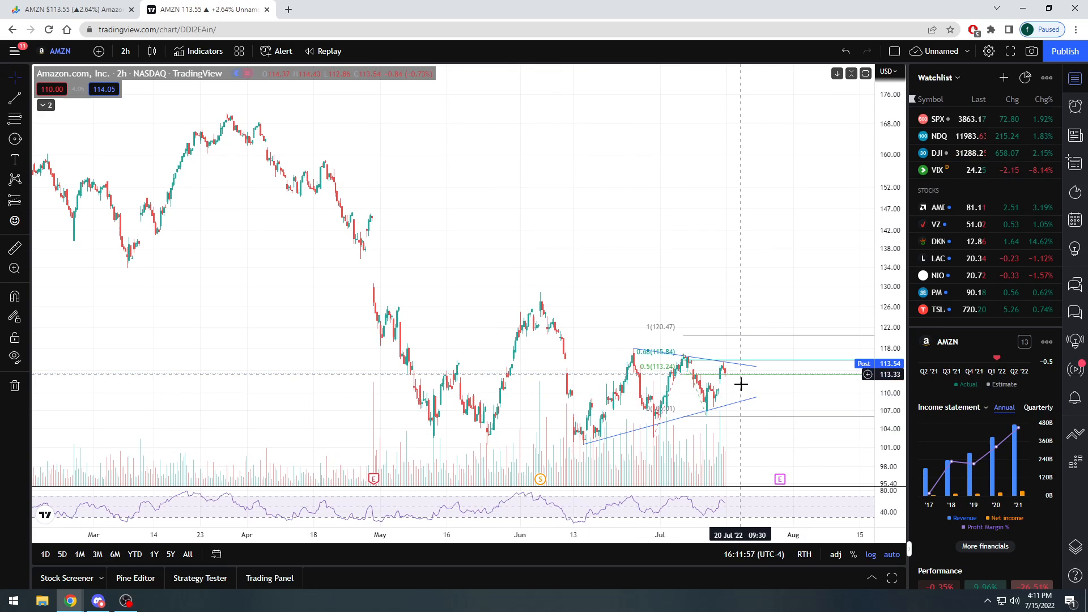
{"action": "mouse_move", "coordinate": [773, 294]}
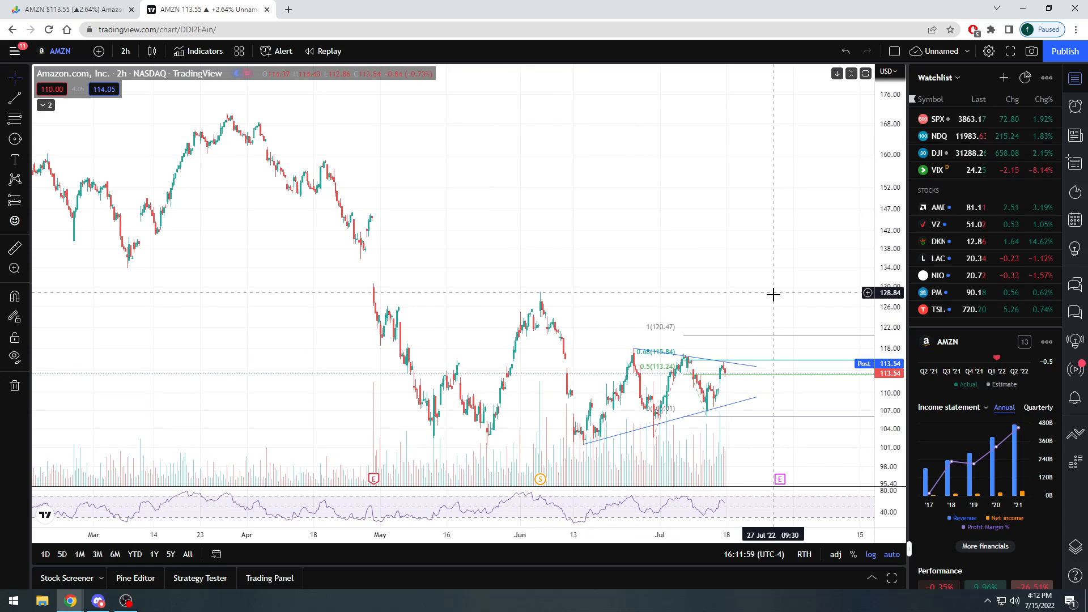
{"action": "mouse_move", "coordinate": [775, 302]}
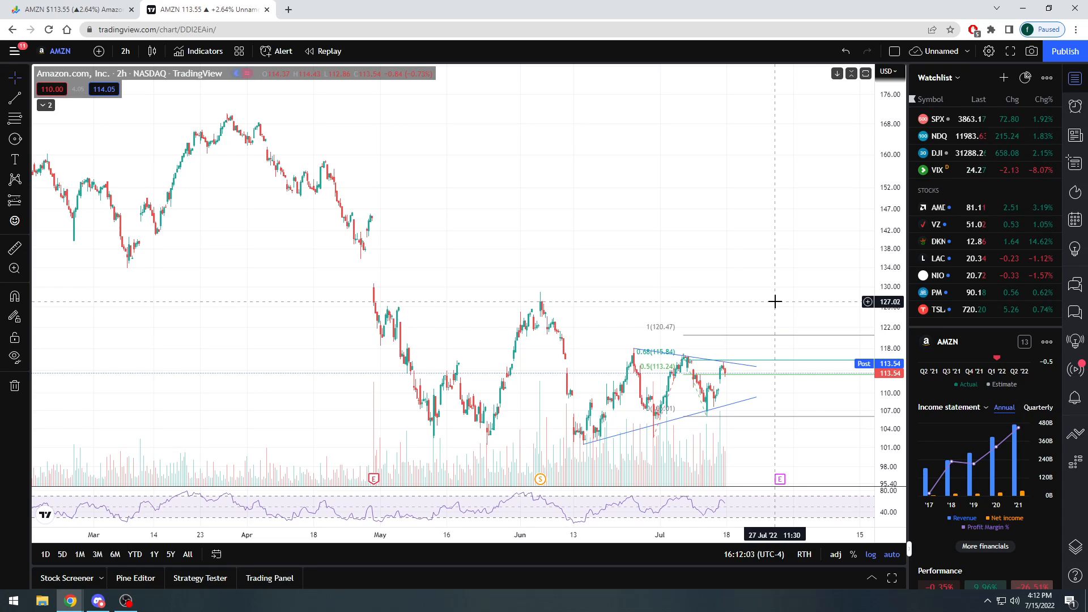
{"action": "mouse_move", "coordinate": [755, 385]}
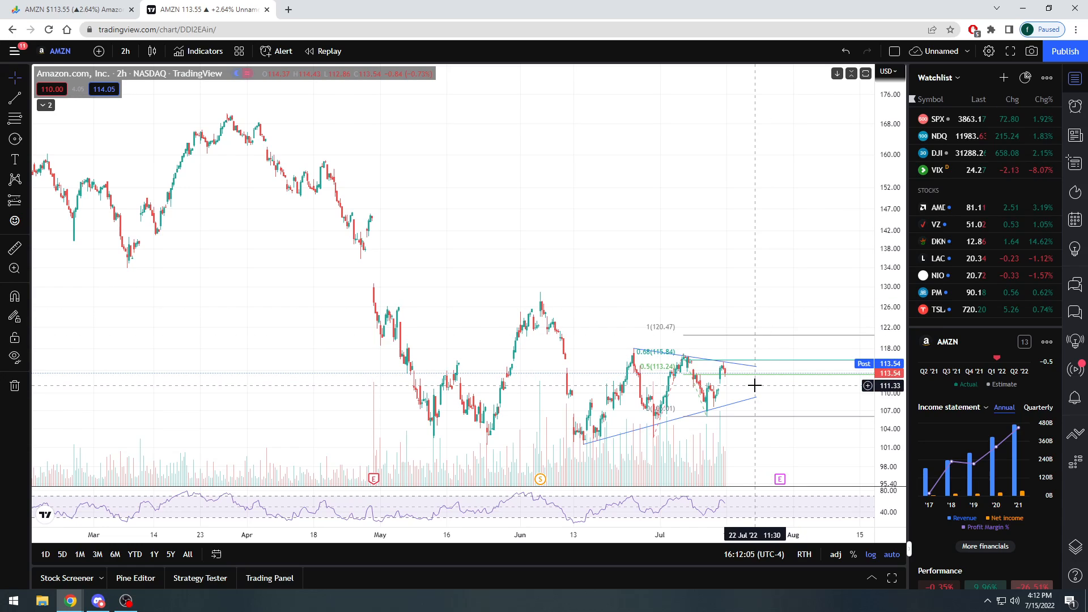
{"action": "mouse_move", "coordinate": [777, 364]}
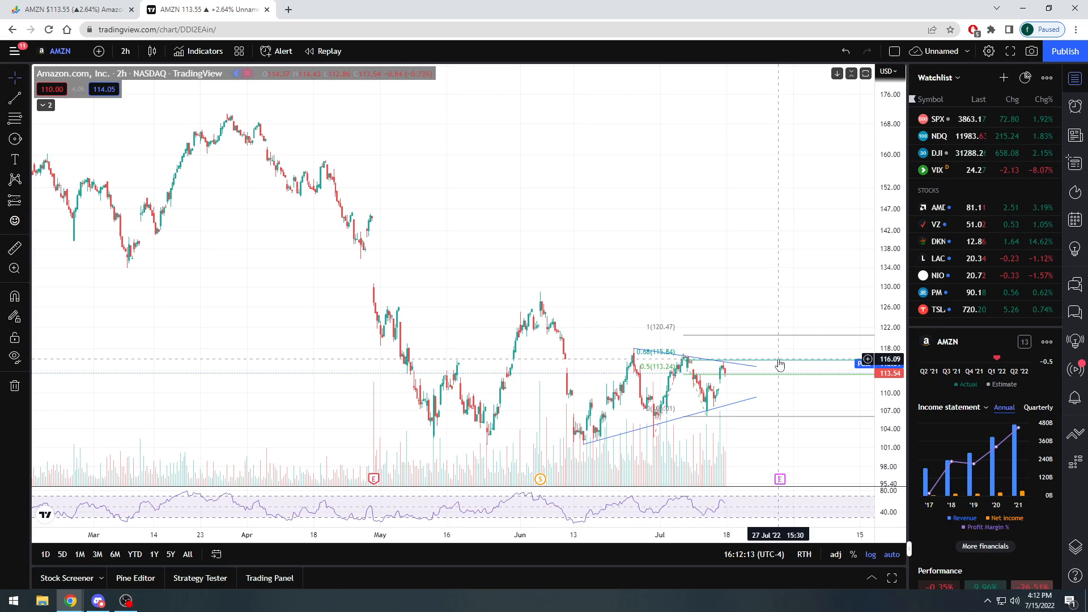
{"action": "mouse_move", "coordinate": [788, 299]}
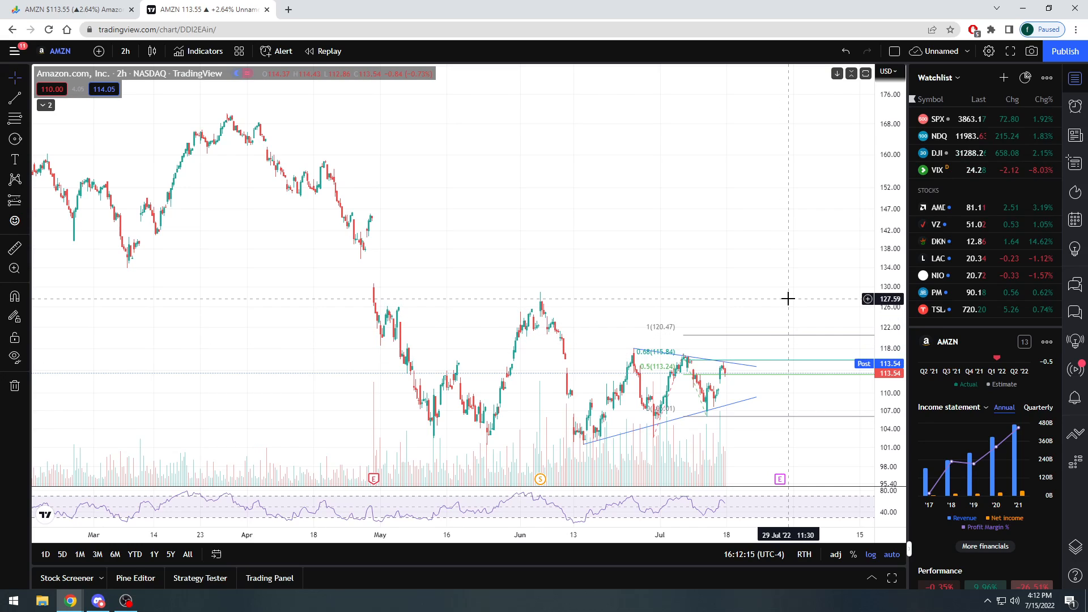
{"action": "mouse_move", "coordinate": [787, 304]}
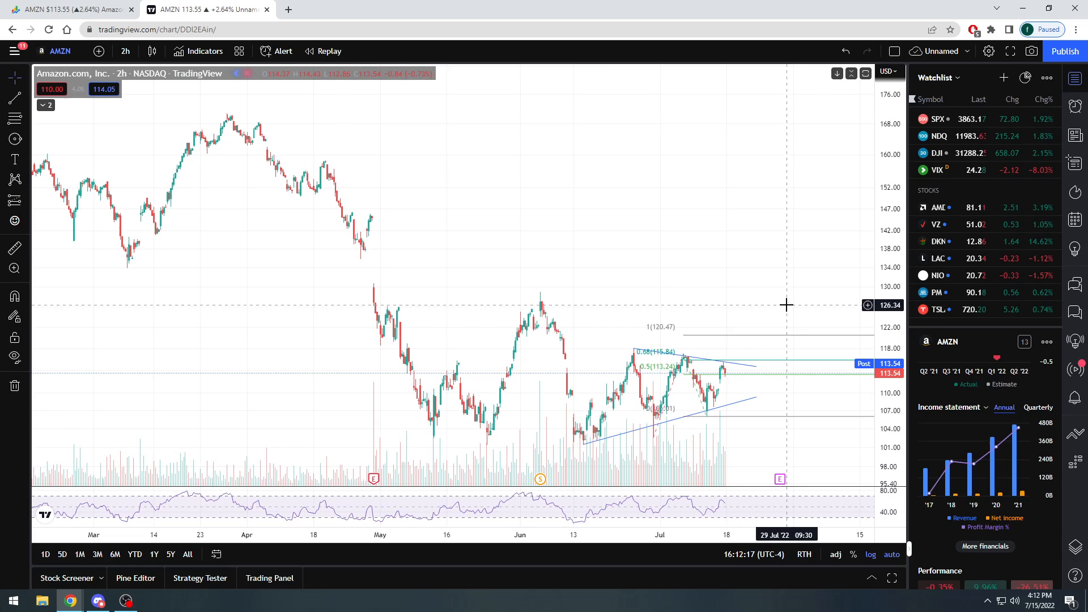
{"action": "mouse_move", "coordinate": [768, 355]}
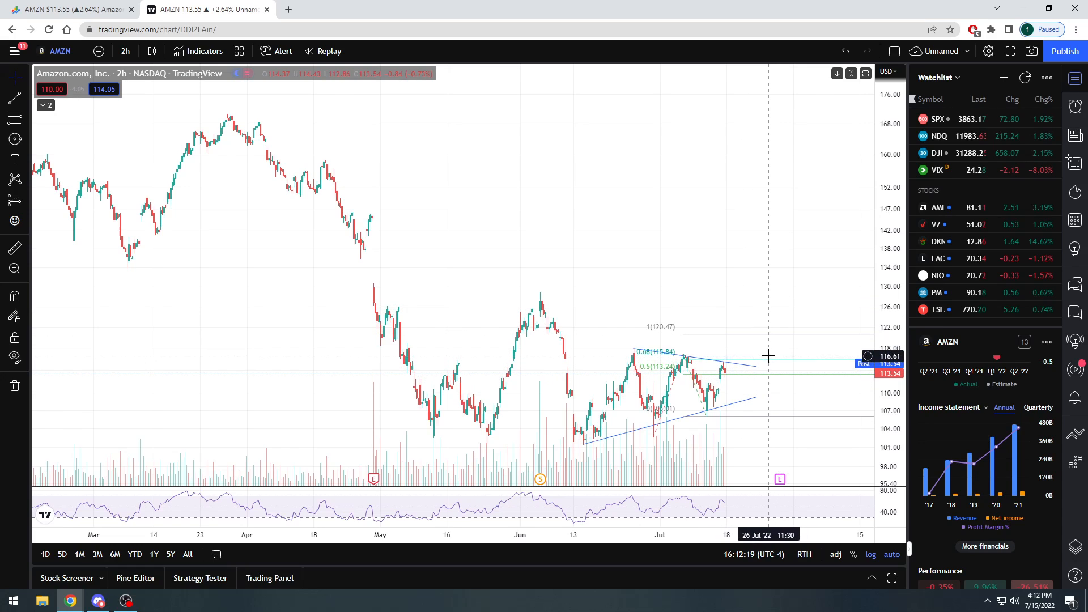
{"action": "mouse_move", "coordinate": [776, 339]}
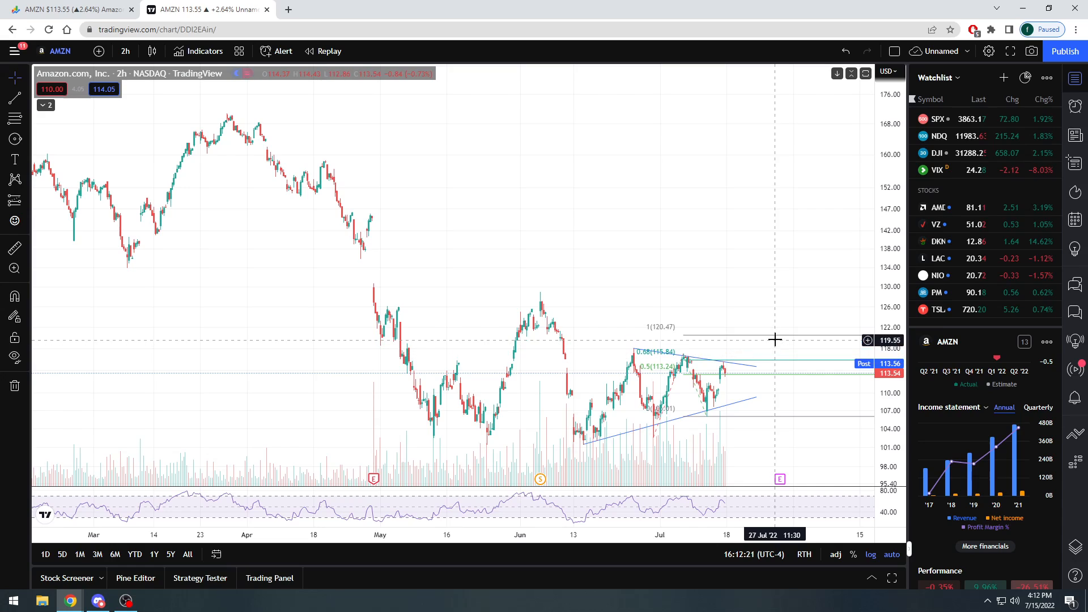
{"action": "mouse_move", "coordinate": [792, 301]}
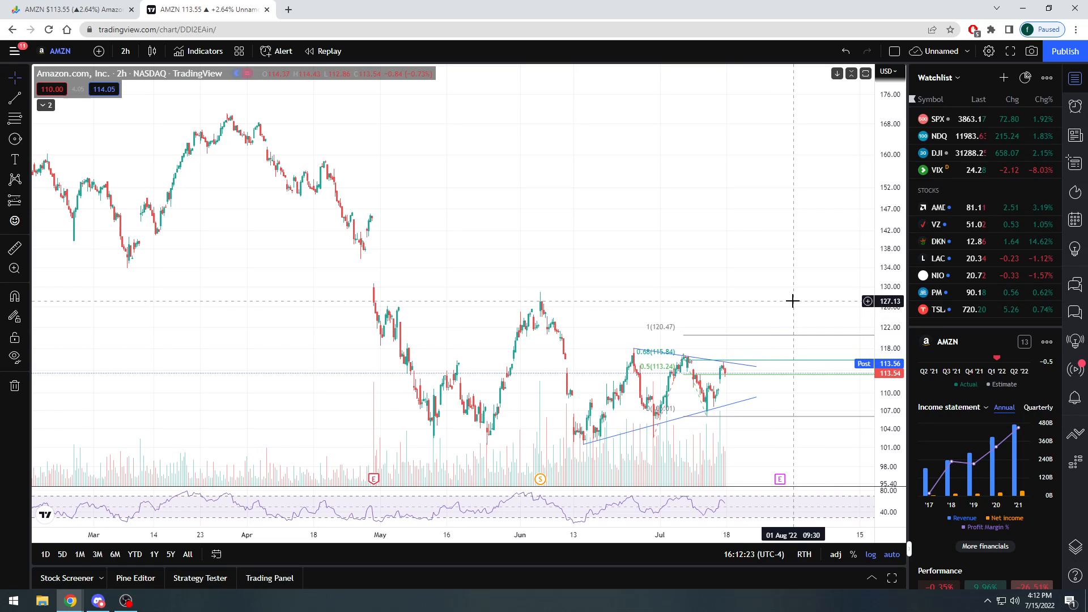
{"action": "mouse_move", "coordinate": [792, 301]}
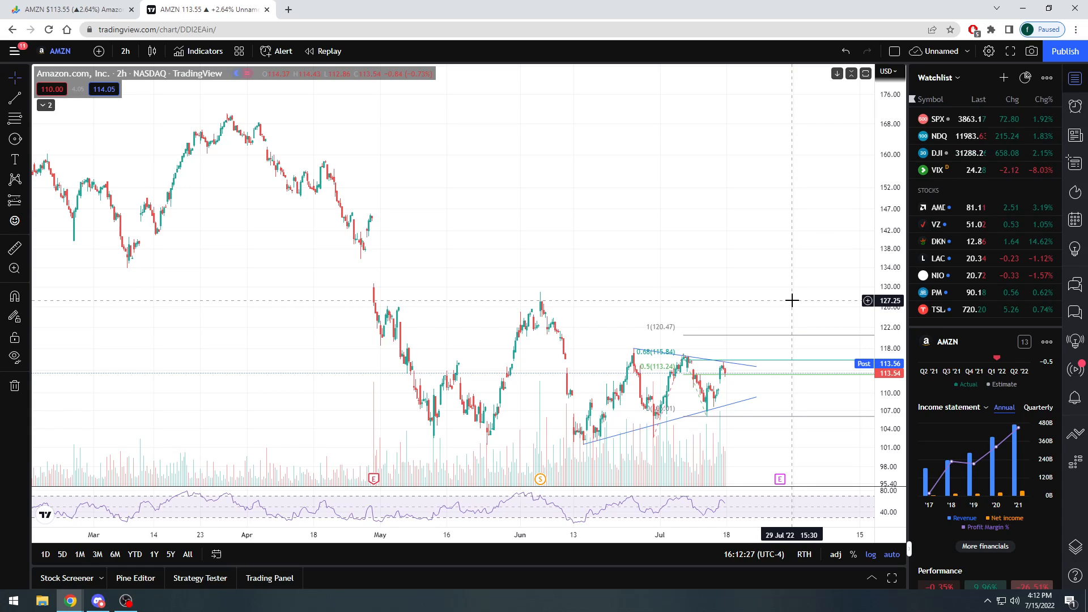
{"action": "mouse_move", "coordinate": [806, 254]}
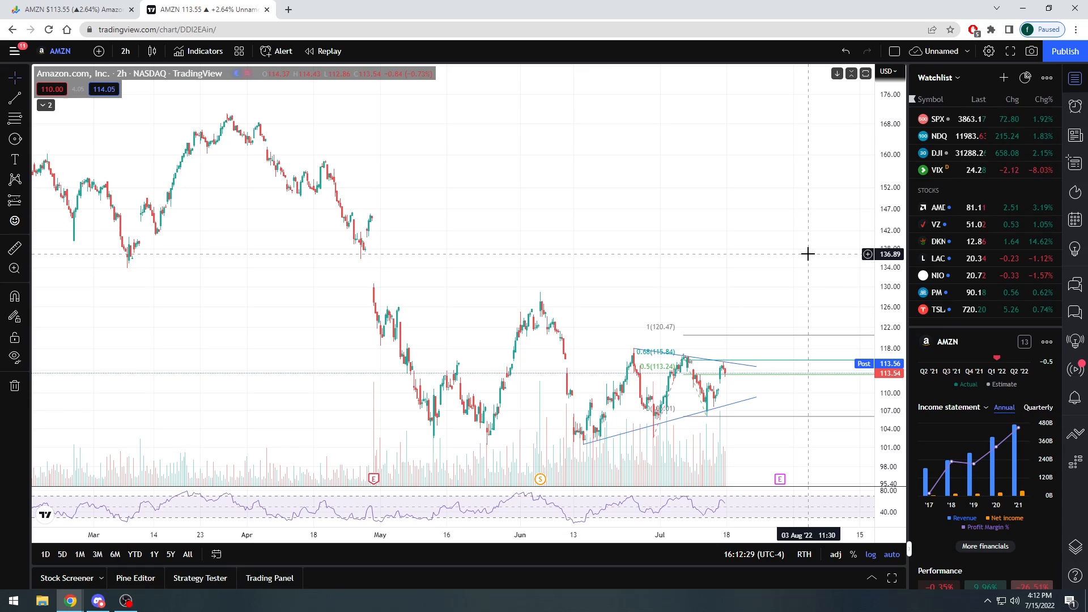
{"action": "mouse_move", "coordinate": [806, 251]}
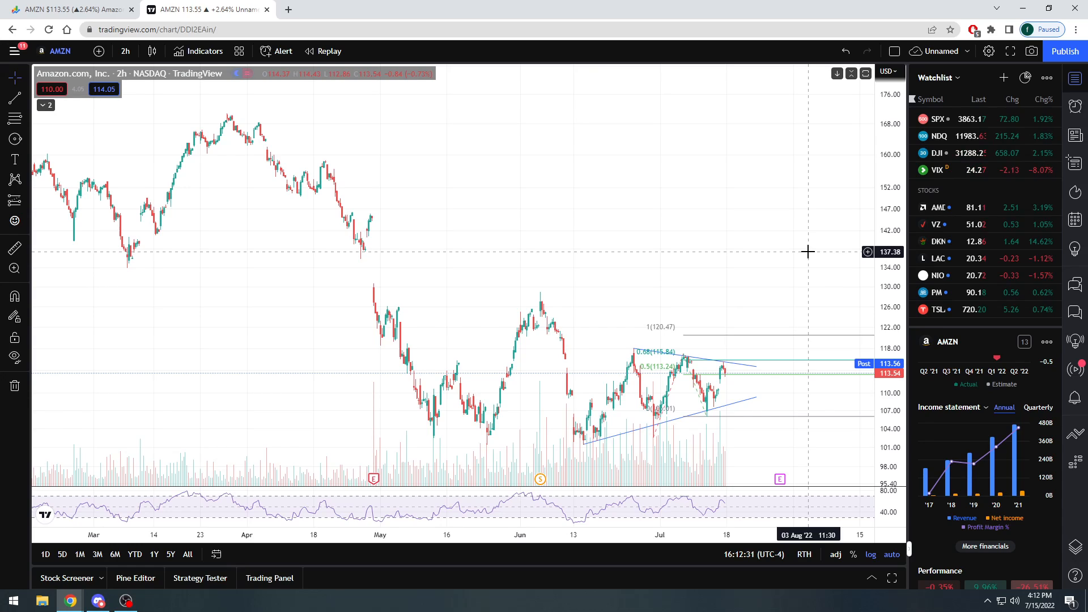
{"action": "mouse_move", "coordinate": [829, 201]}
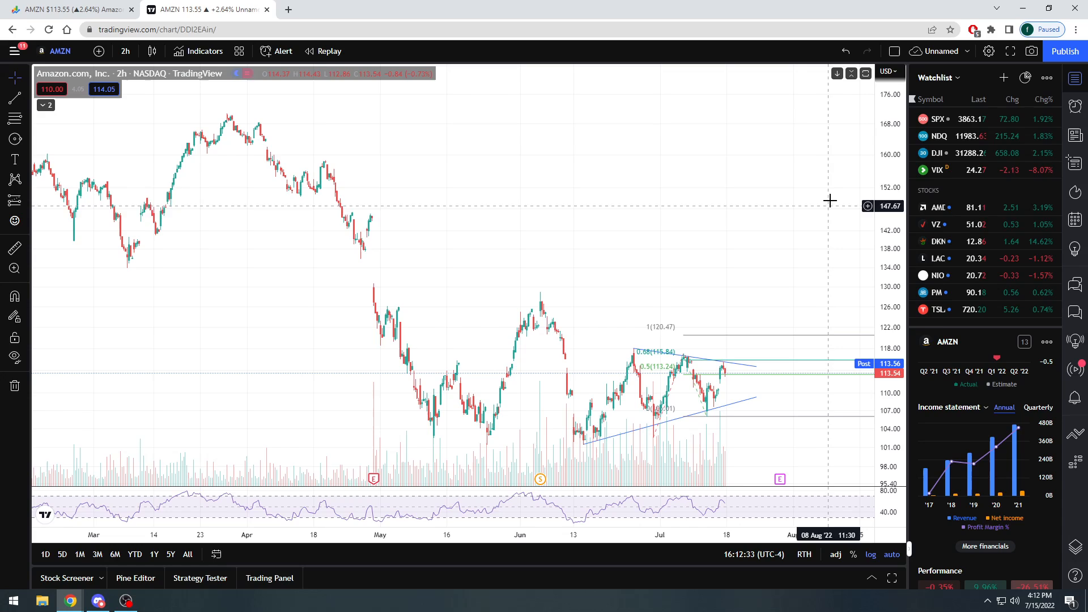
{"action": "mouse_move", "coordinate": [736, 285]}
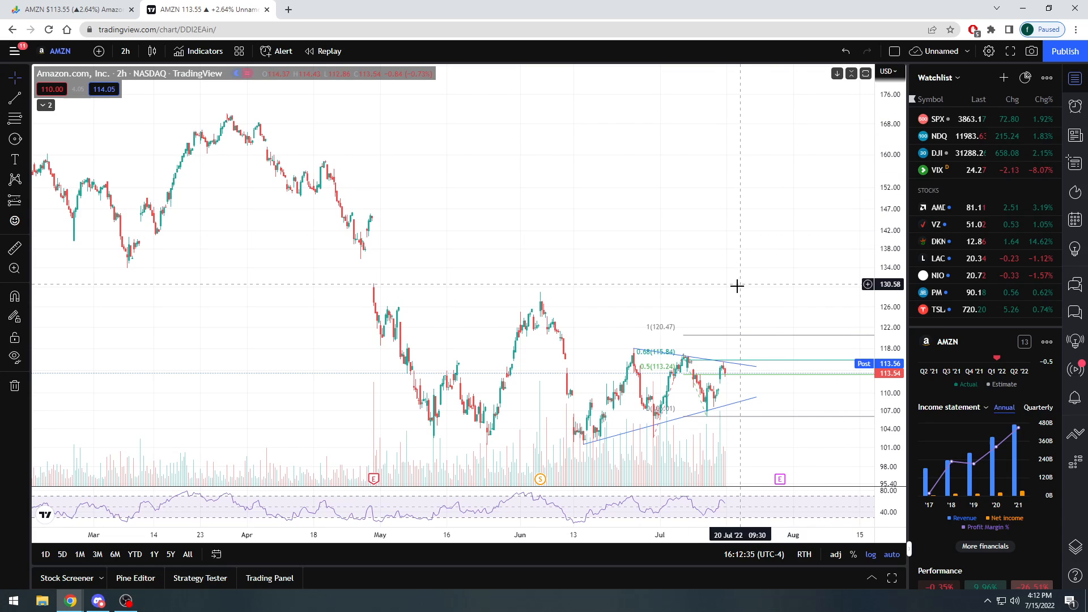
{"action": "mouse_move", "coordinate": [706, 293]}
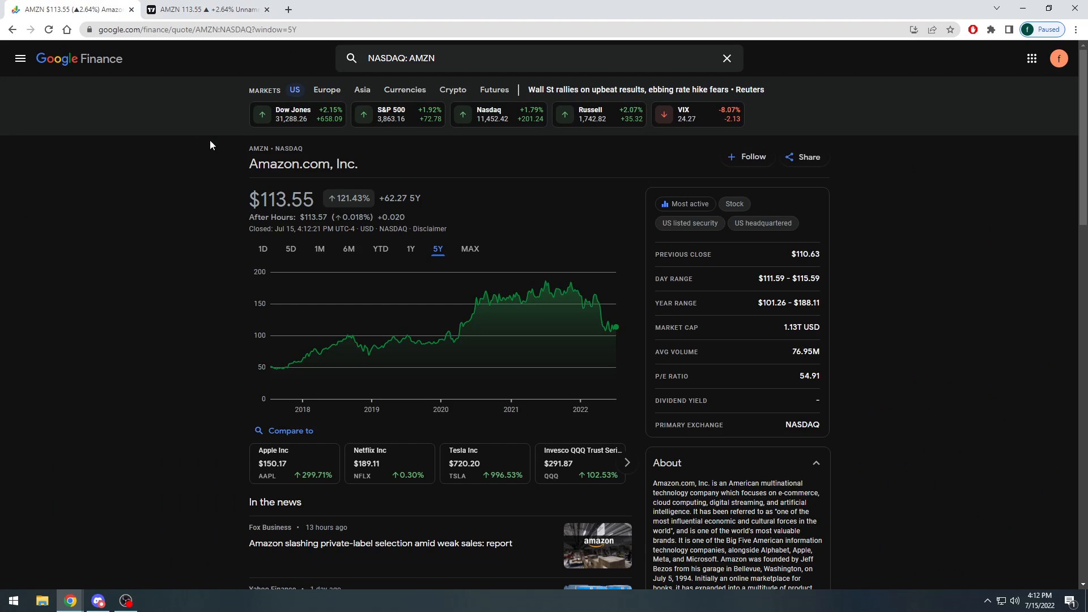
{"action": "mouse_move", "coordinate": [233, 256]}
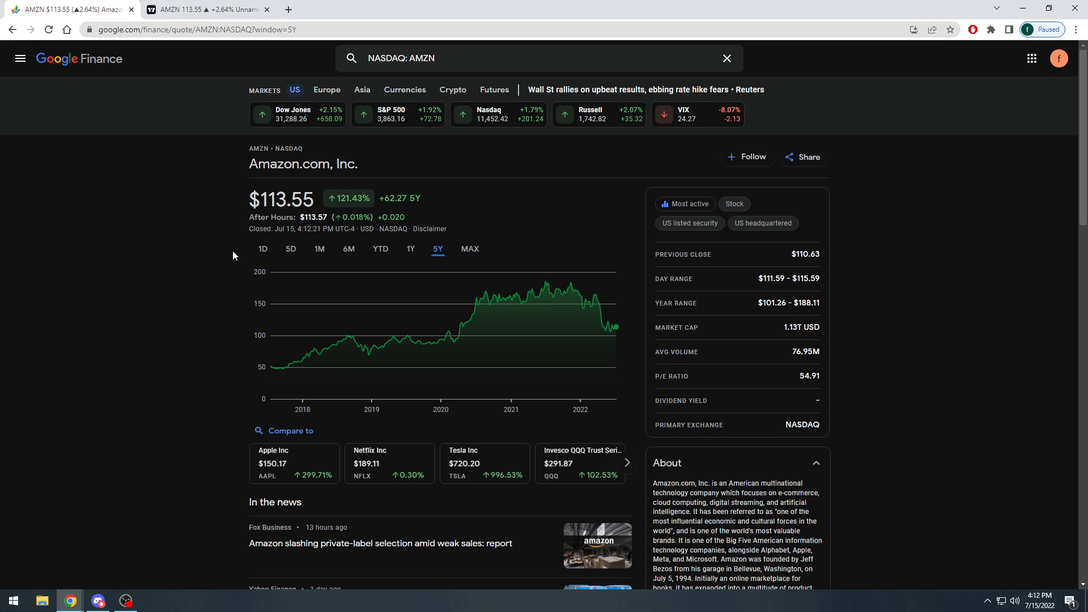
{"action": "mouse_move", "coordinate": [167, 337]}
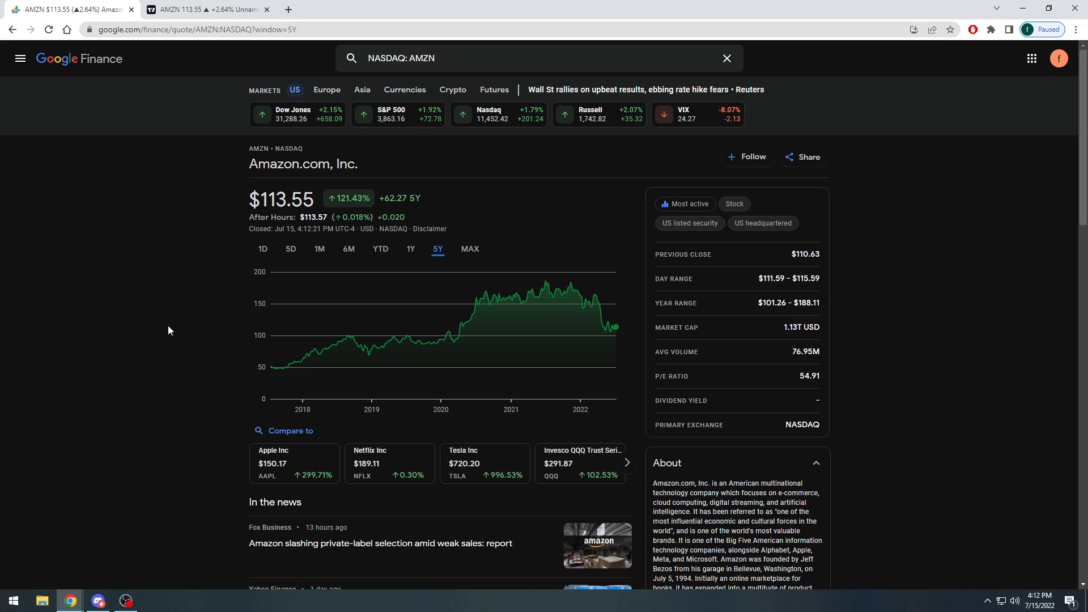
{"action": "mouse_move", "coordinate": [167, 320]}
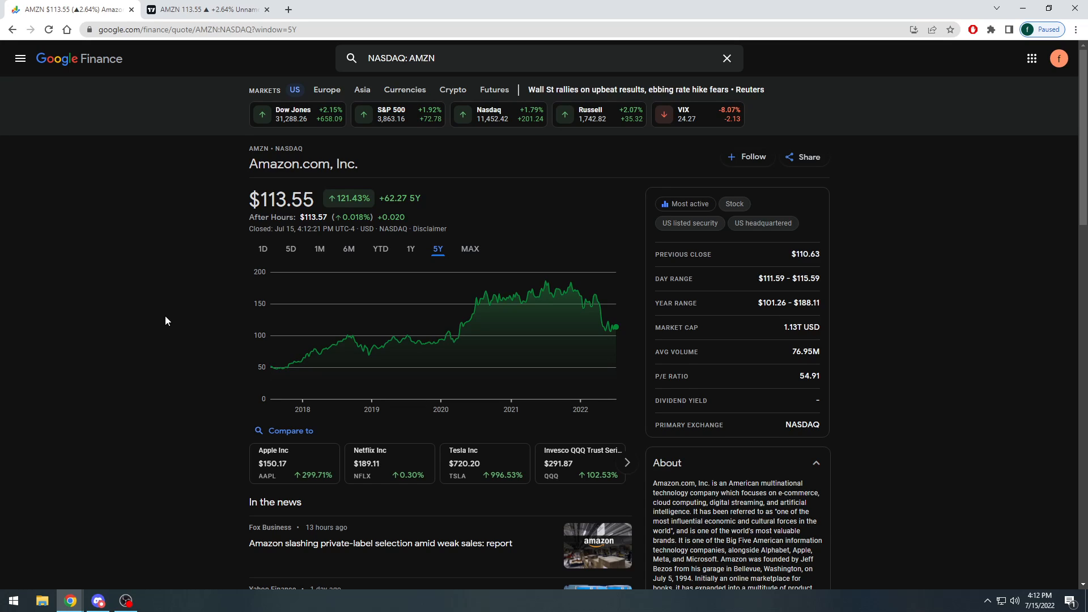
{"action": "mouse_move", "coordinate": [163, 310]}
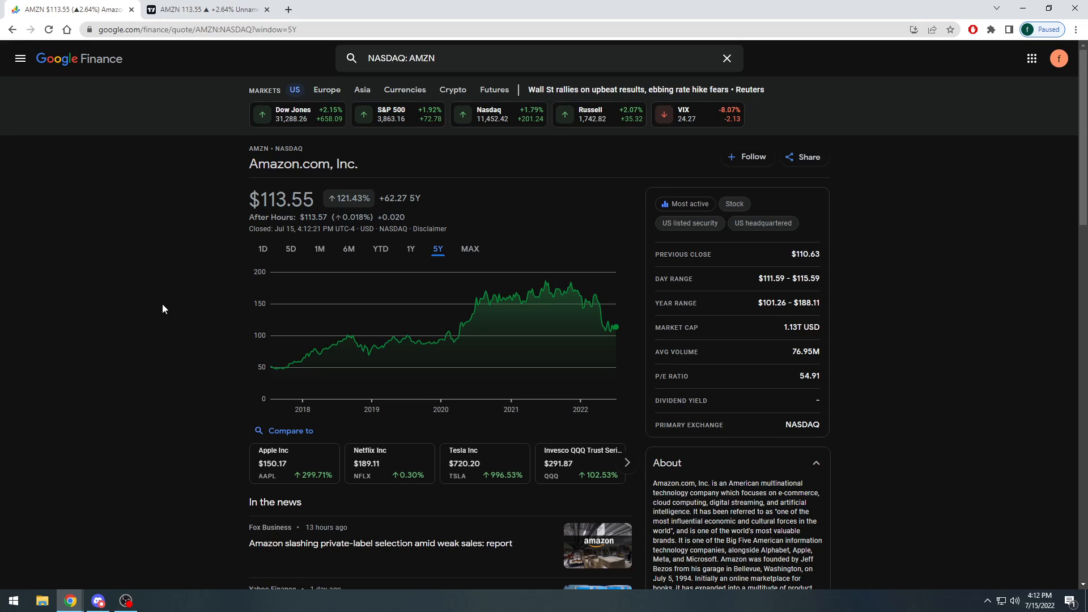